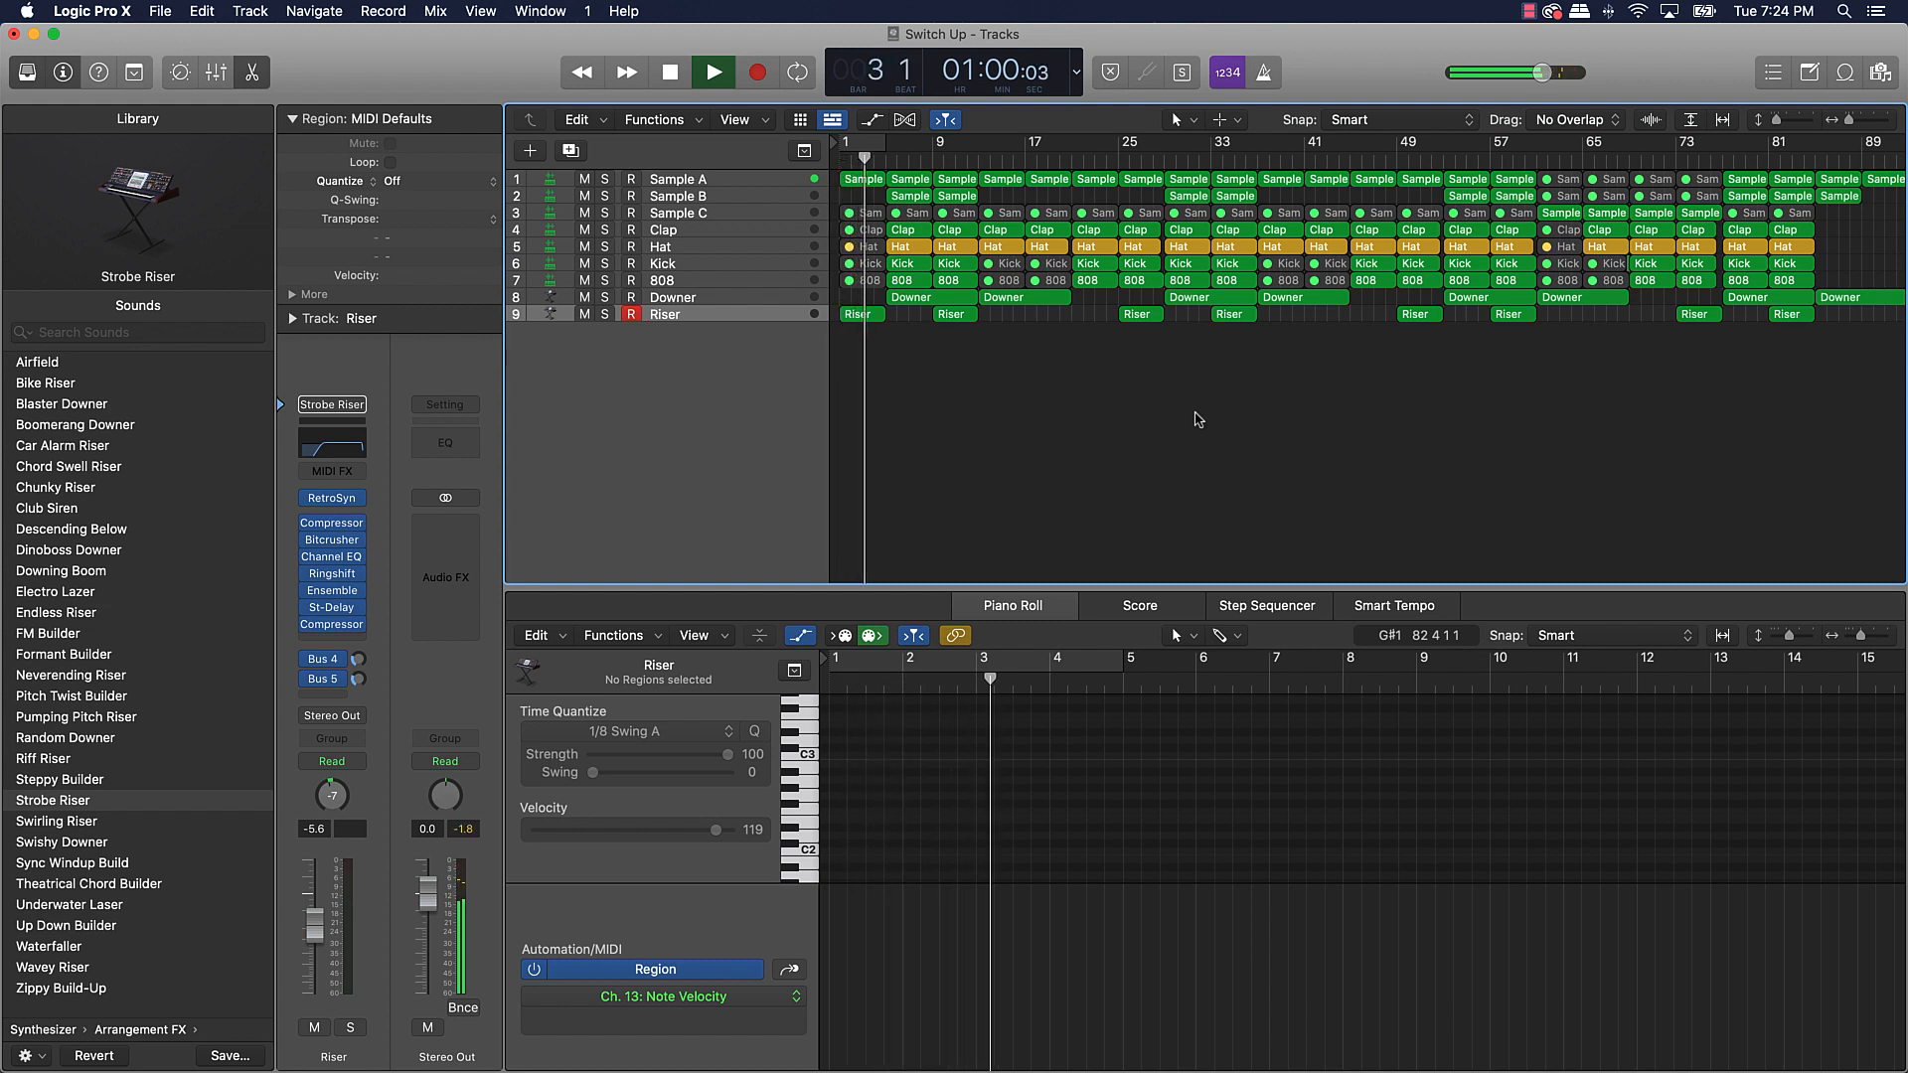
# - Play back the beat and stop it before editing
pyautogui.click(712, 71)
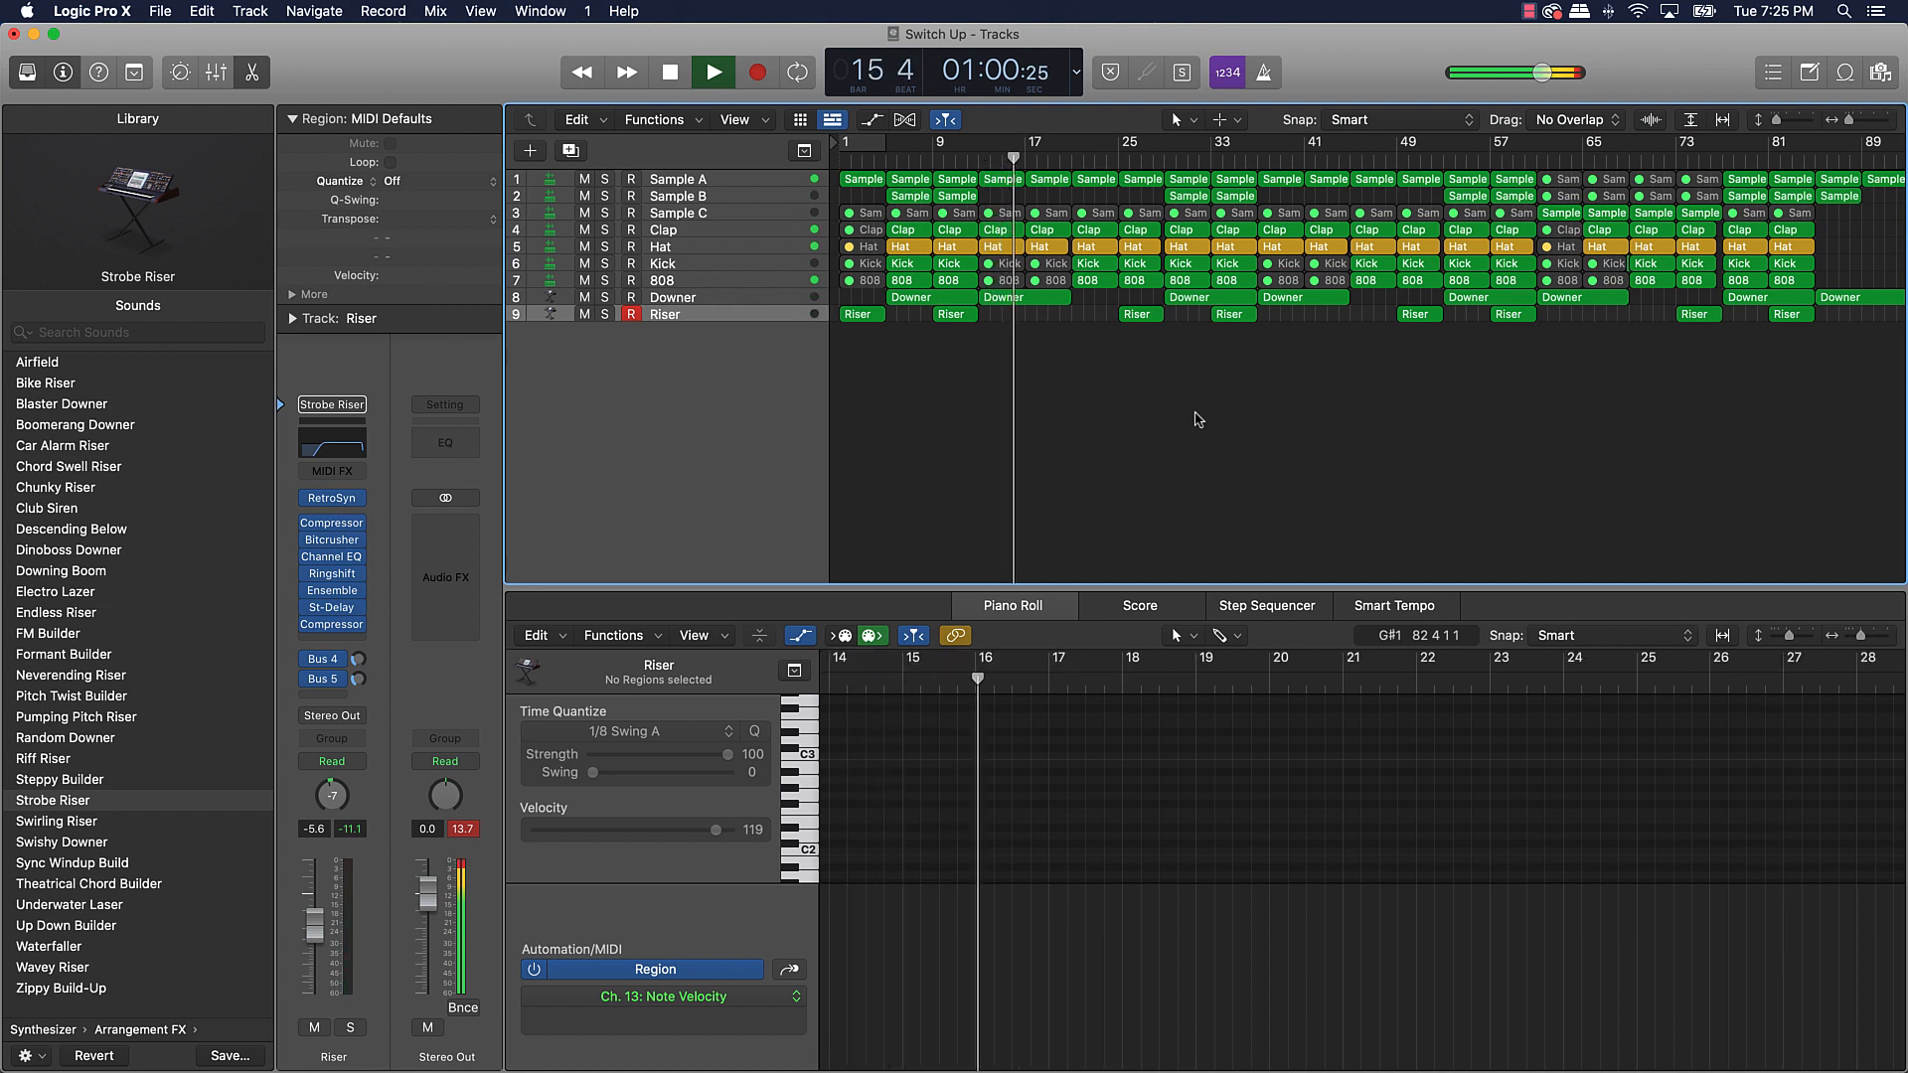
pyautogui.click(711, 71)
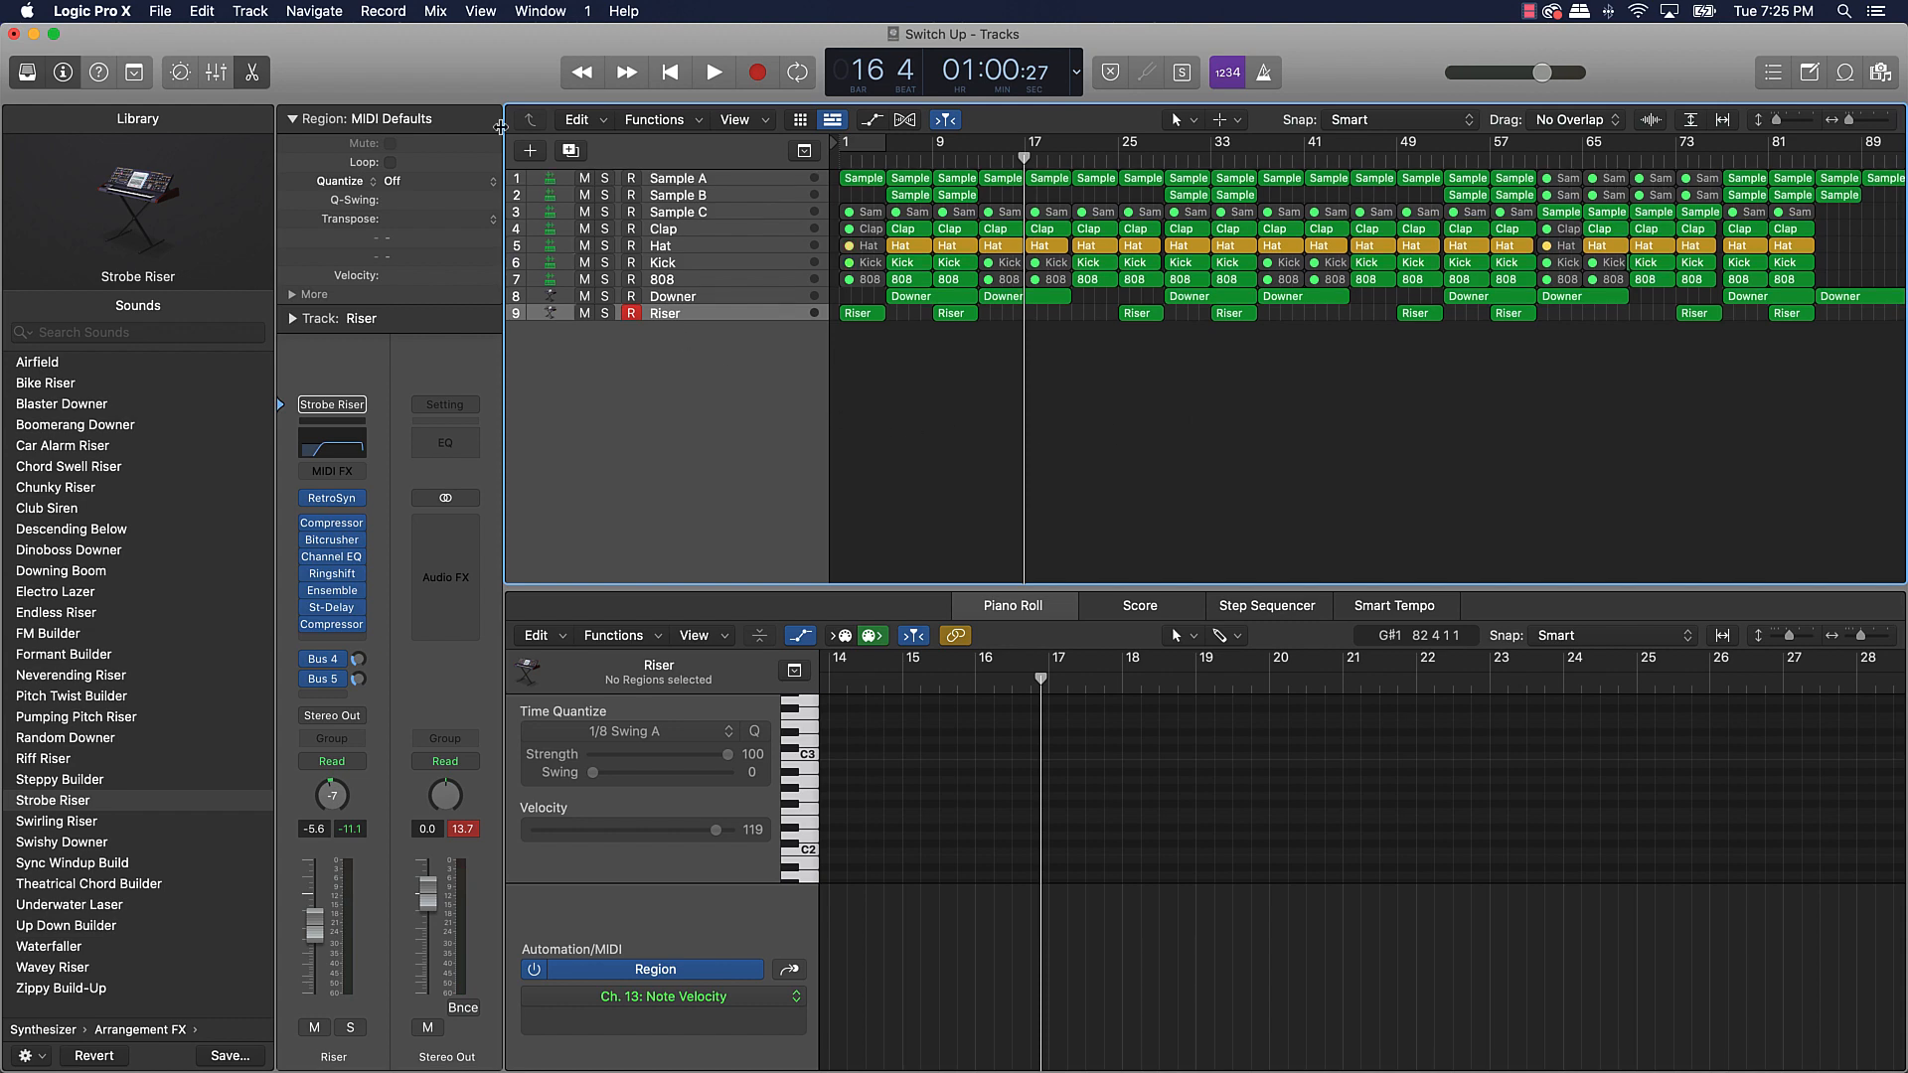
# - Create a new Software Instrument track with a stereo Quick Sampler instrument
pyautogui.click(529, 151)
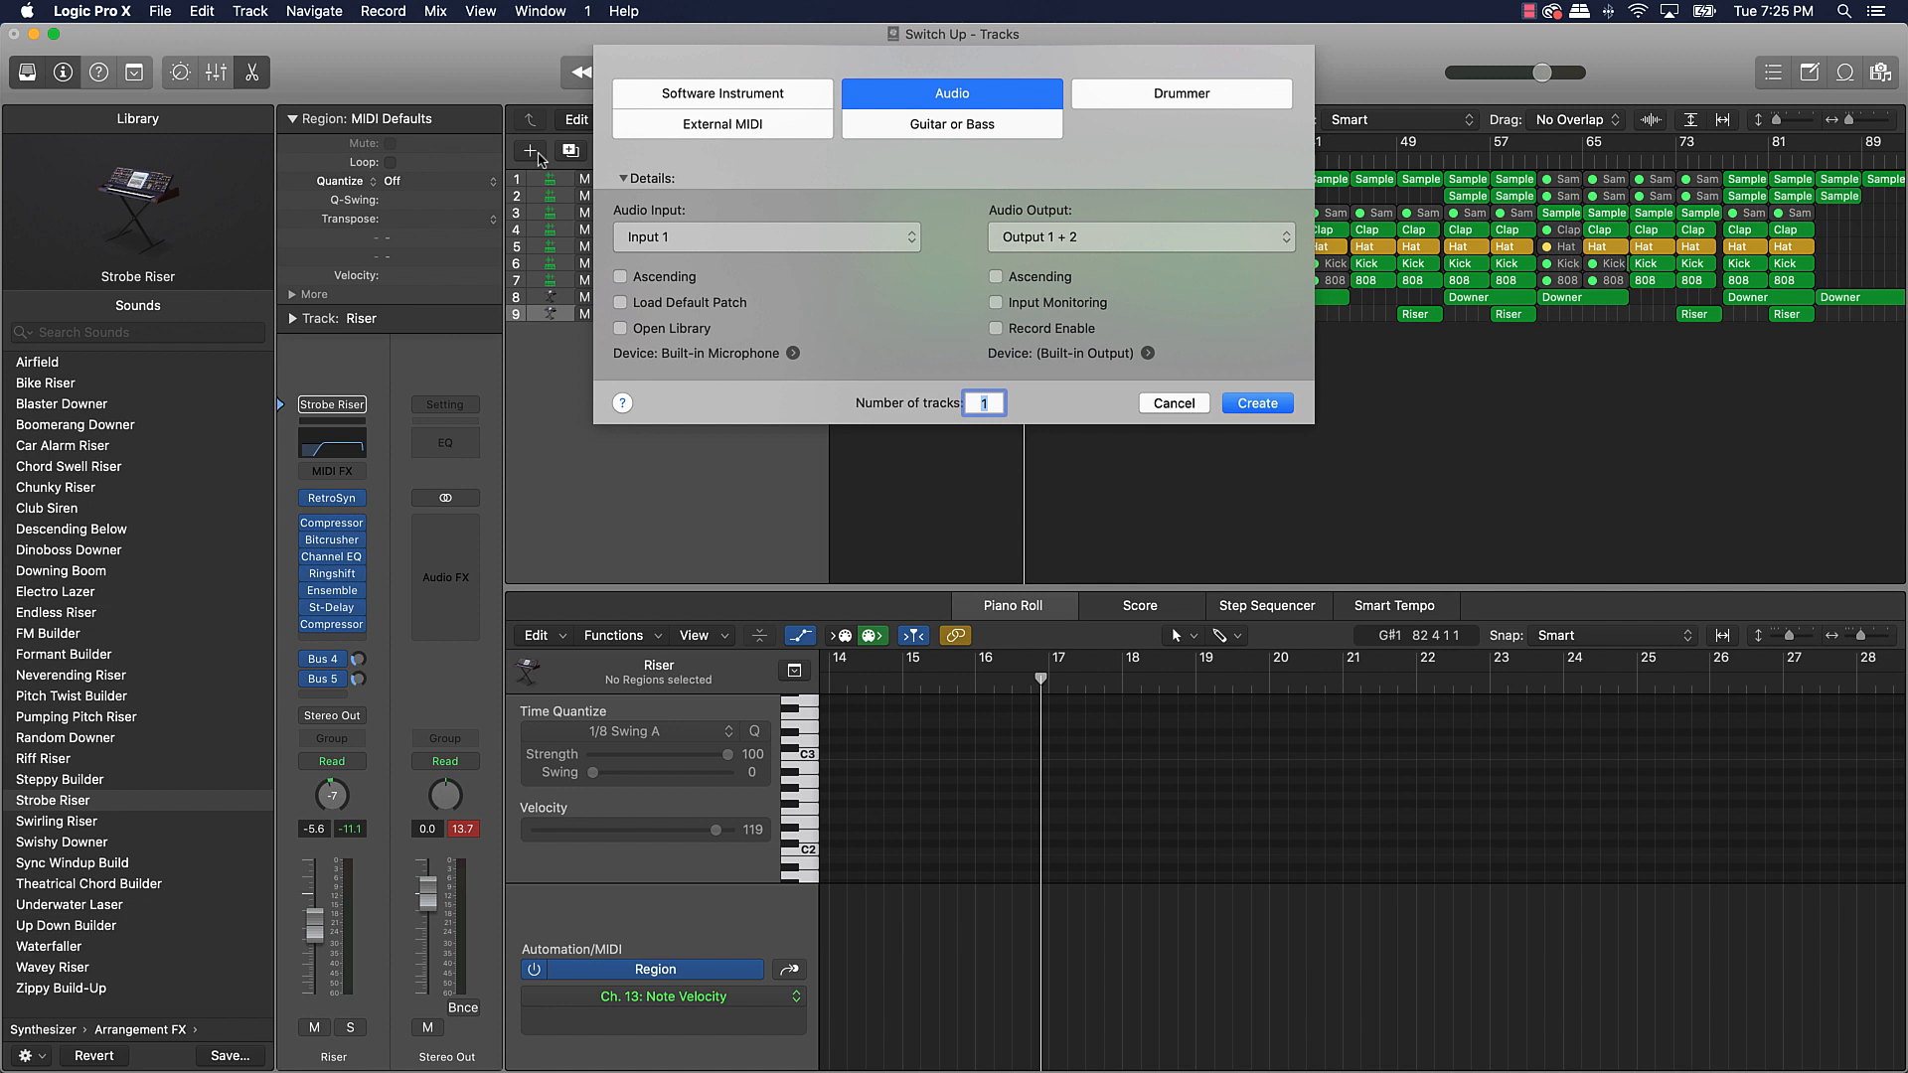
pyautogui.click(721, 93)
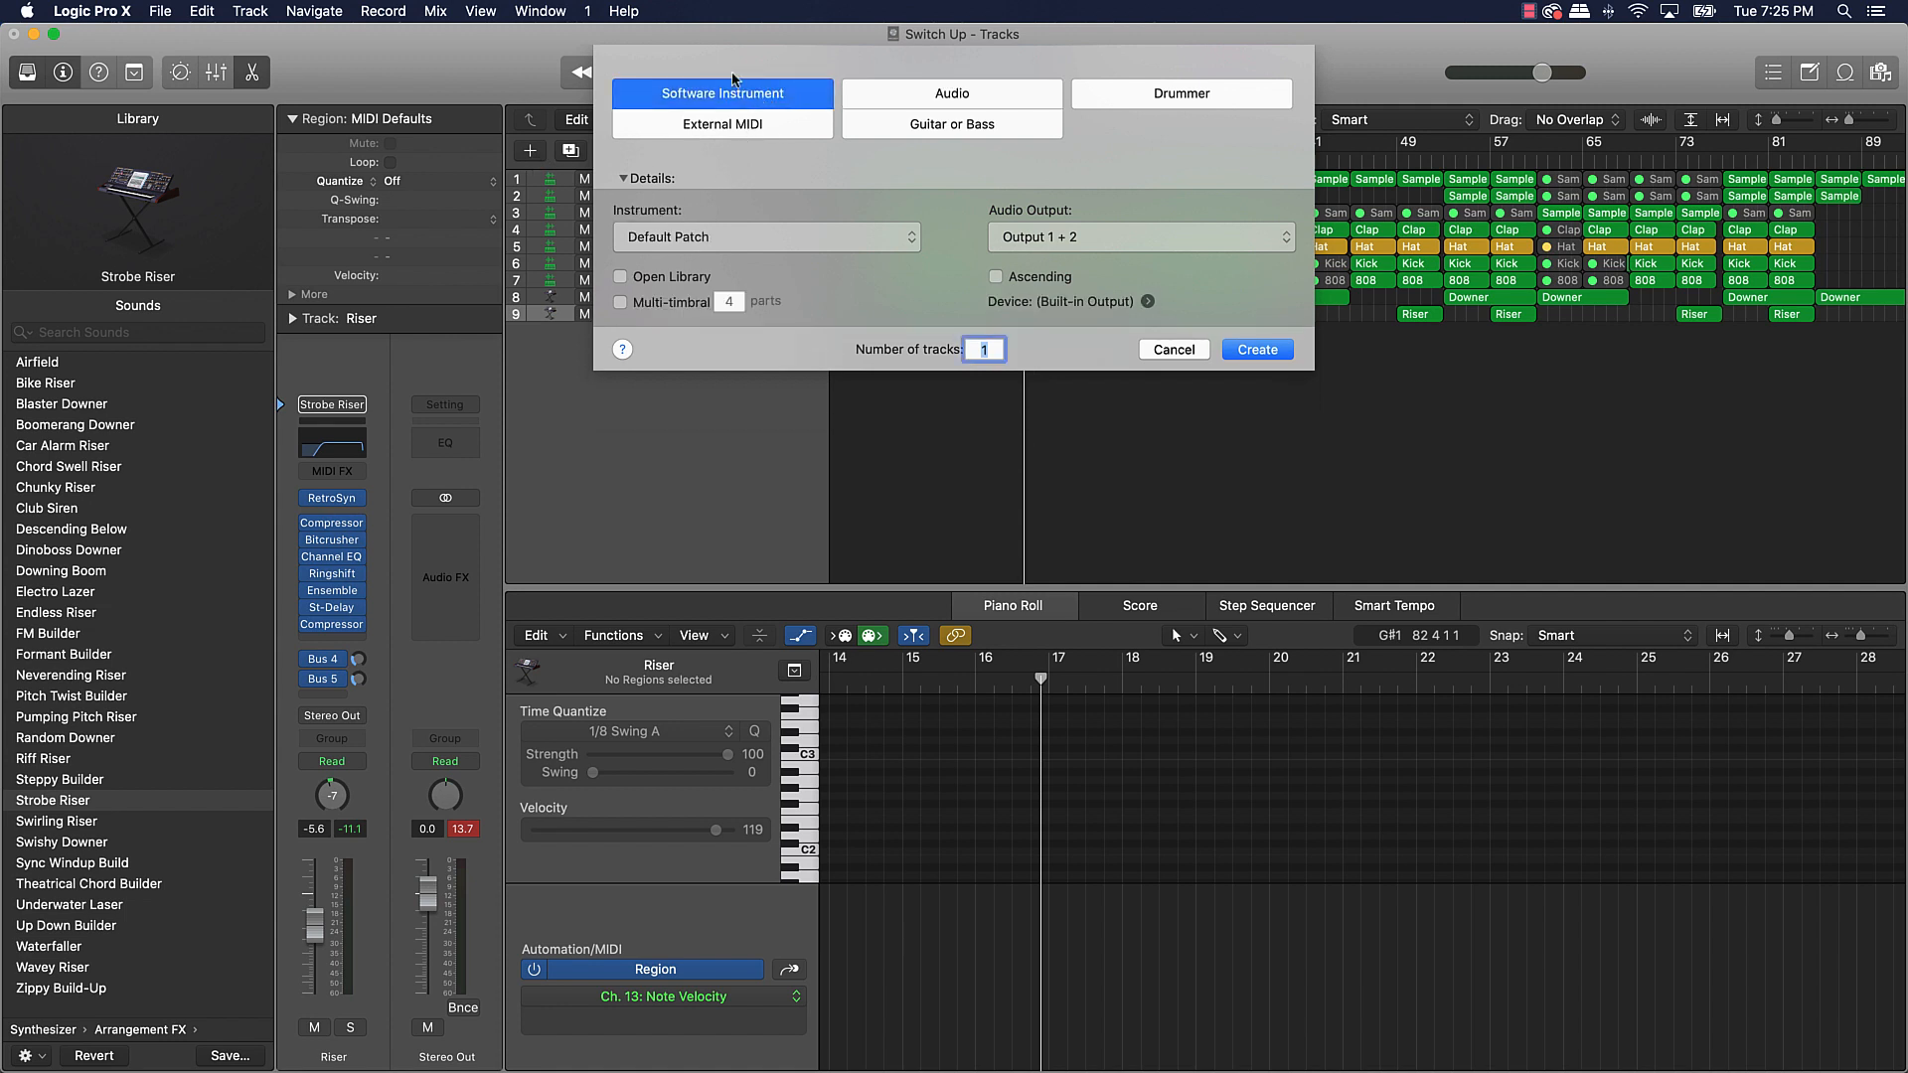
pyautogui.click(763, 236)
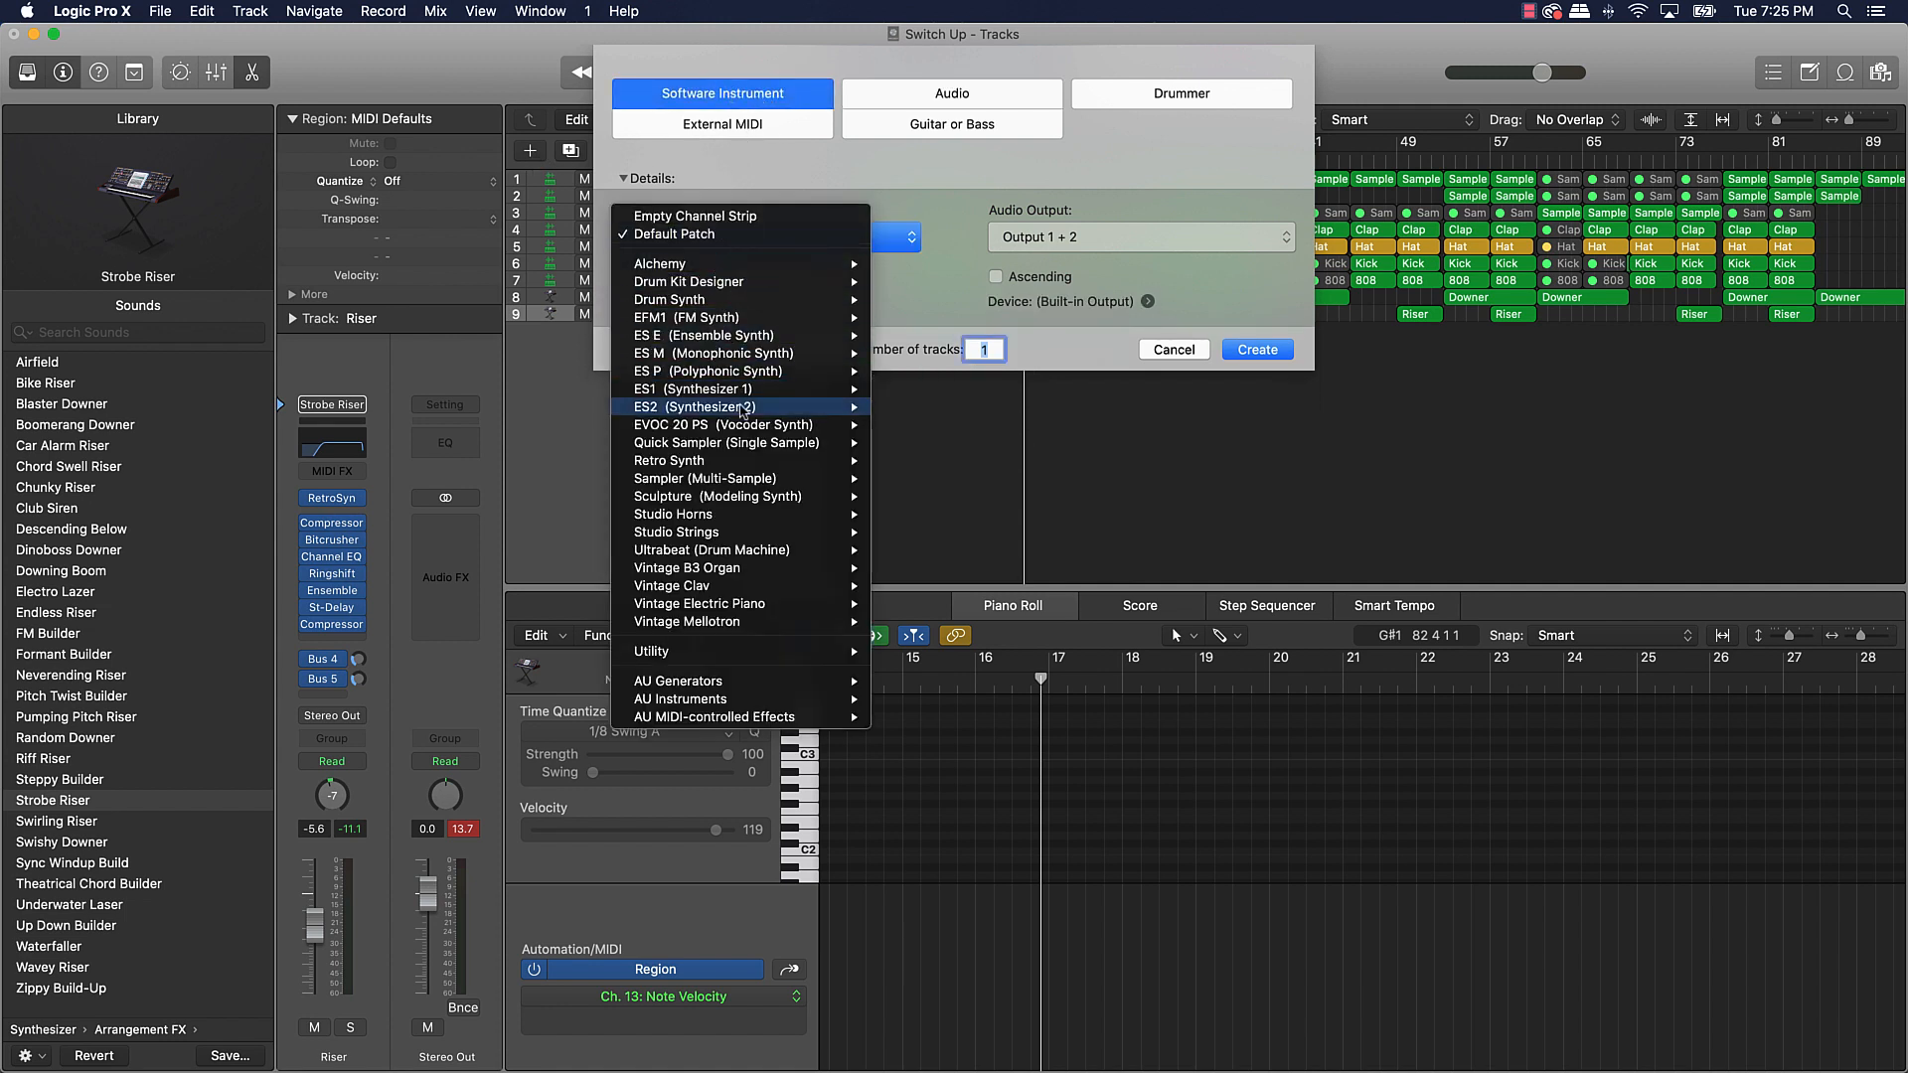
pyautogui.moveTo(725, 441)
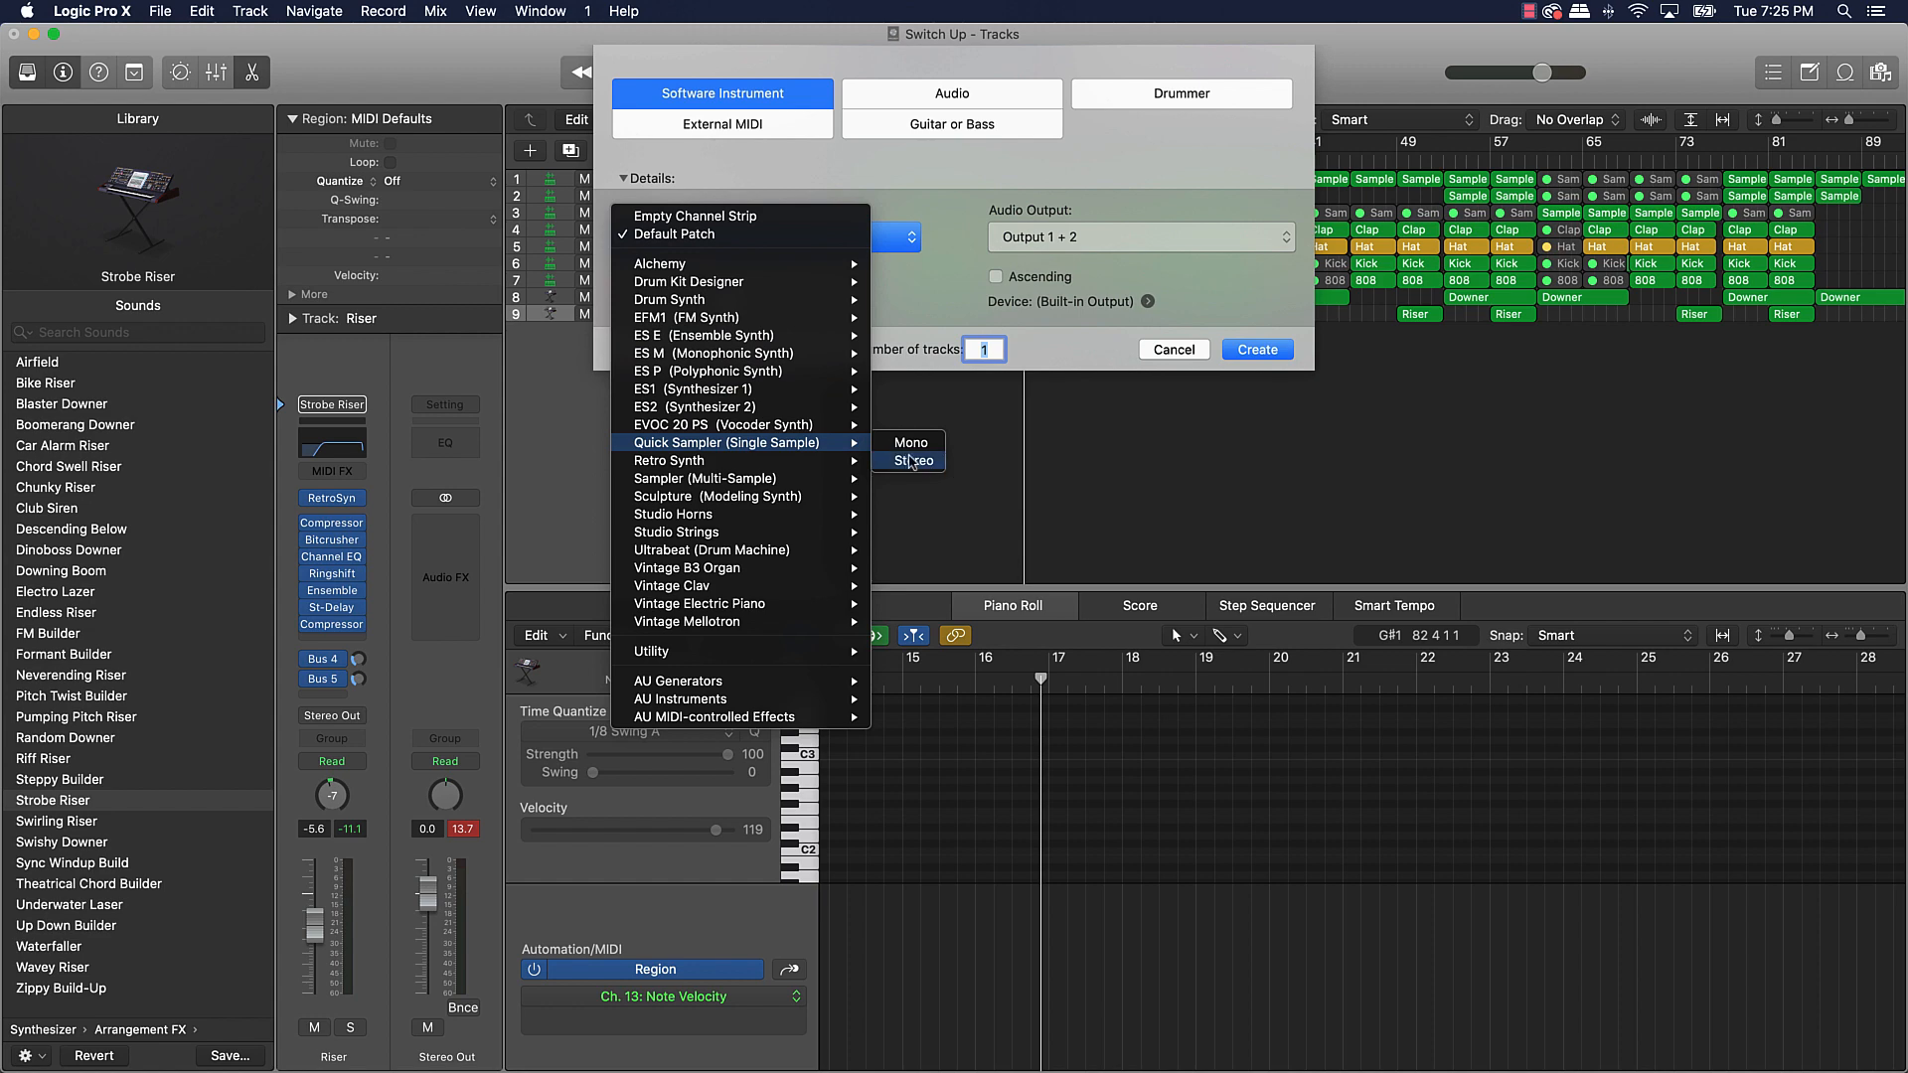
pyautogui.click(913, 462)
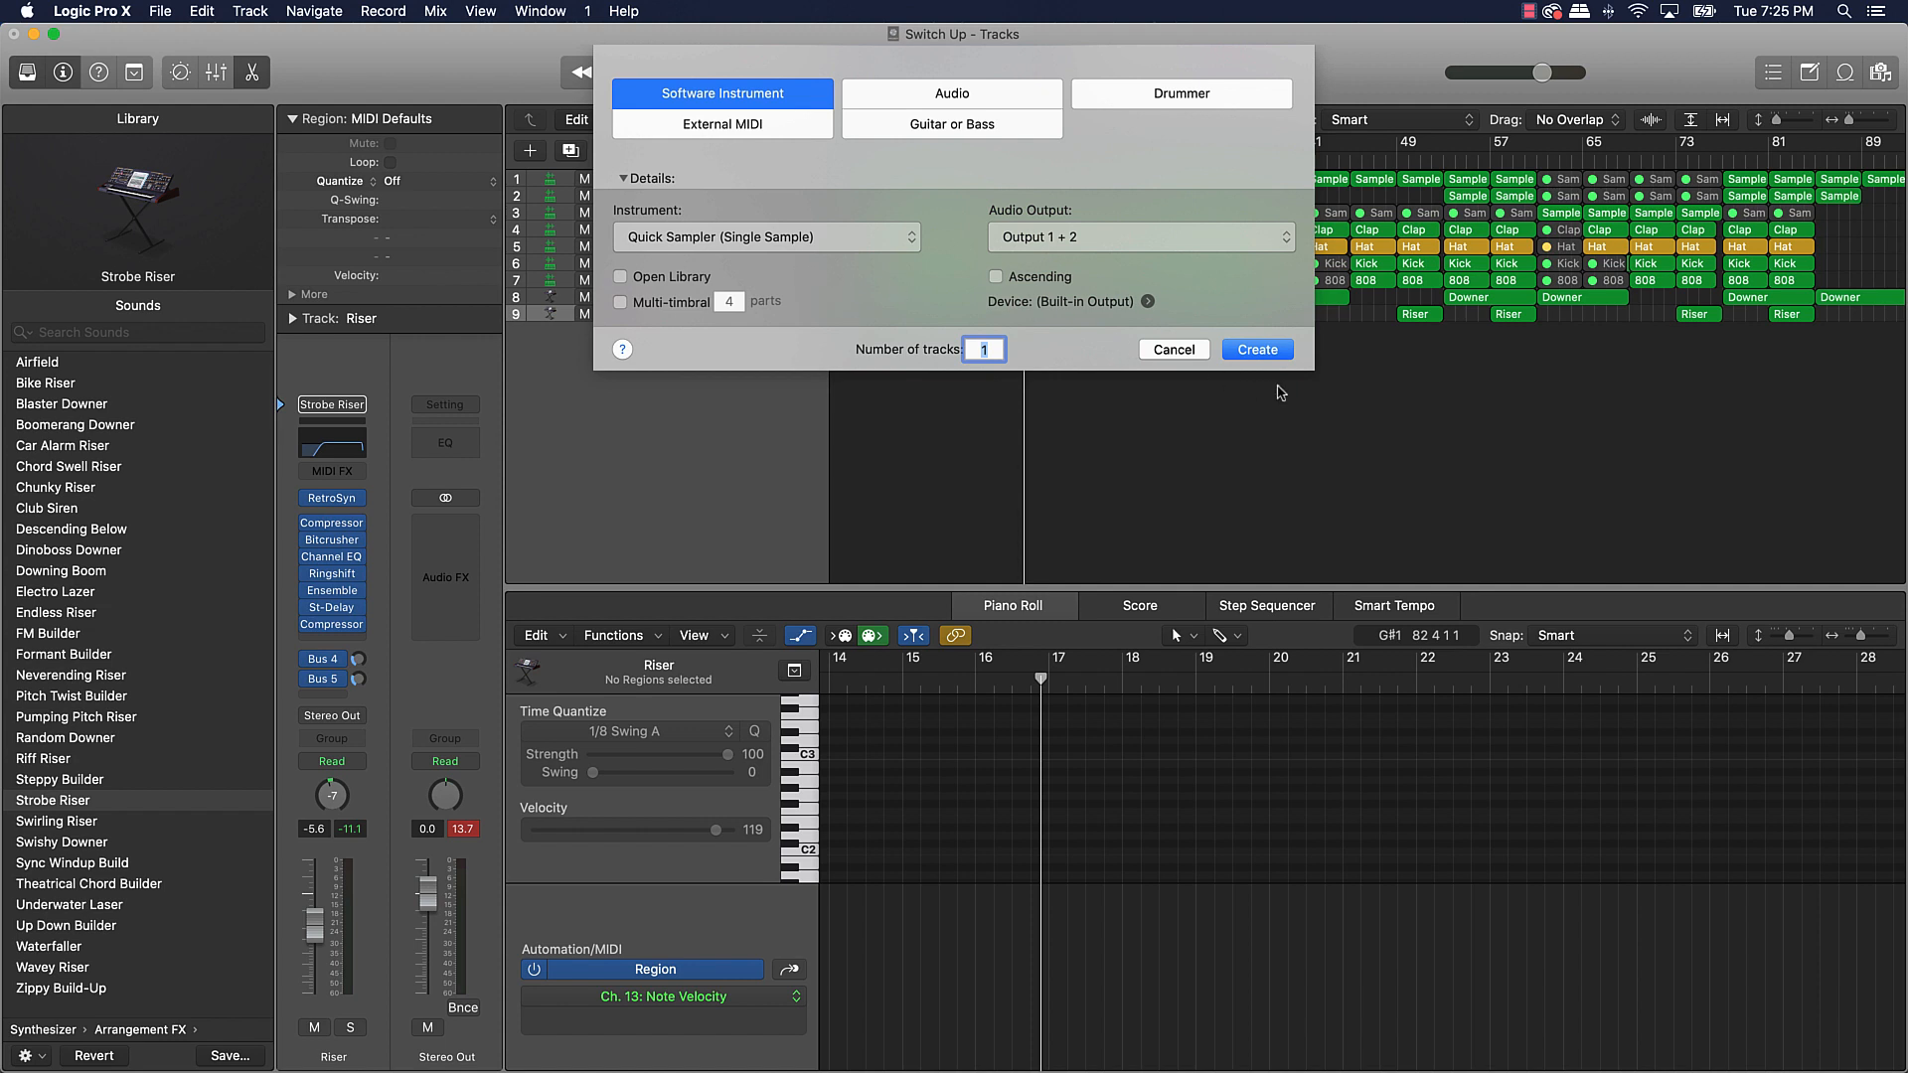
pyautogui.click(1256, 349)
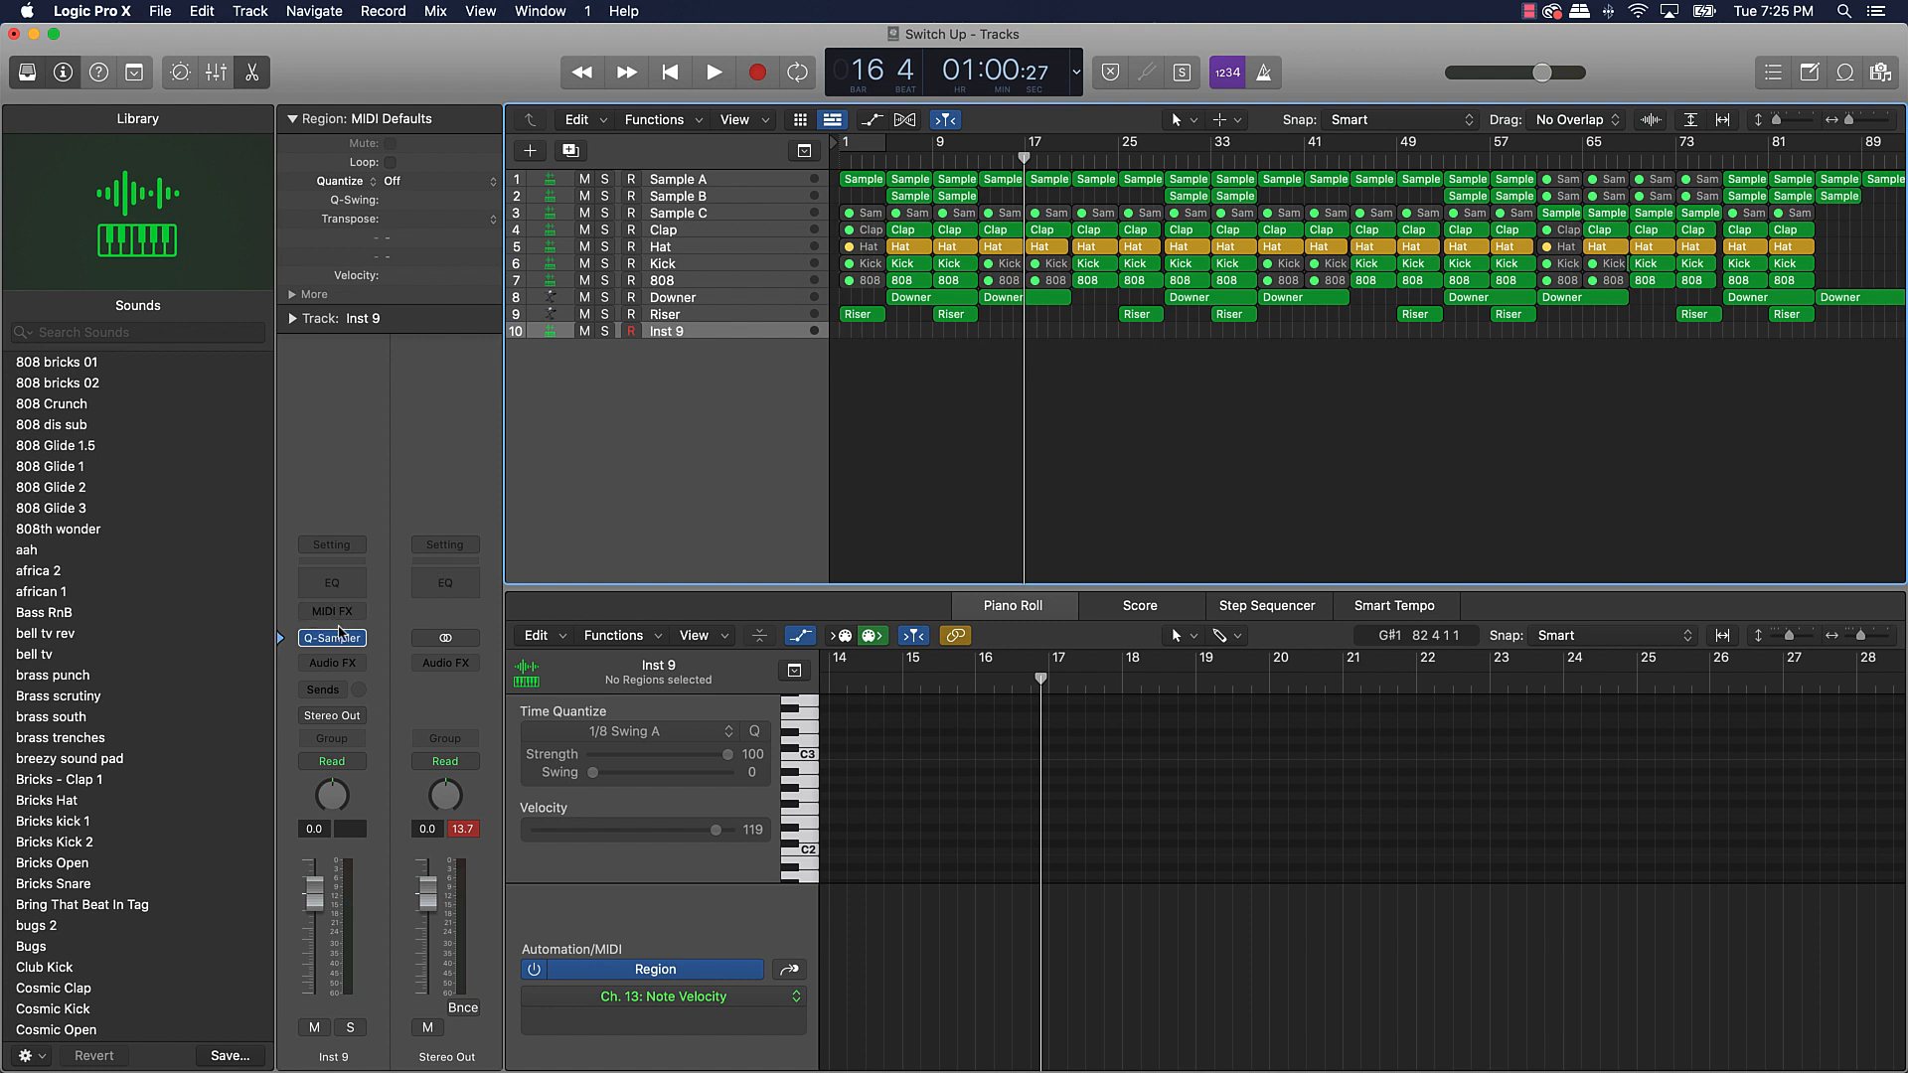
pyautogui.moveTo(86, 885)
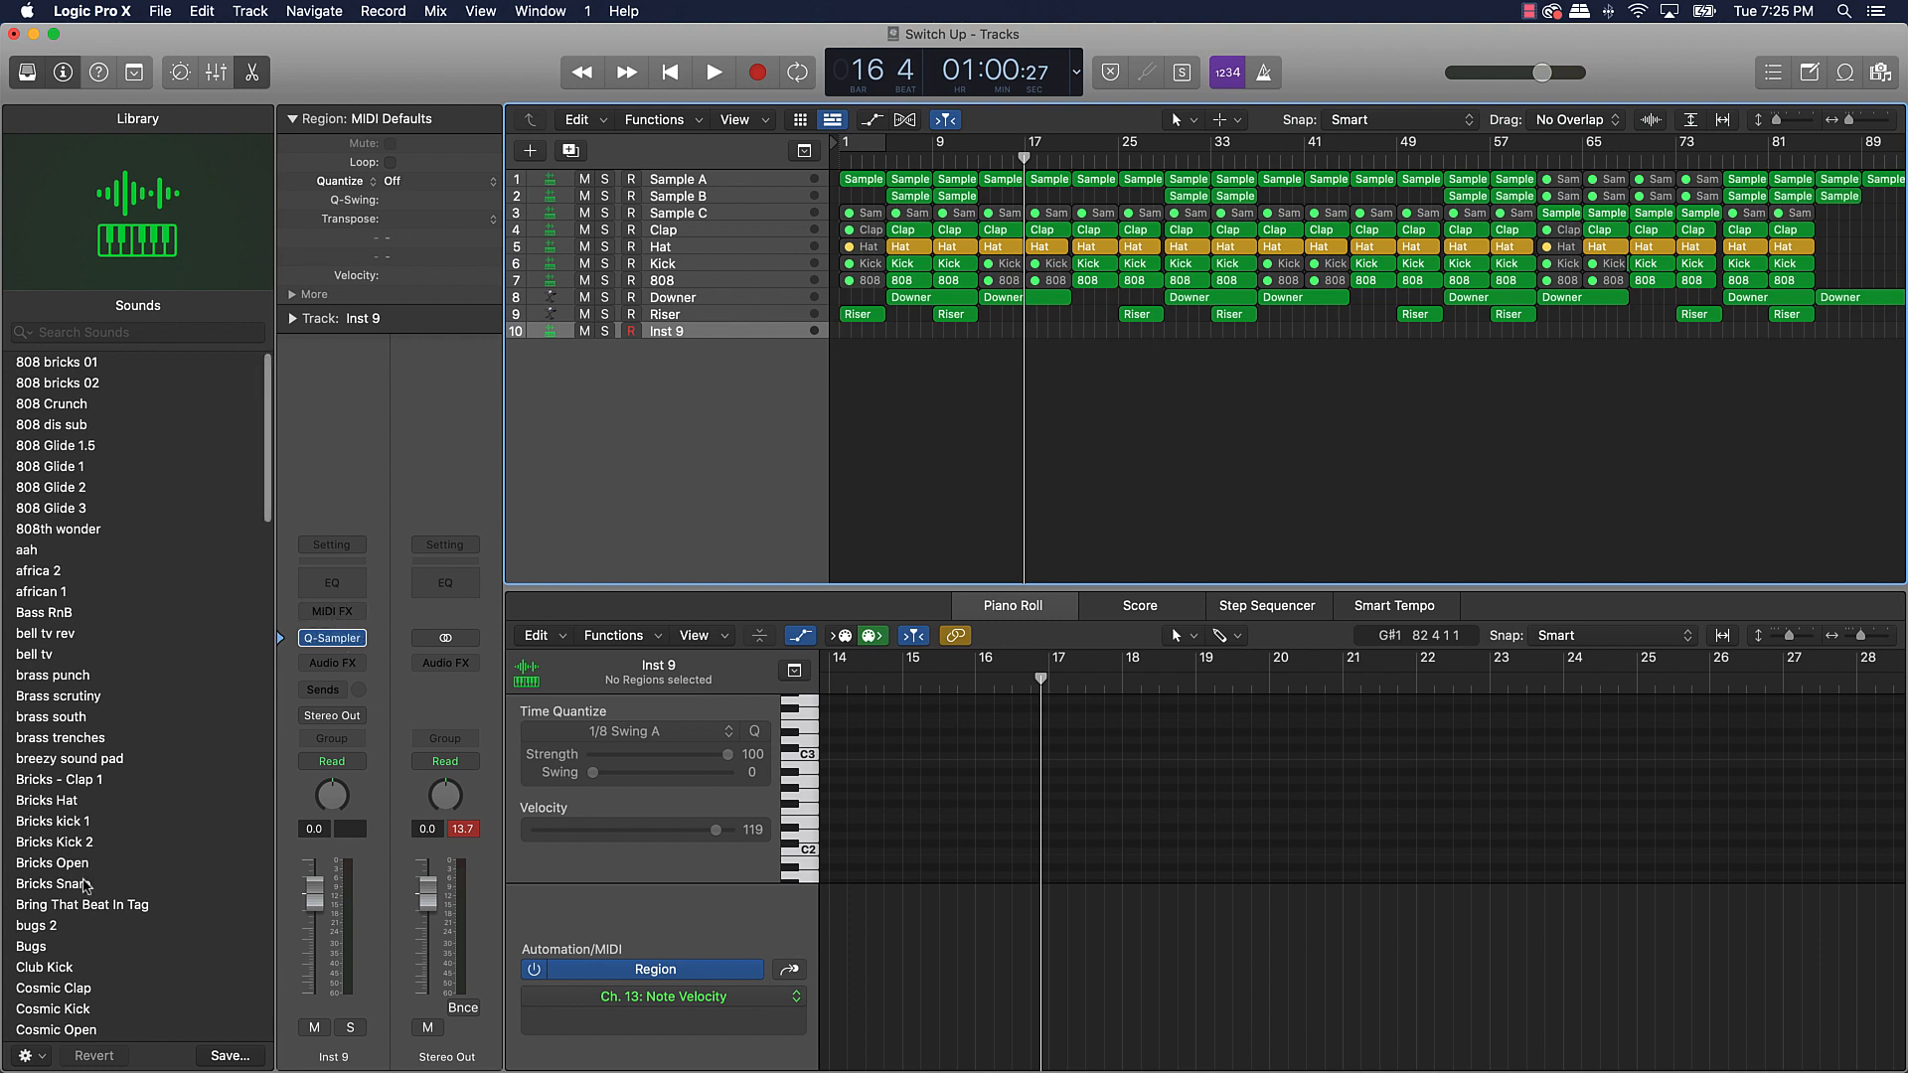
# - Load Bricks Snare onto the track, rename it Snare, and show Musical Typing (Cmd-K)
pyautogui.click(51, 883)
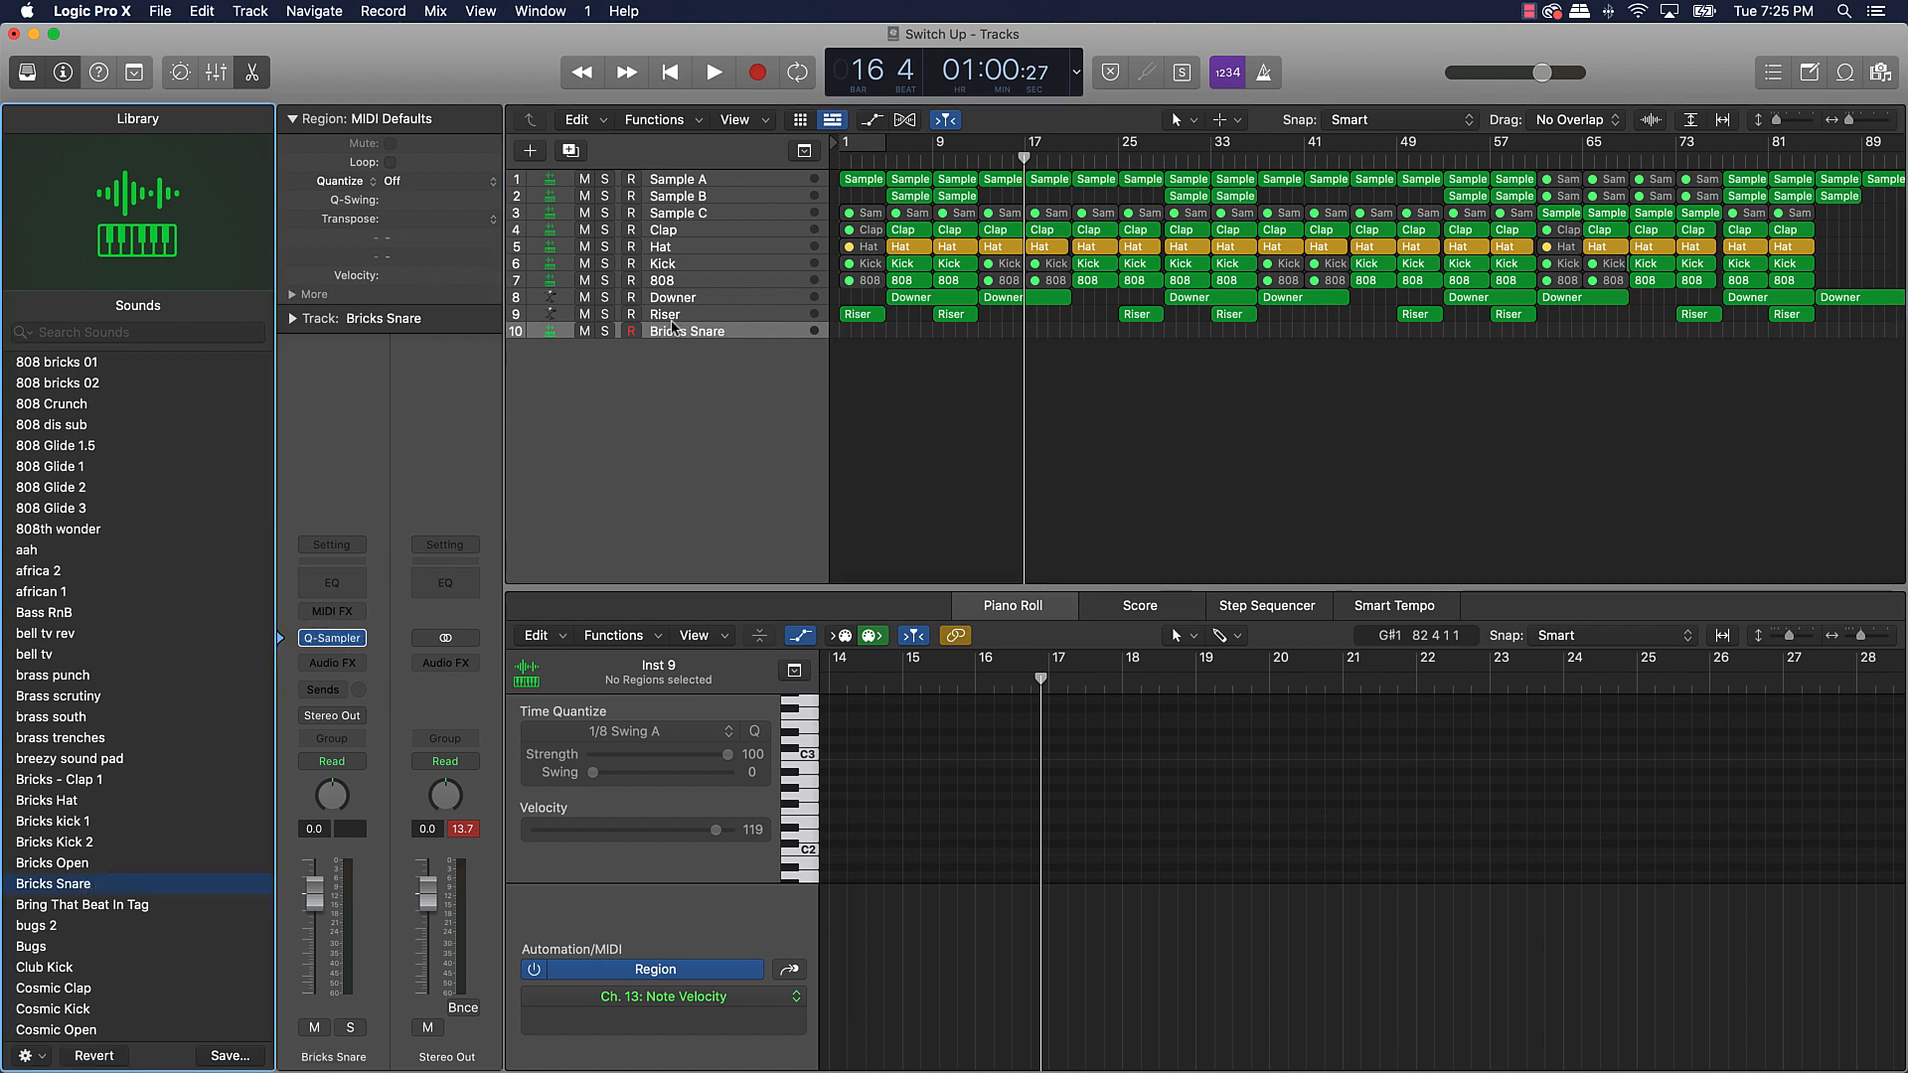
pyautogui.doubleClick(688, 330)
pyautogui.write('Snare')
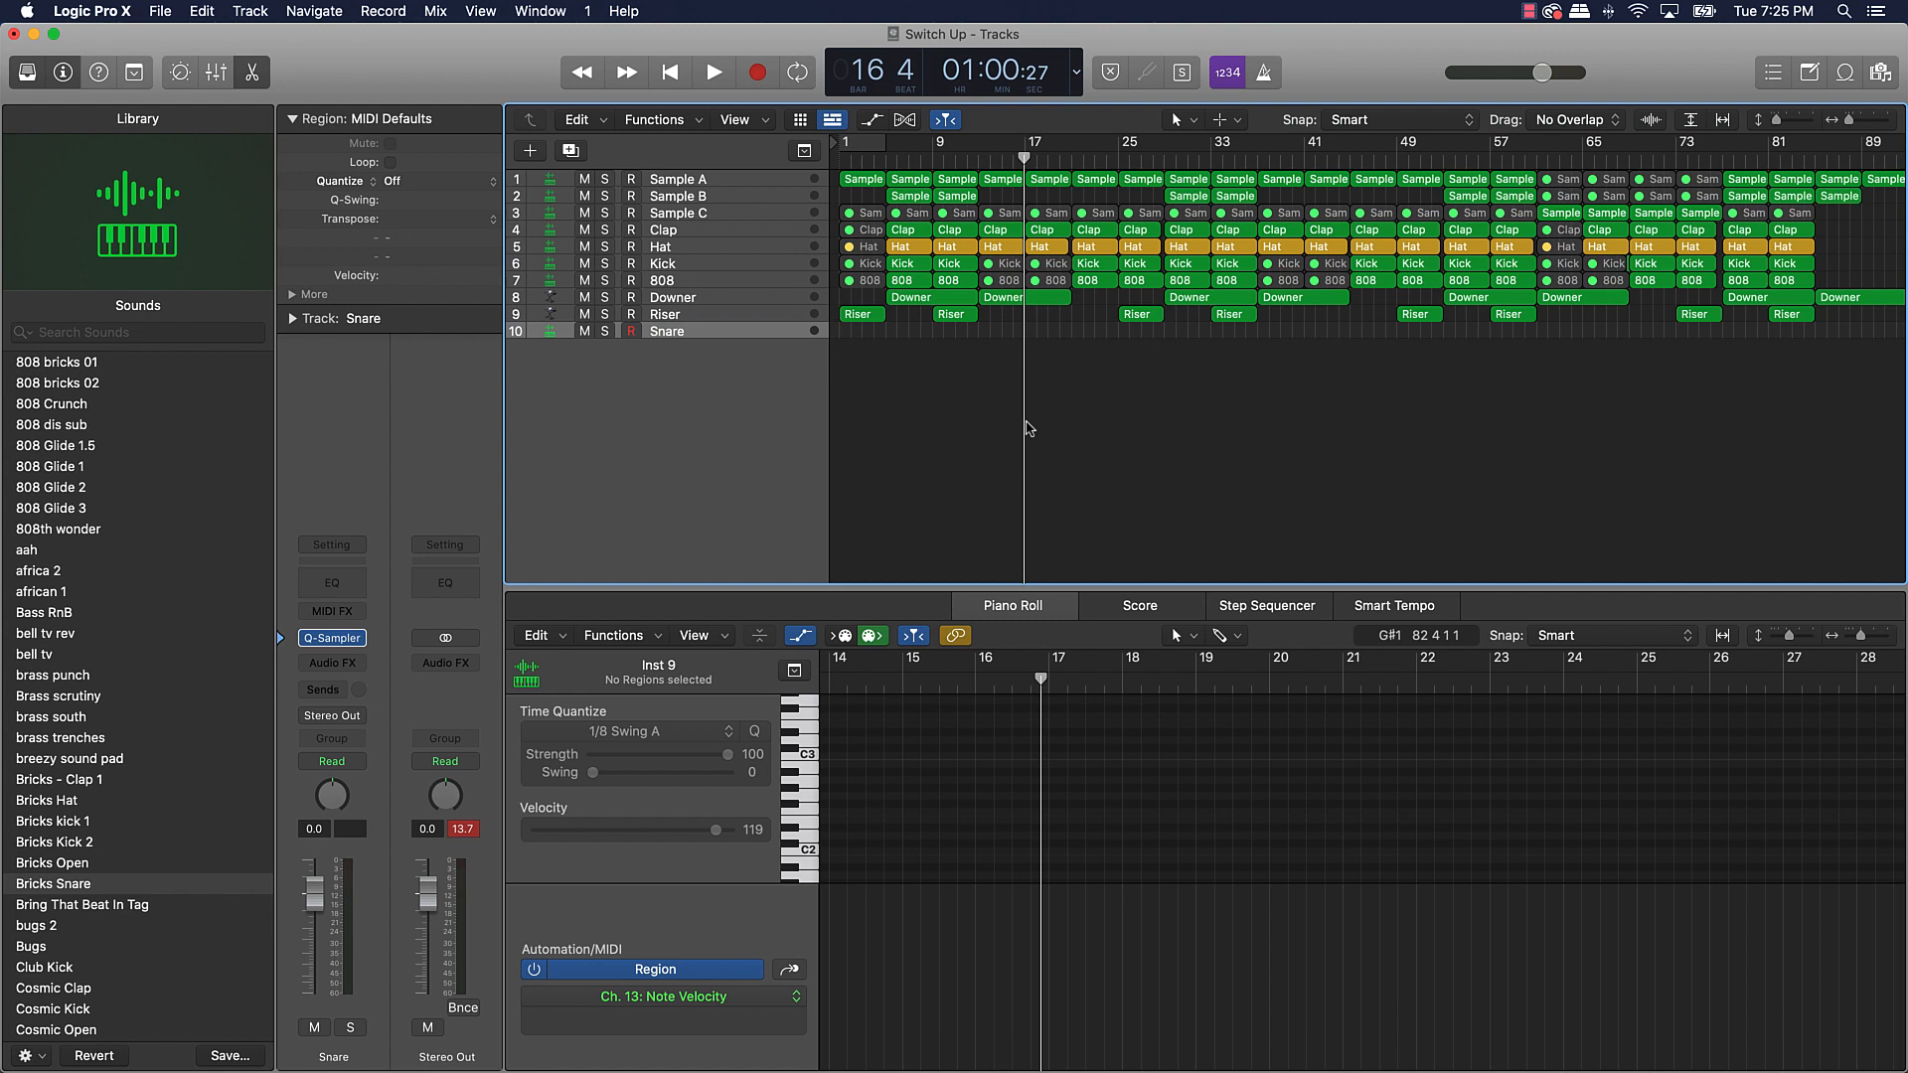
pyautogui.moveTo(972, 417)
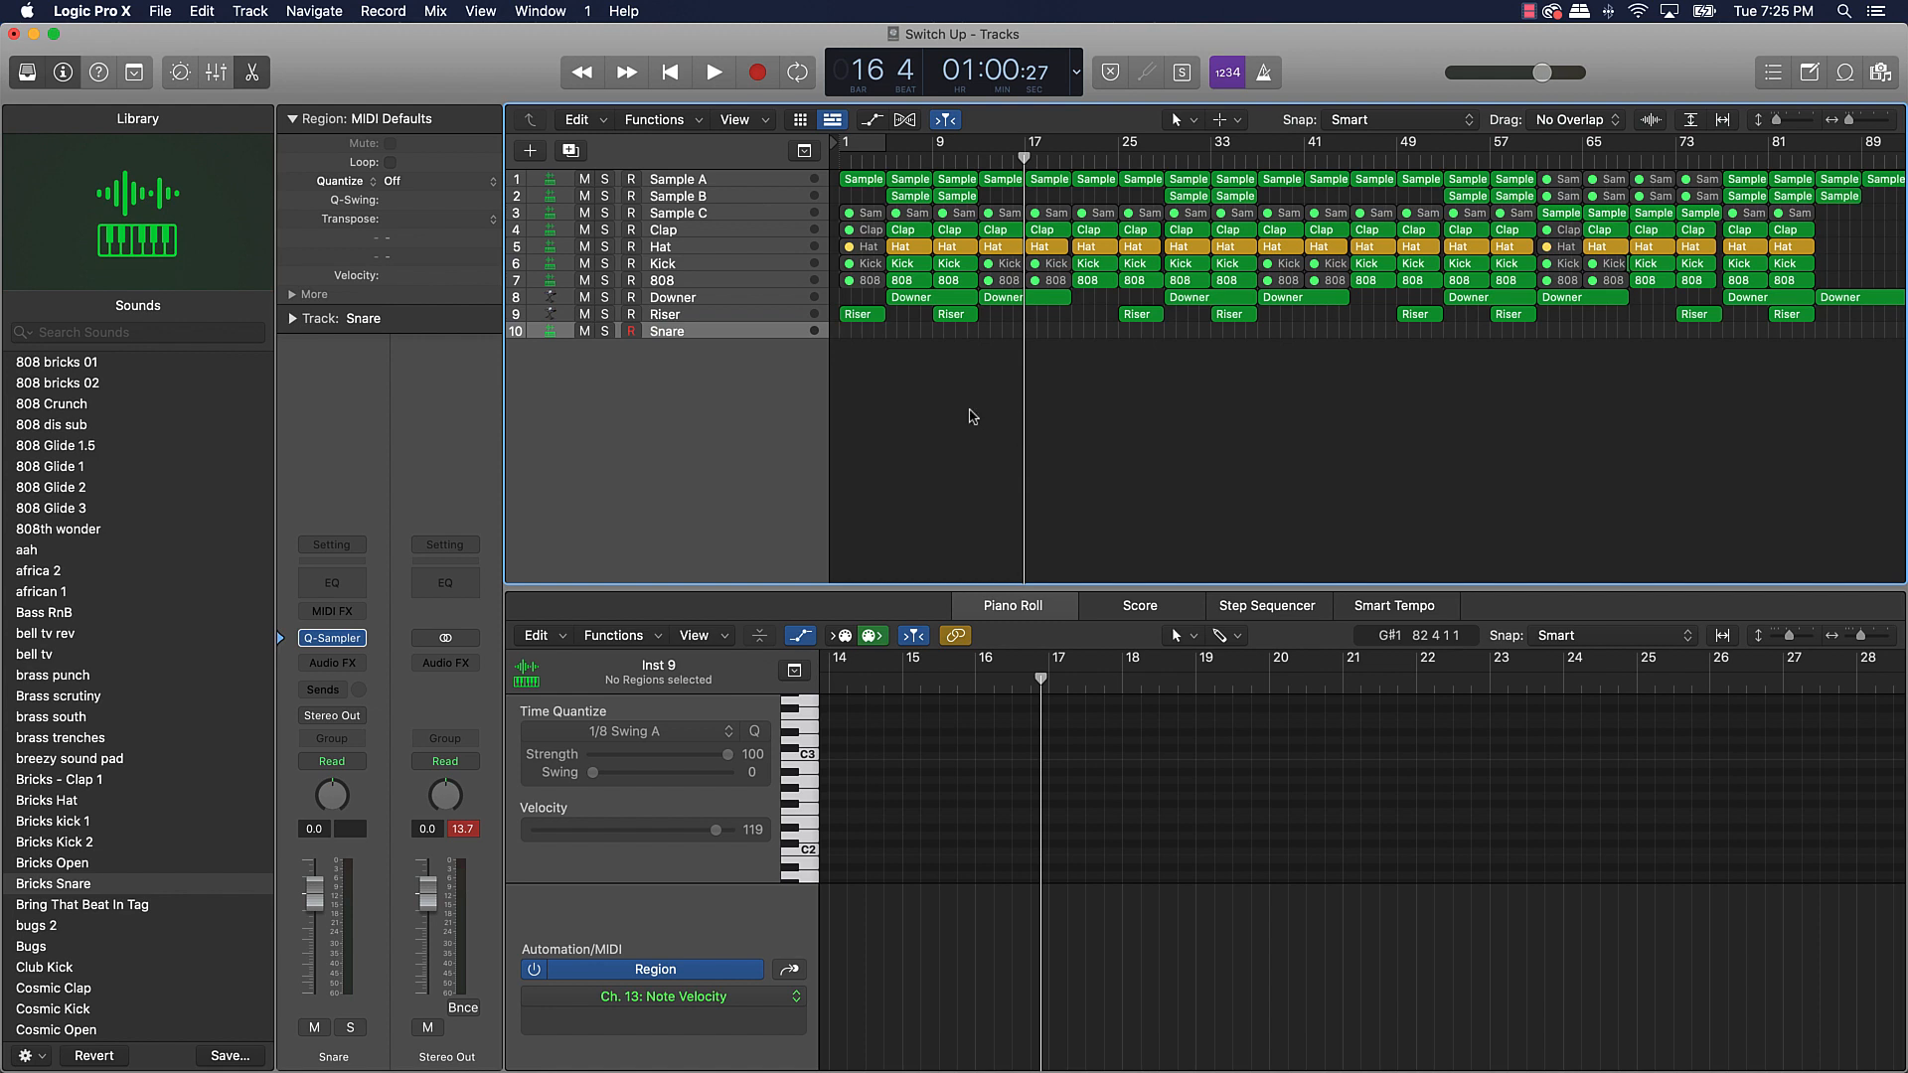
pyautogui.press('cmd+k')
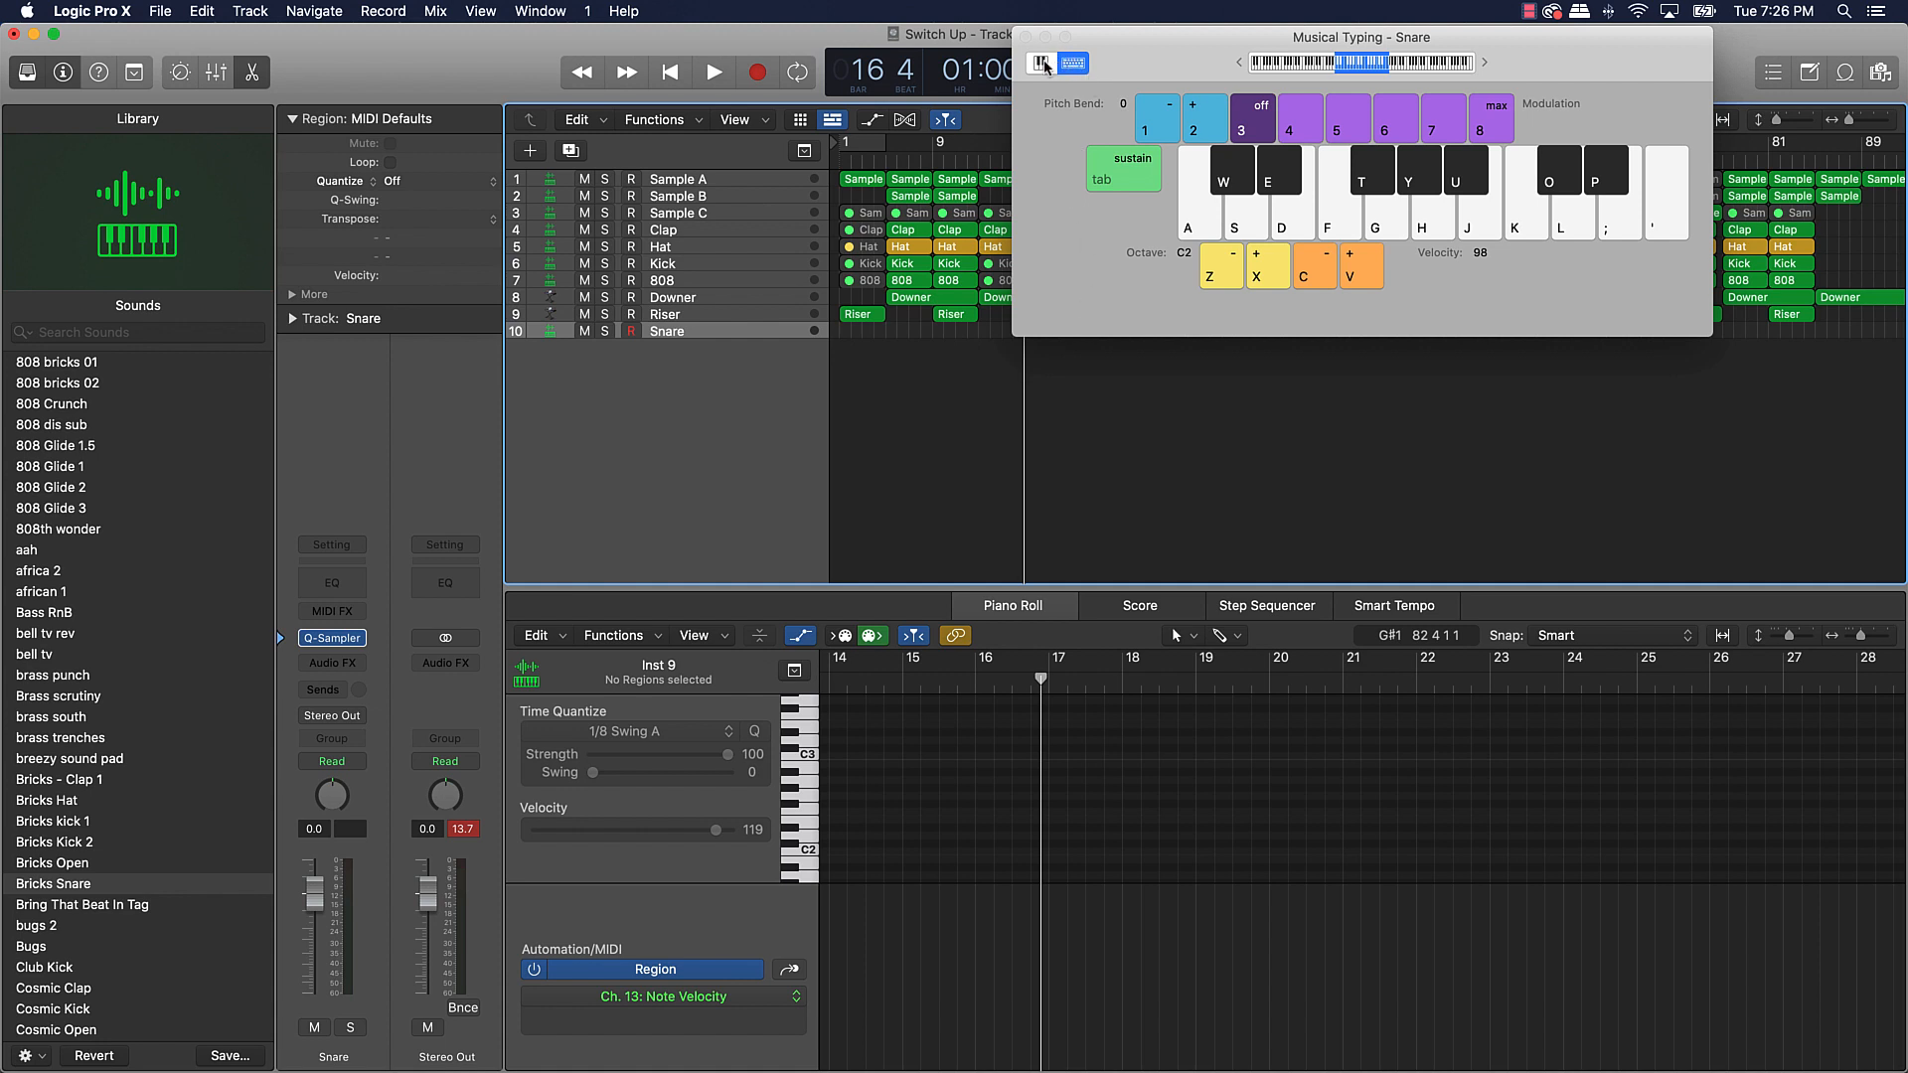
# - Switch Musical Typing to the piano keyboard layout for recording the snare roll
pyautogui.click(1042, 61)
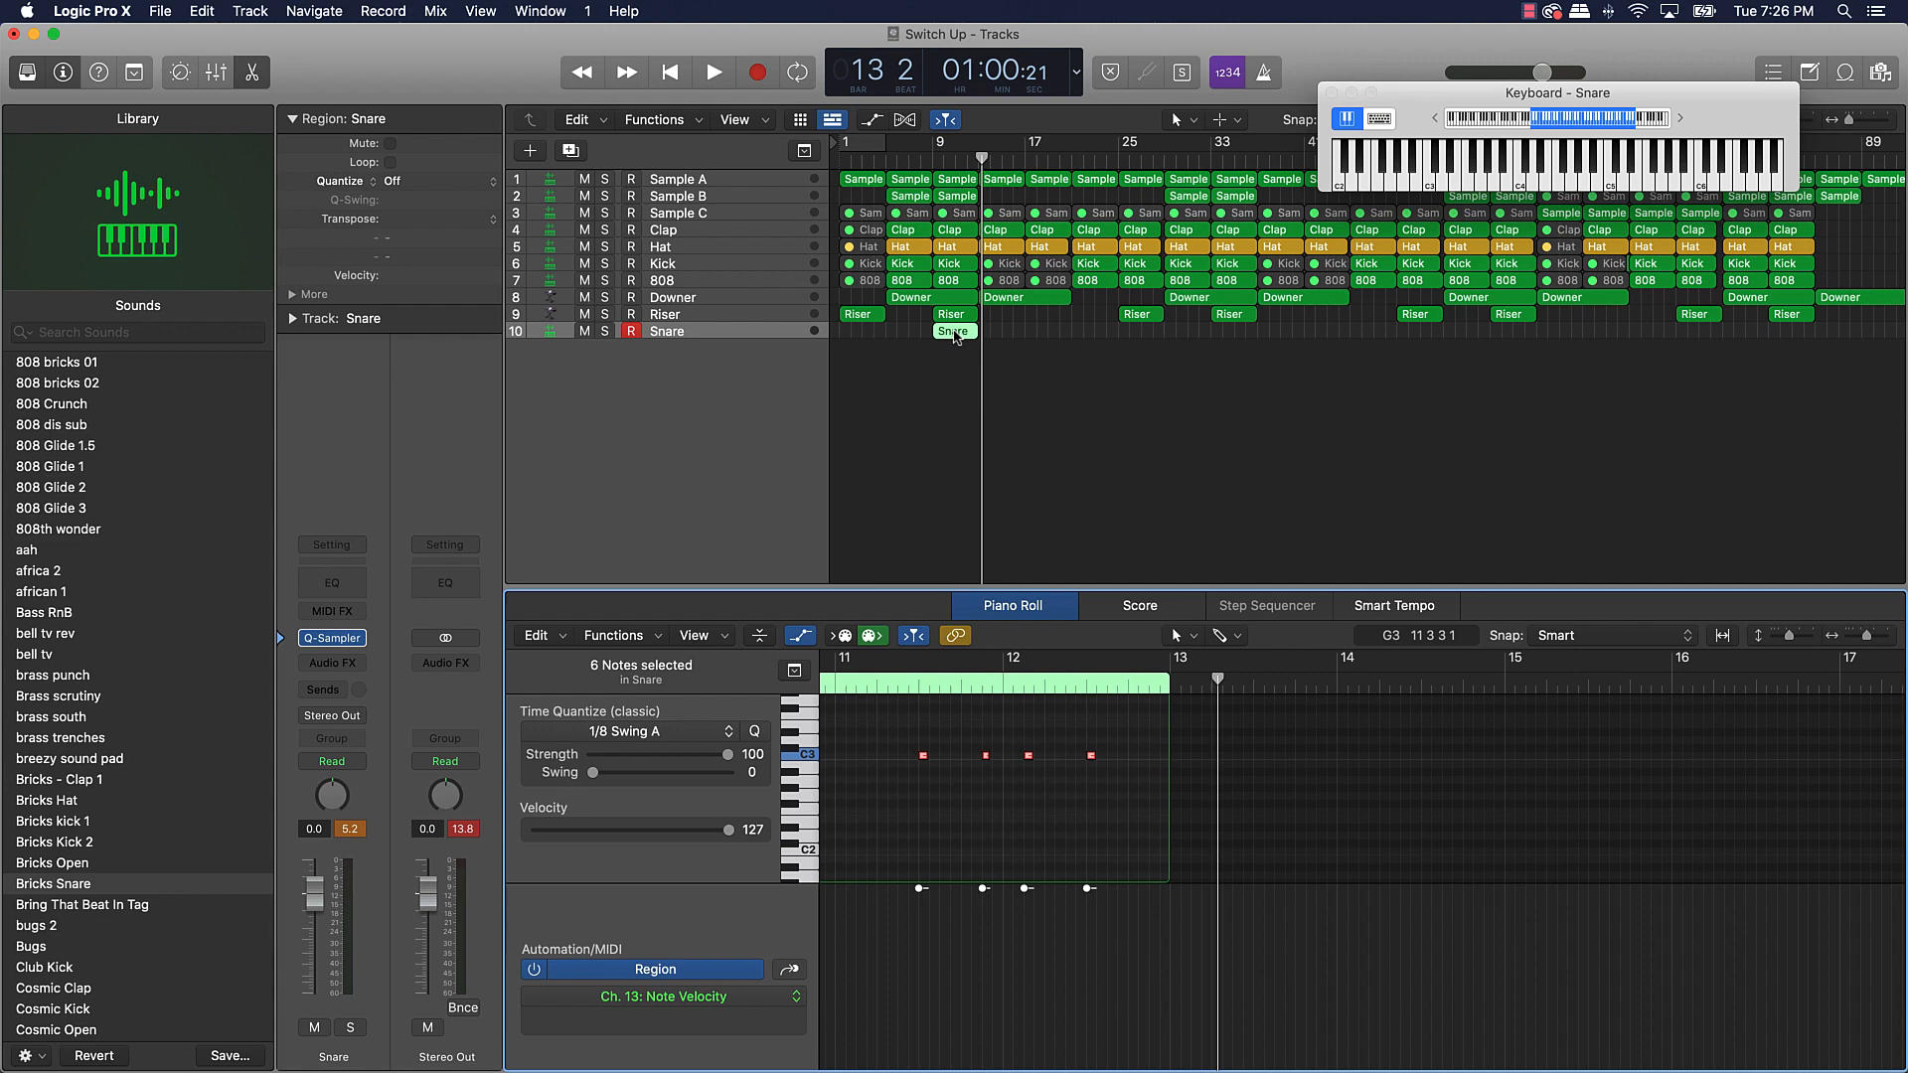
# - Option-drag snare-roll copies to bars 21 and 25, then both to bars 45 and 69
pyautogui.moveTo(956, 332); pyautogui.dragTo(1096, 332)
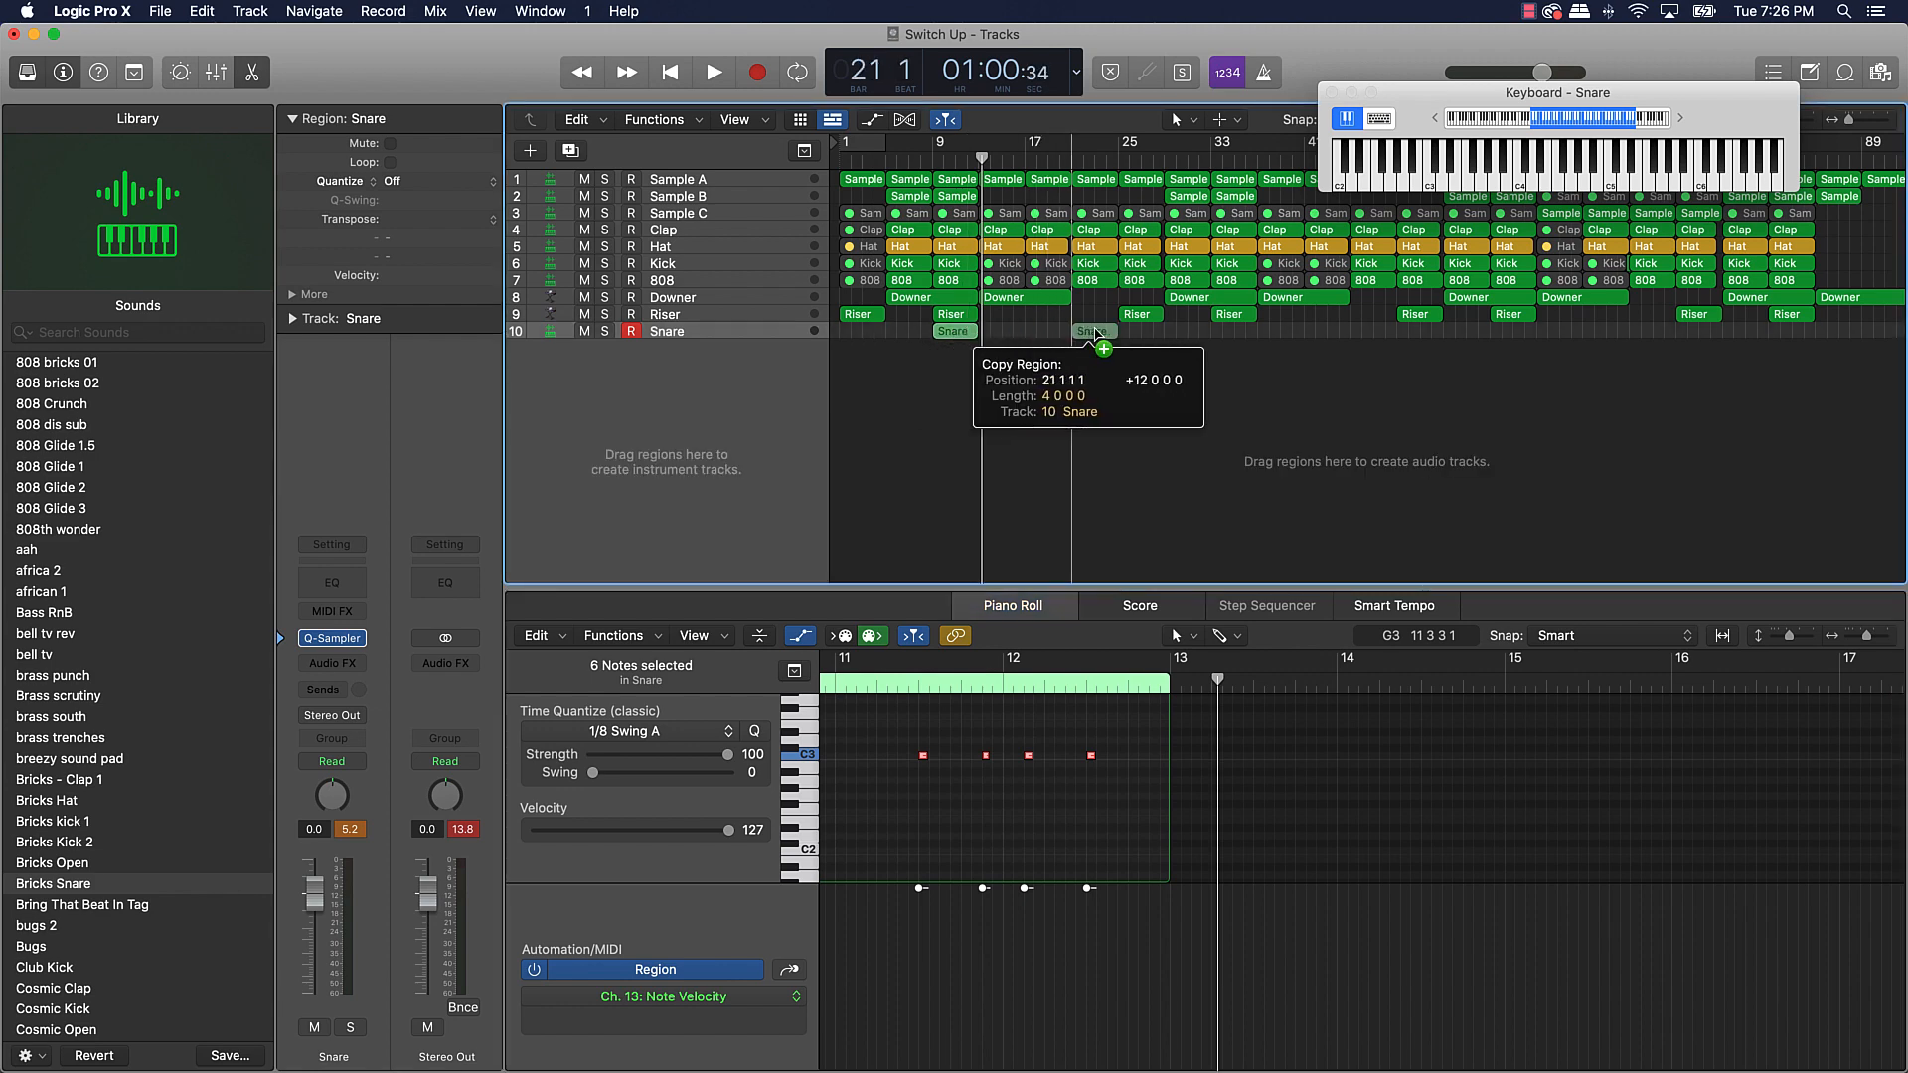
pyautogui.moveTo(1084, 332); pyautogui.dragTo(1137, 332)
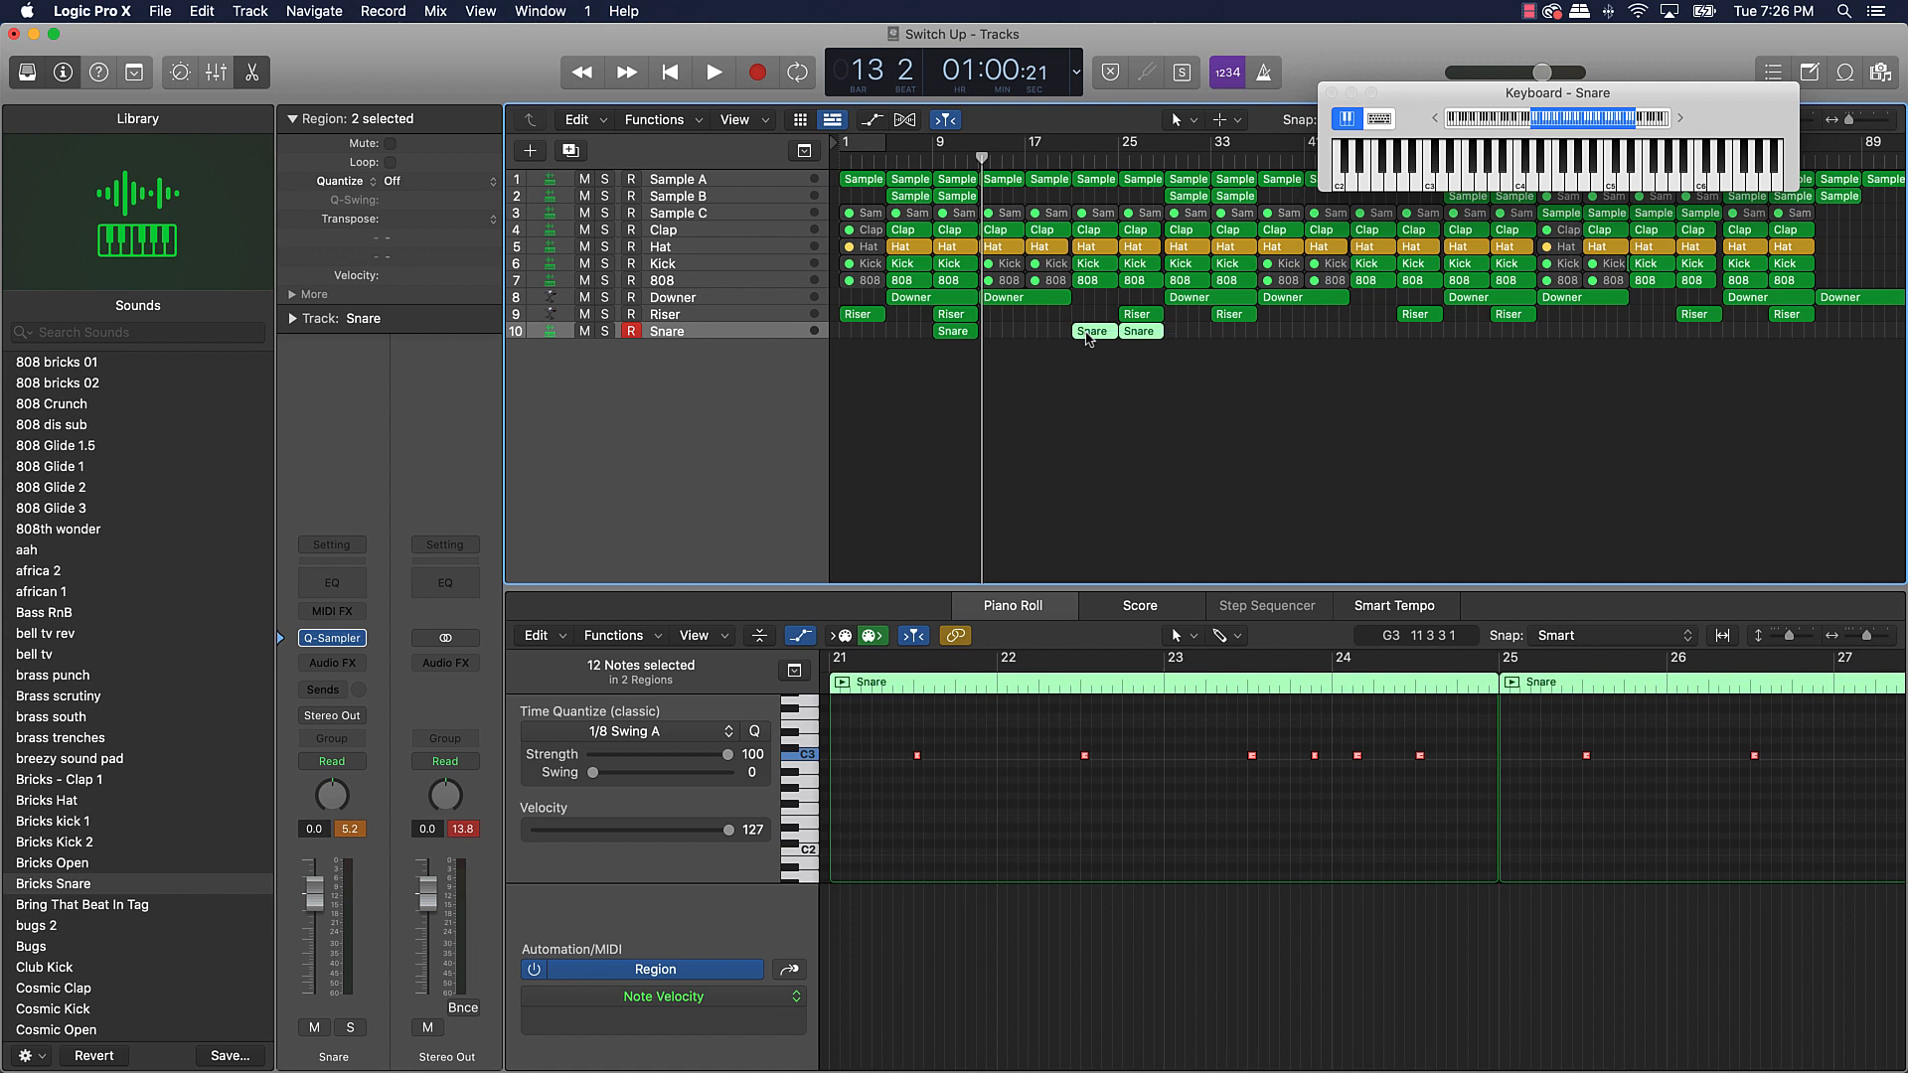
pyautogui.moveTo(1093, 332); pyautogui.dragTo(1372, 332)
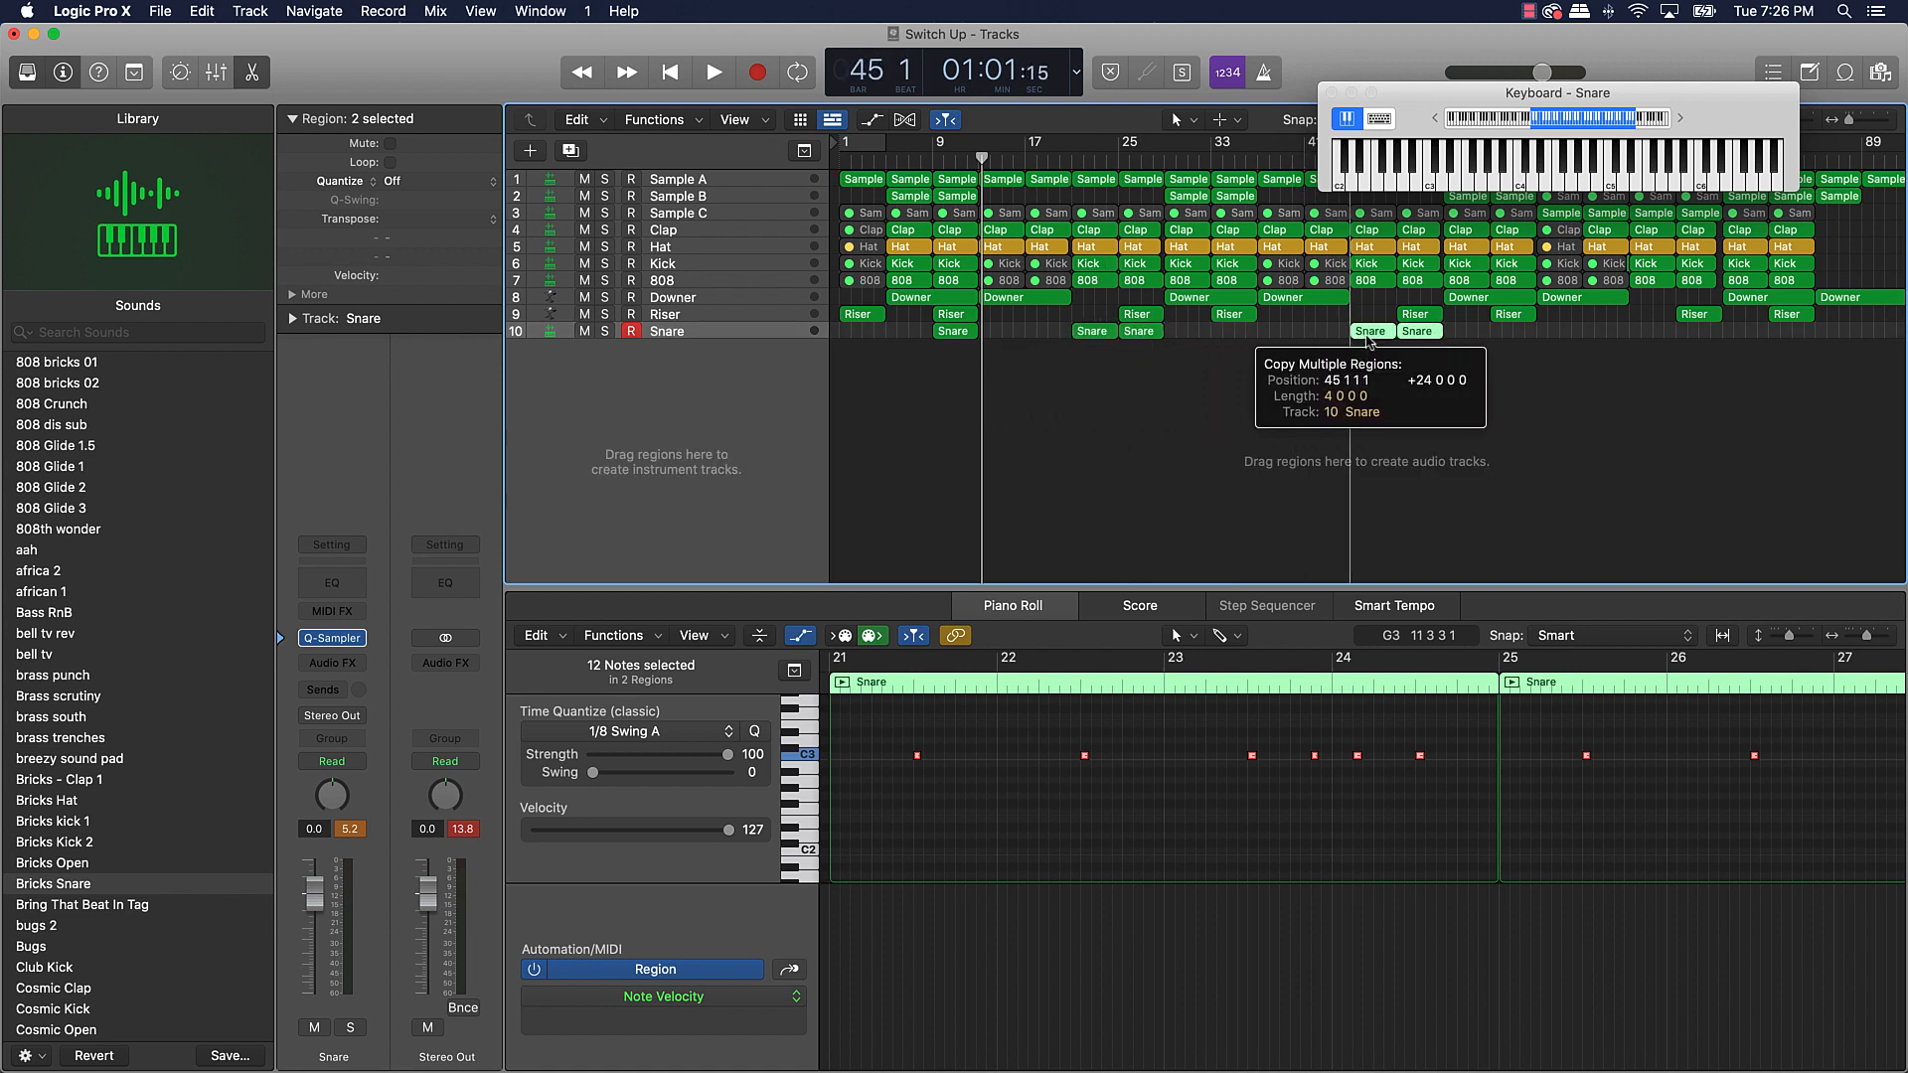
pyautogui.moveTo(1369, 330); pyautogui.dragTo(1650, 330)
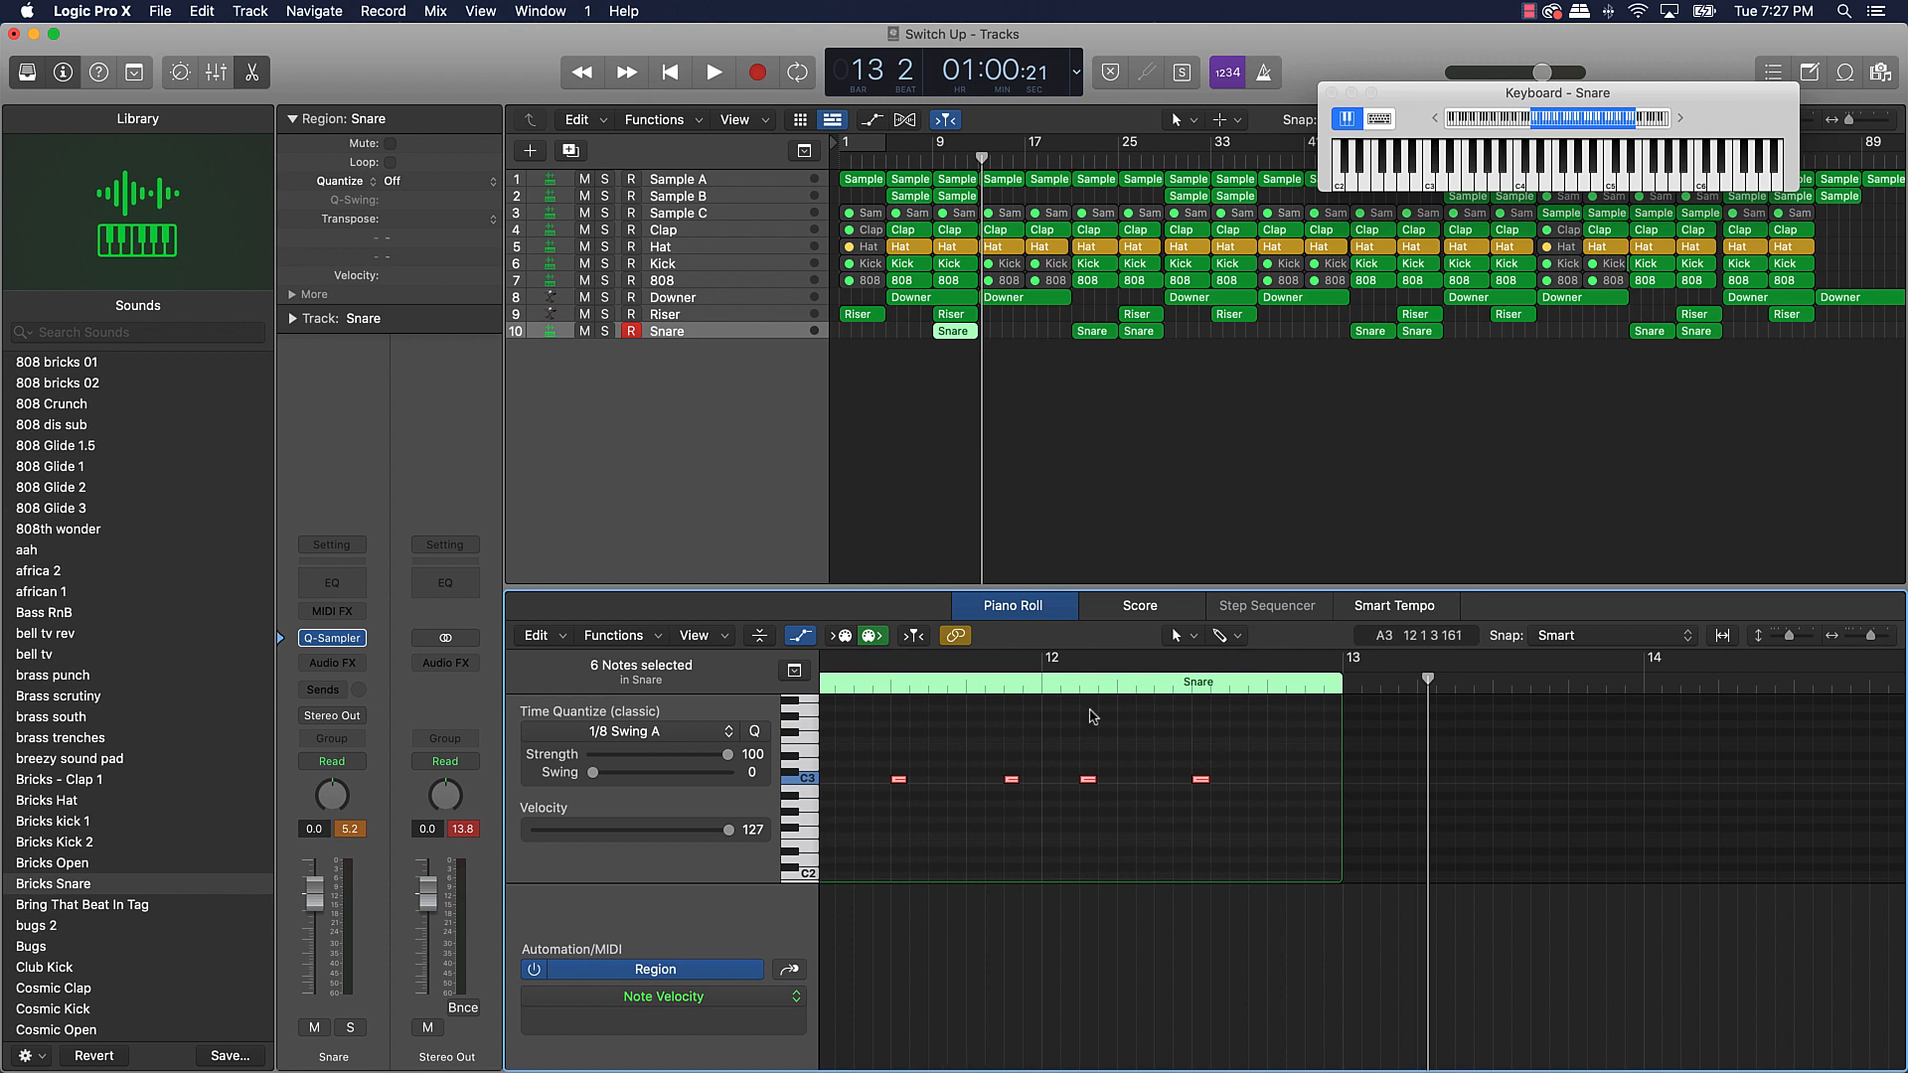
pyautogui.moveTo(1254, 785)
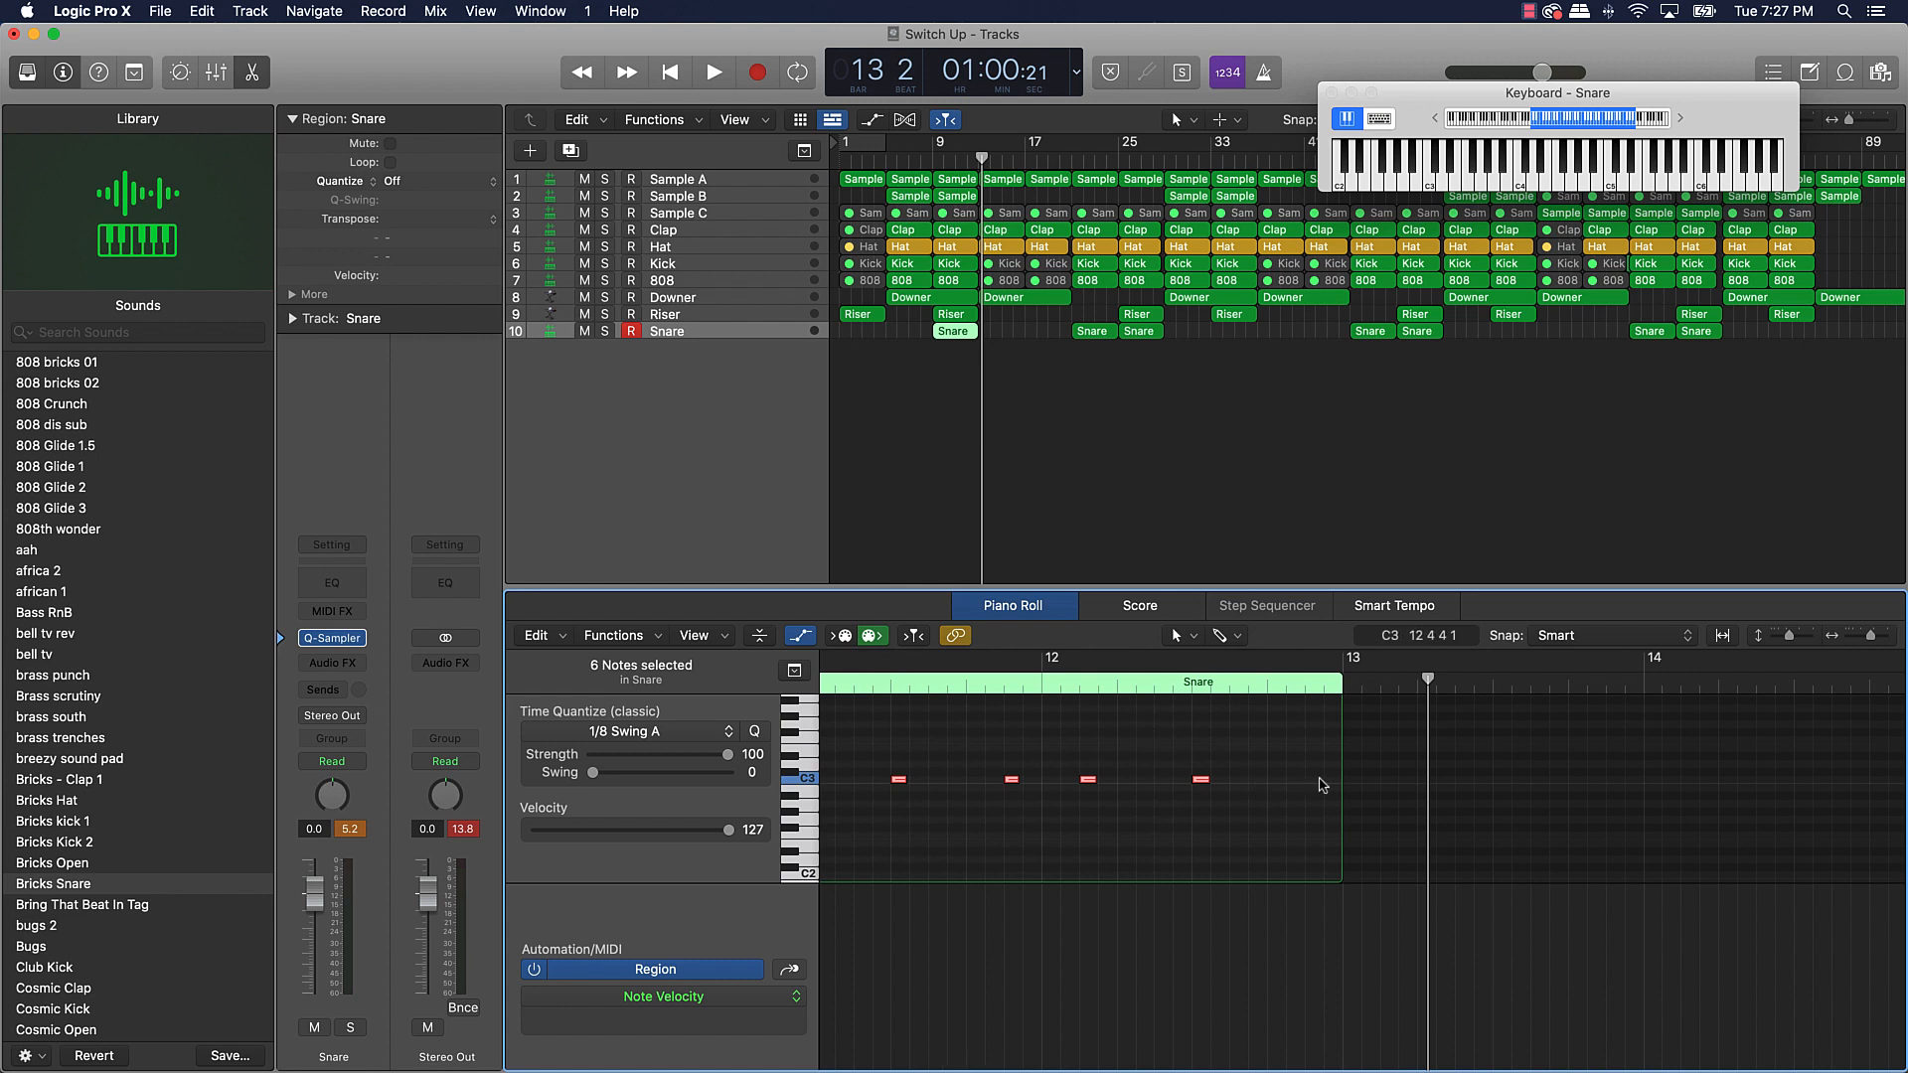
pyautogui.moveTo(1159, 372)
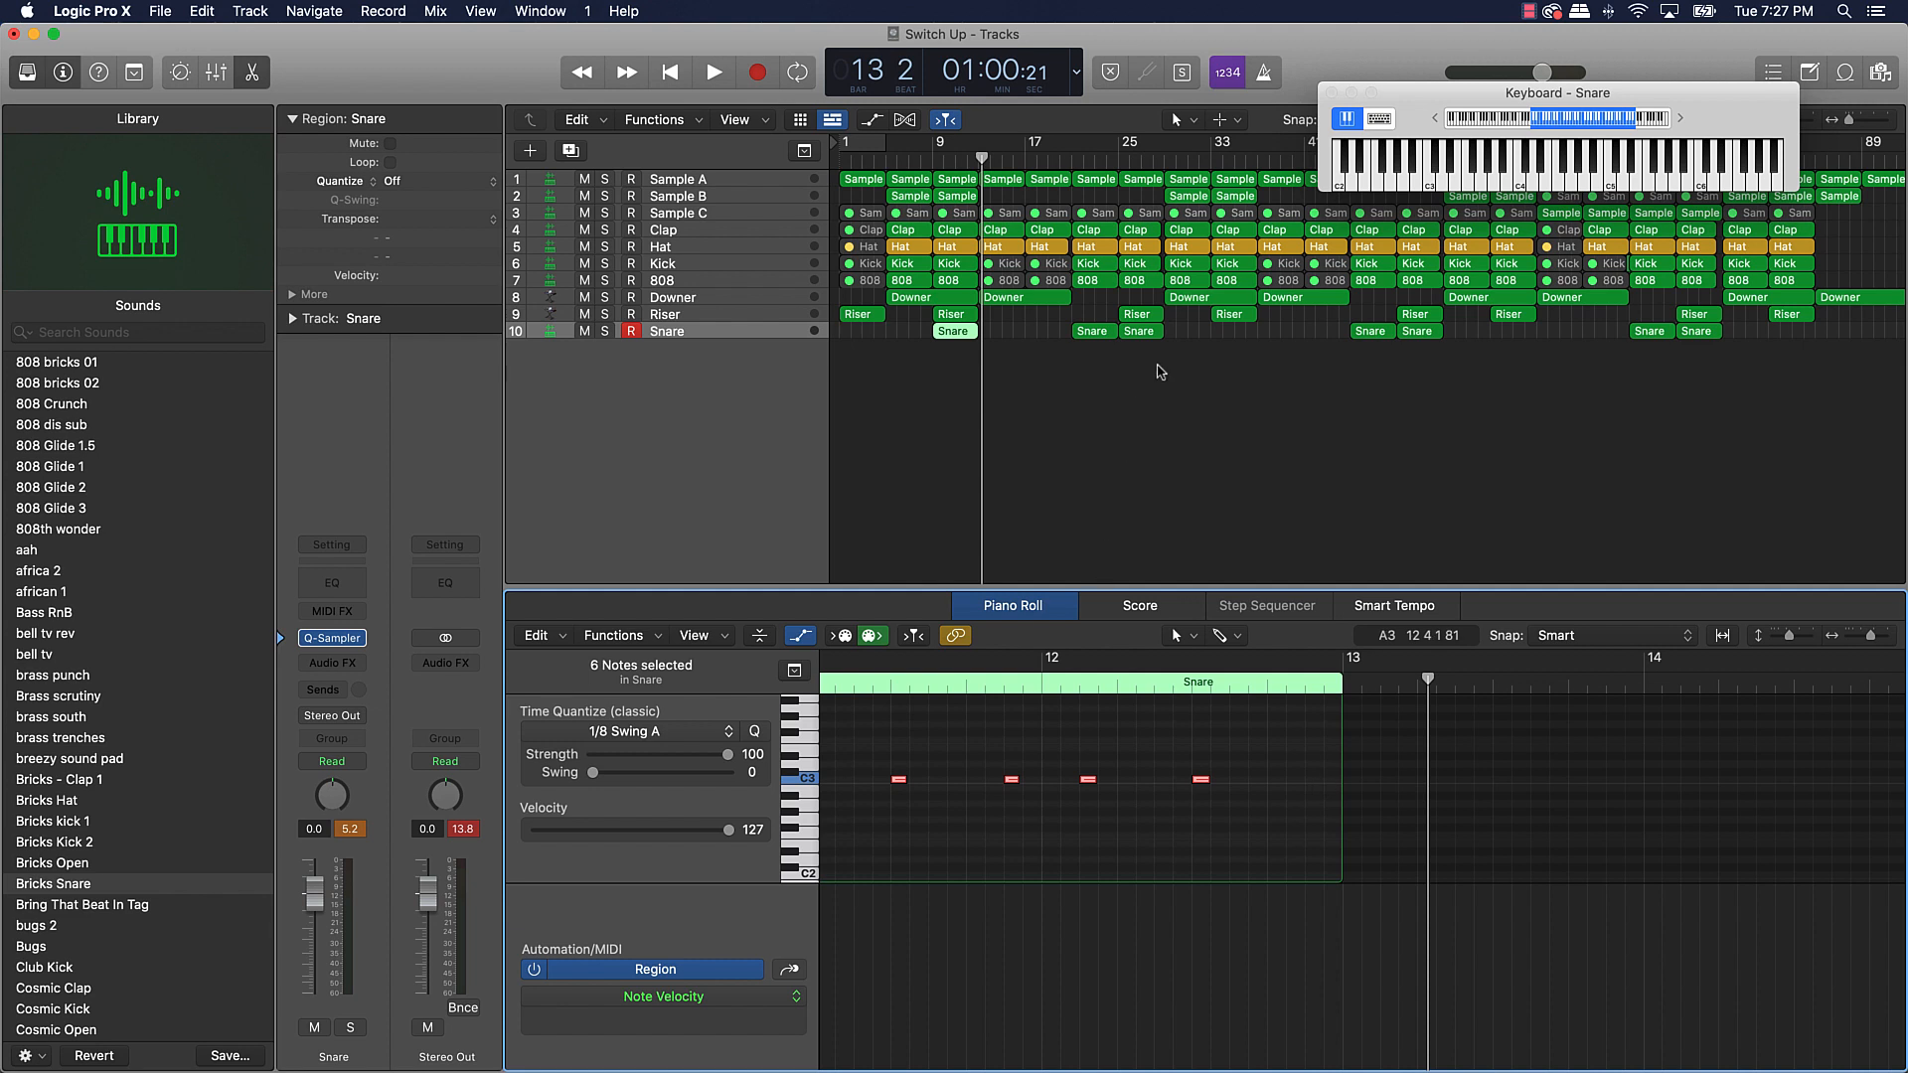
pyautogui.moveTo(1060, 318)
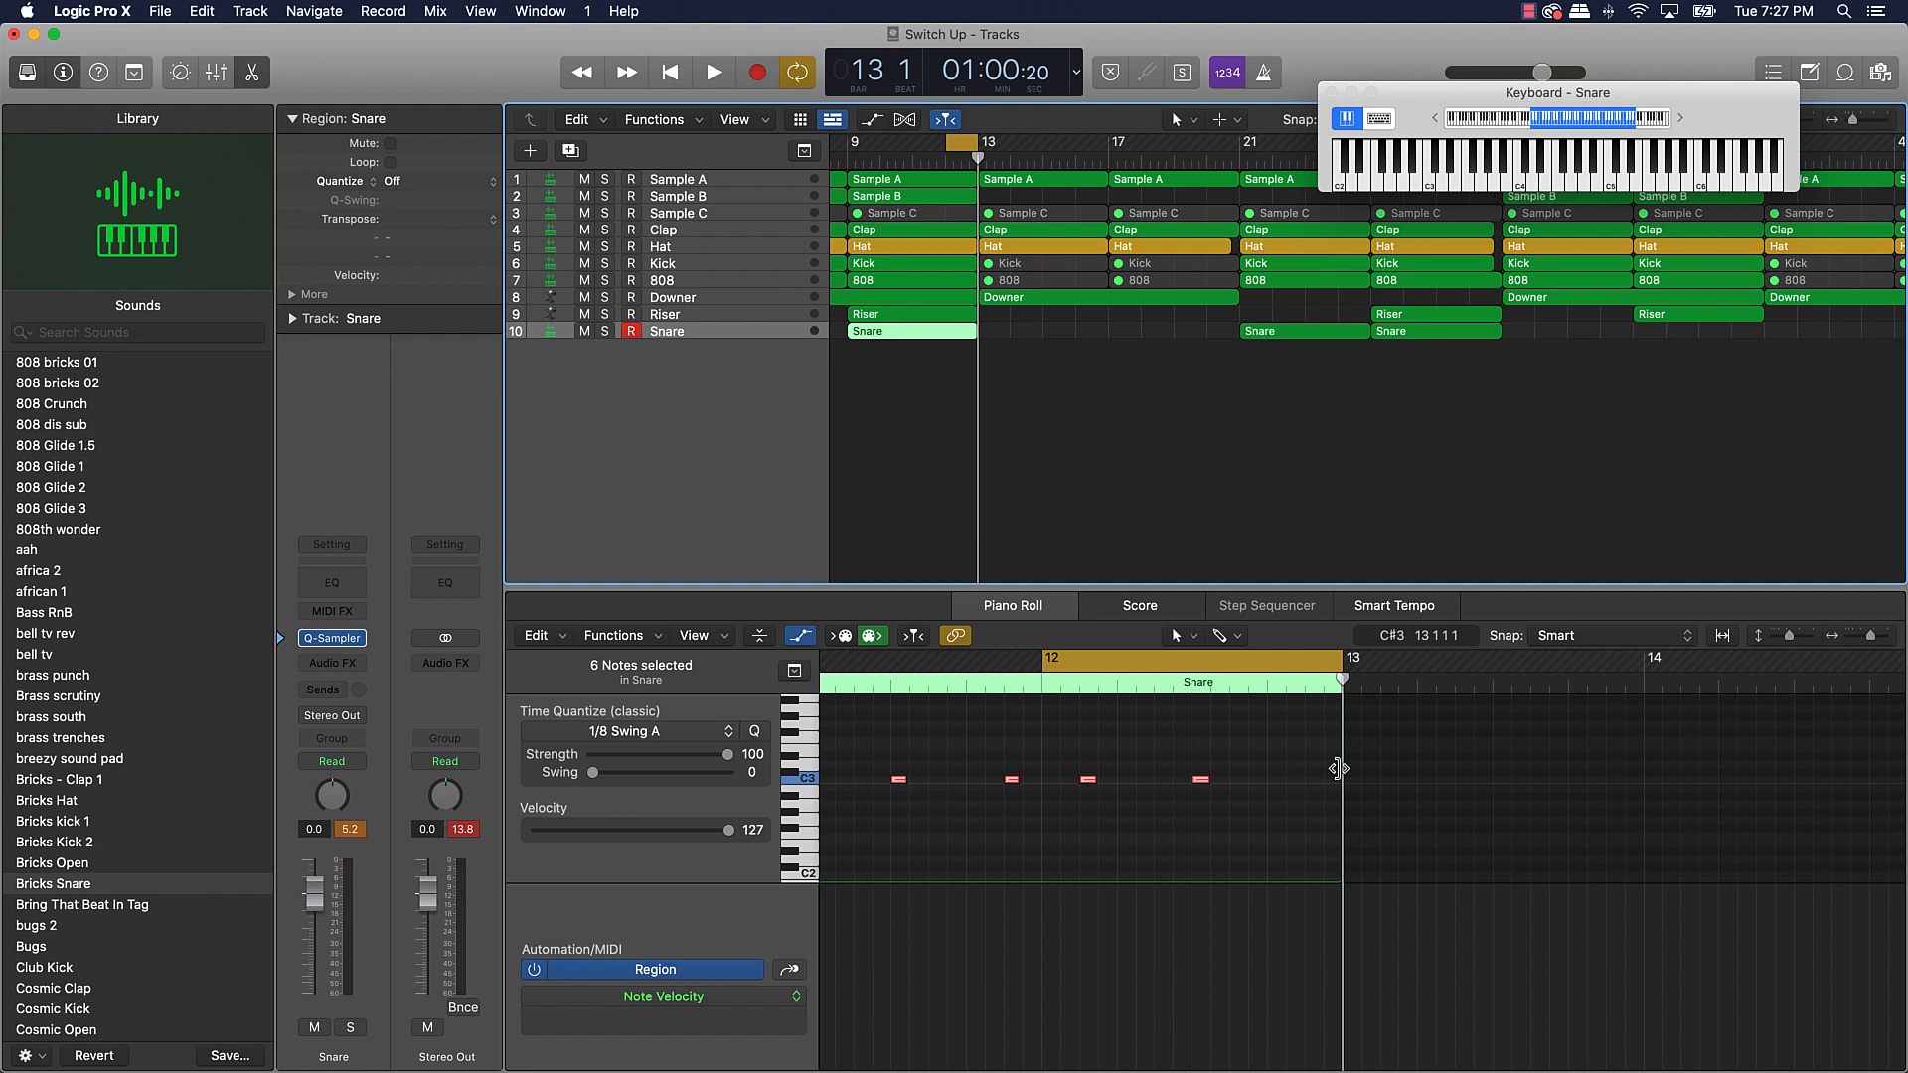
# - Pencil in rapid extra snare hits near beat 12.4 at the end of the roll
pyautogui.click(714, 71)
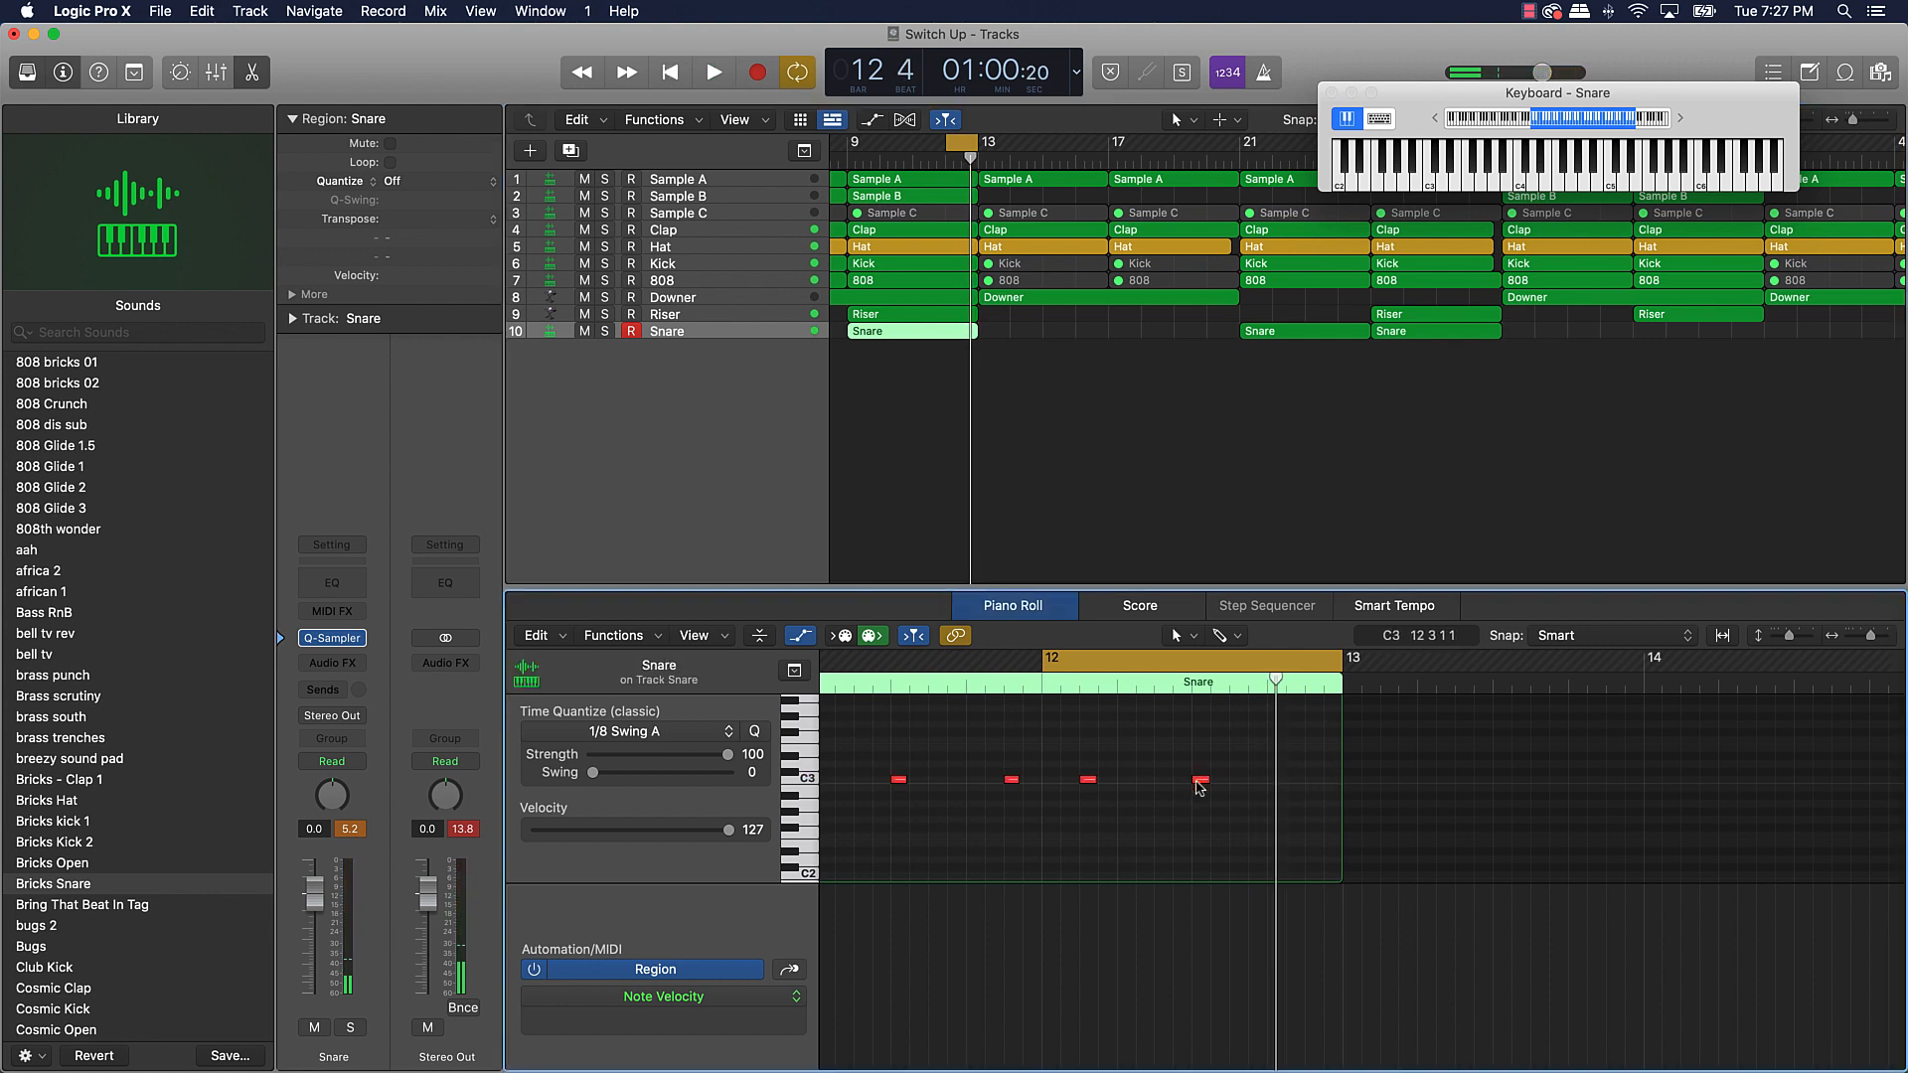
pyautogui.click(1198, 779)
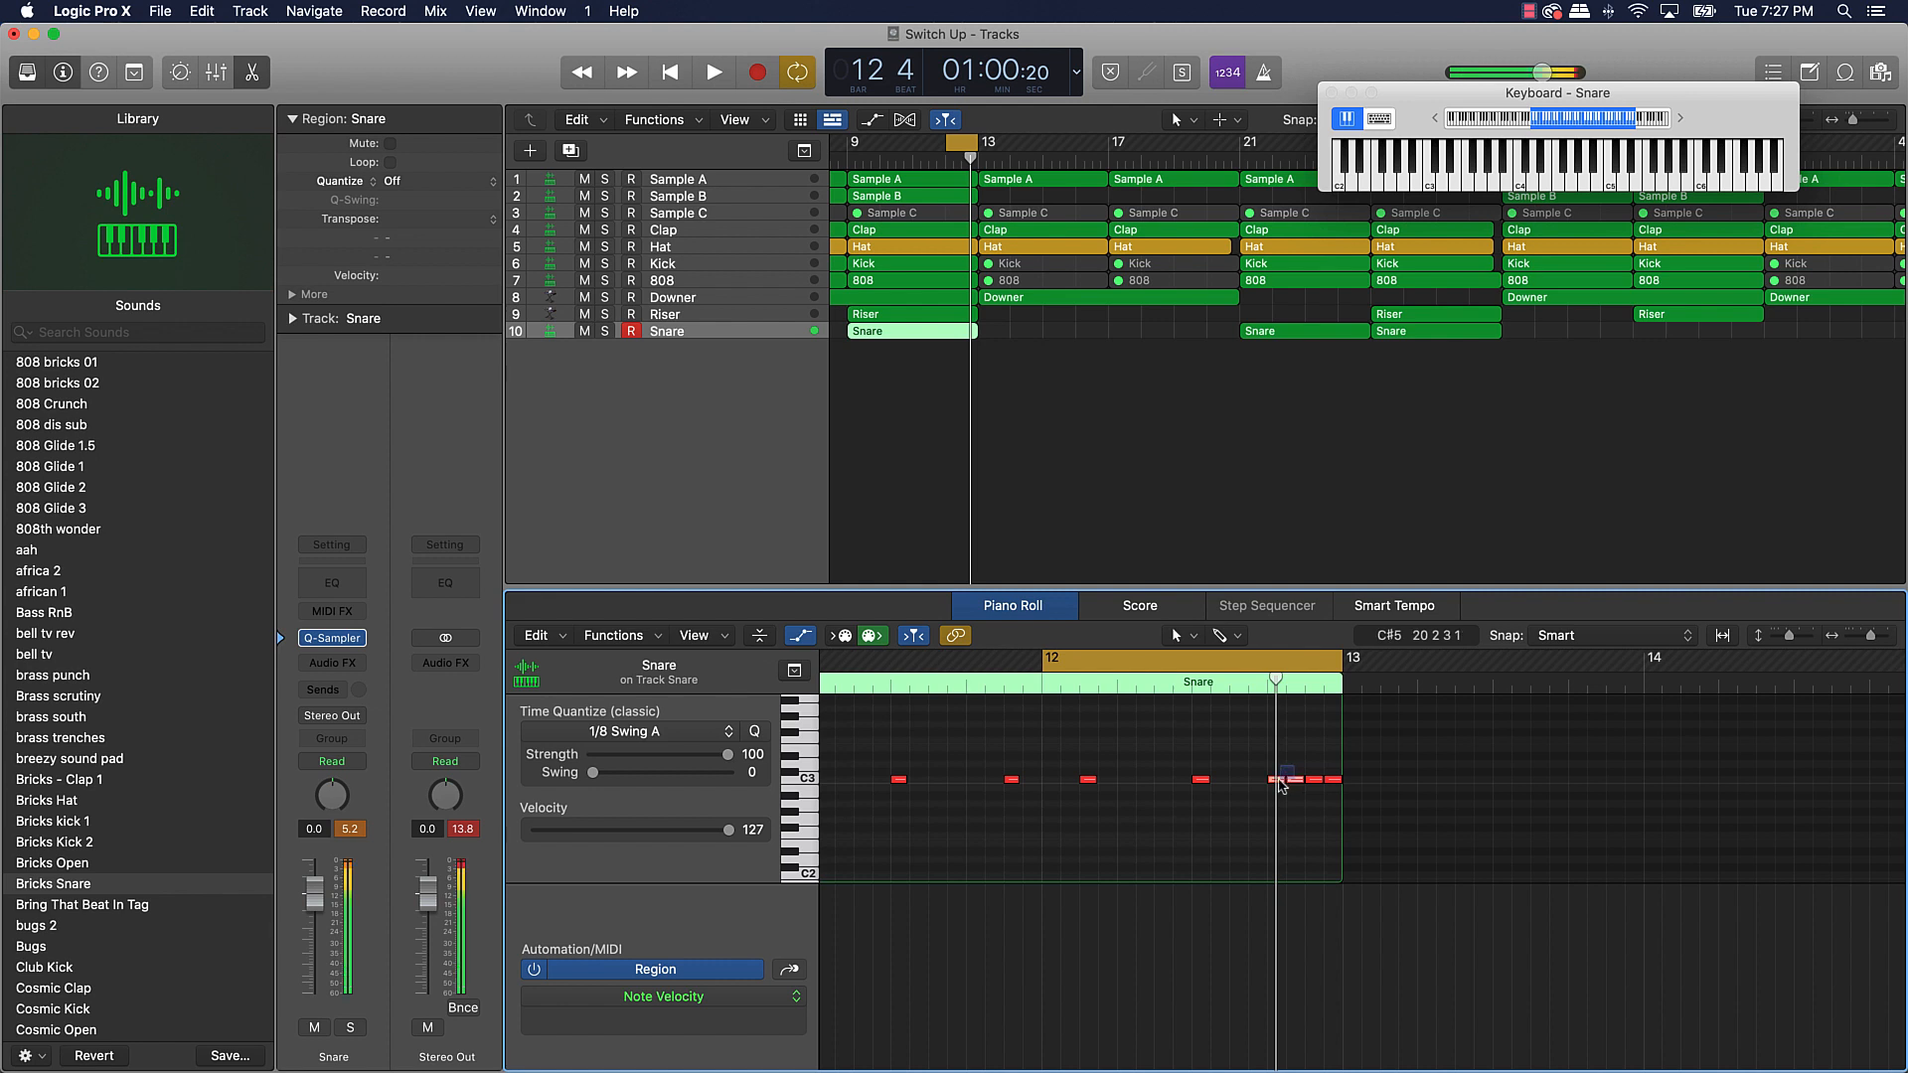
pyautogui.click(1278, 779)
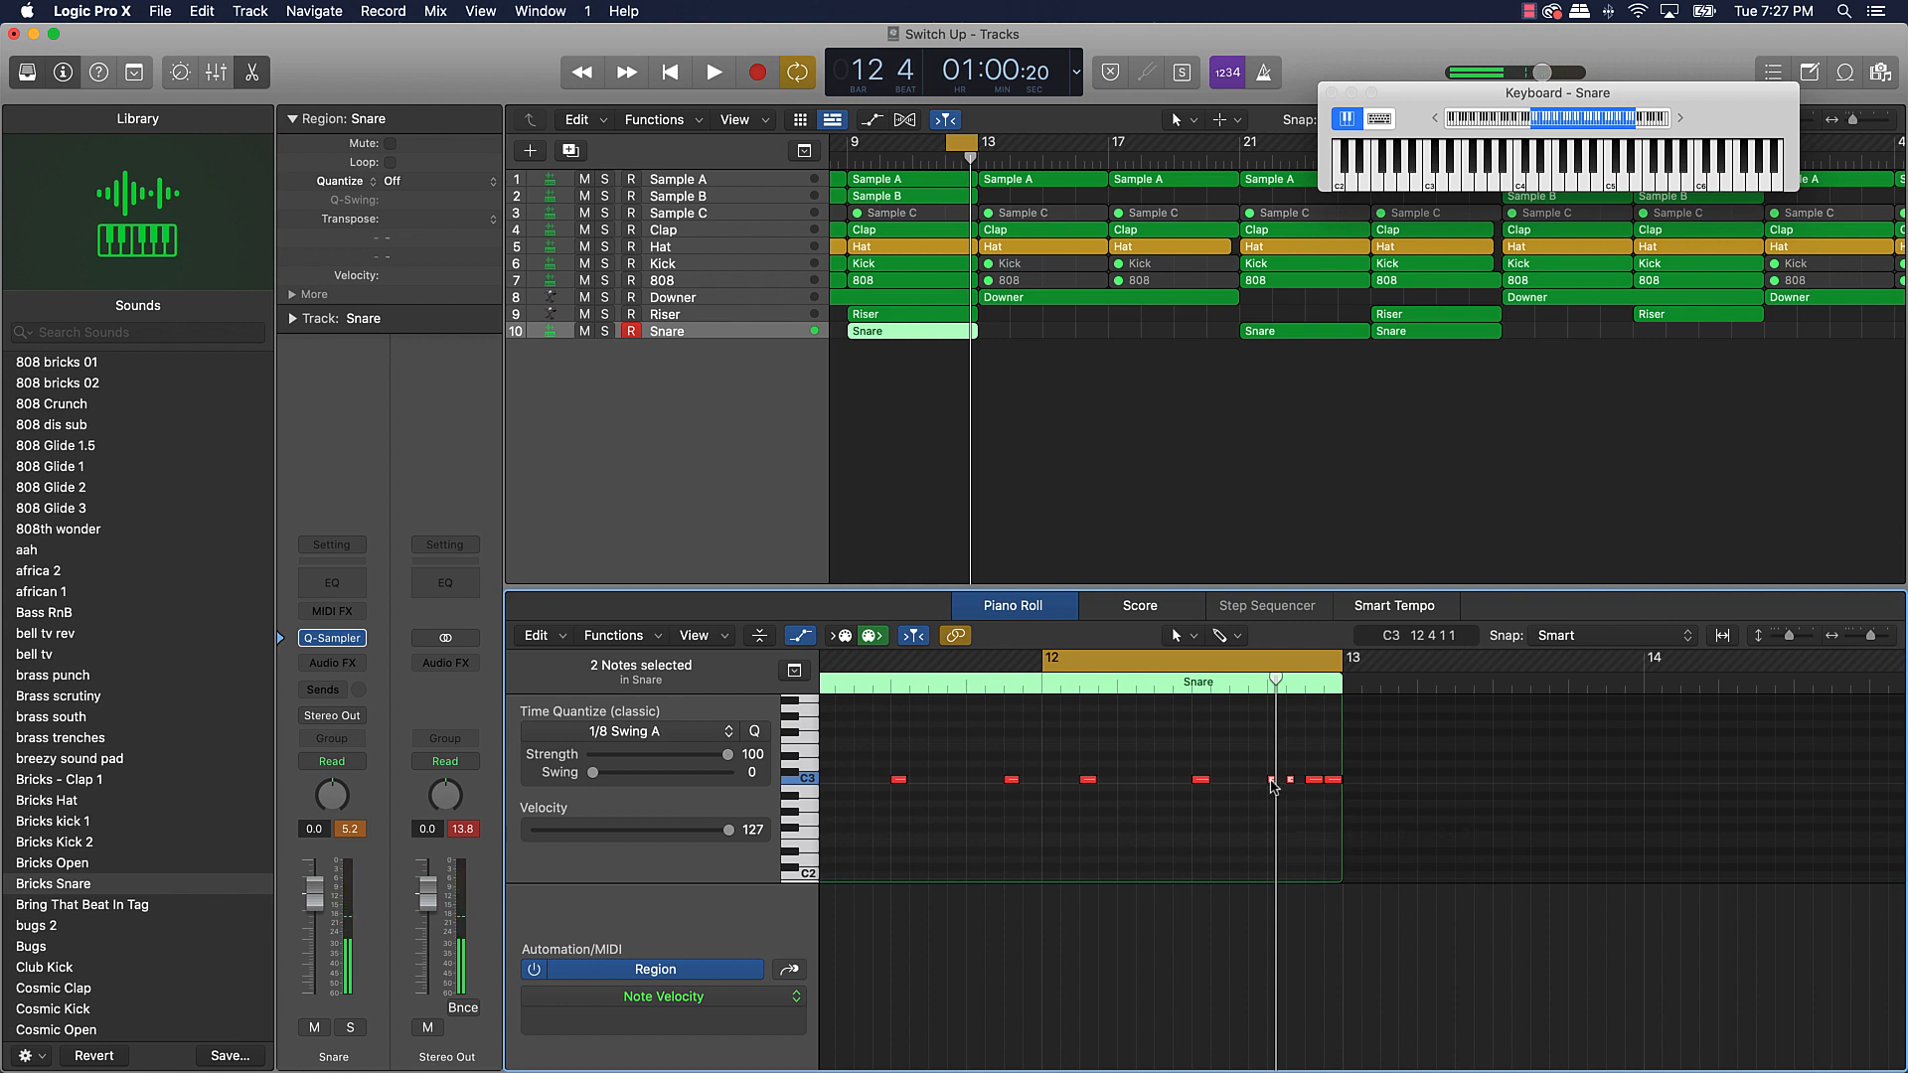
pyautogui.moveTo(1272, 781)
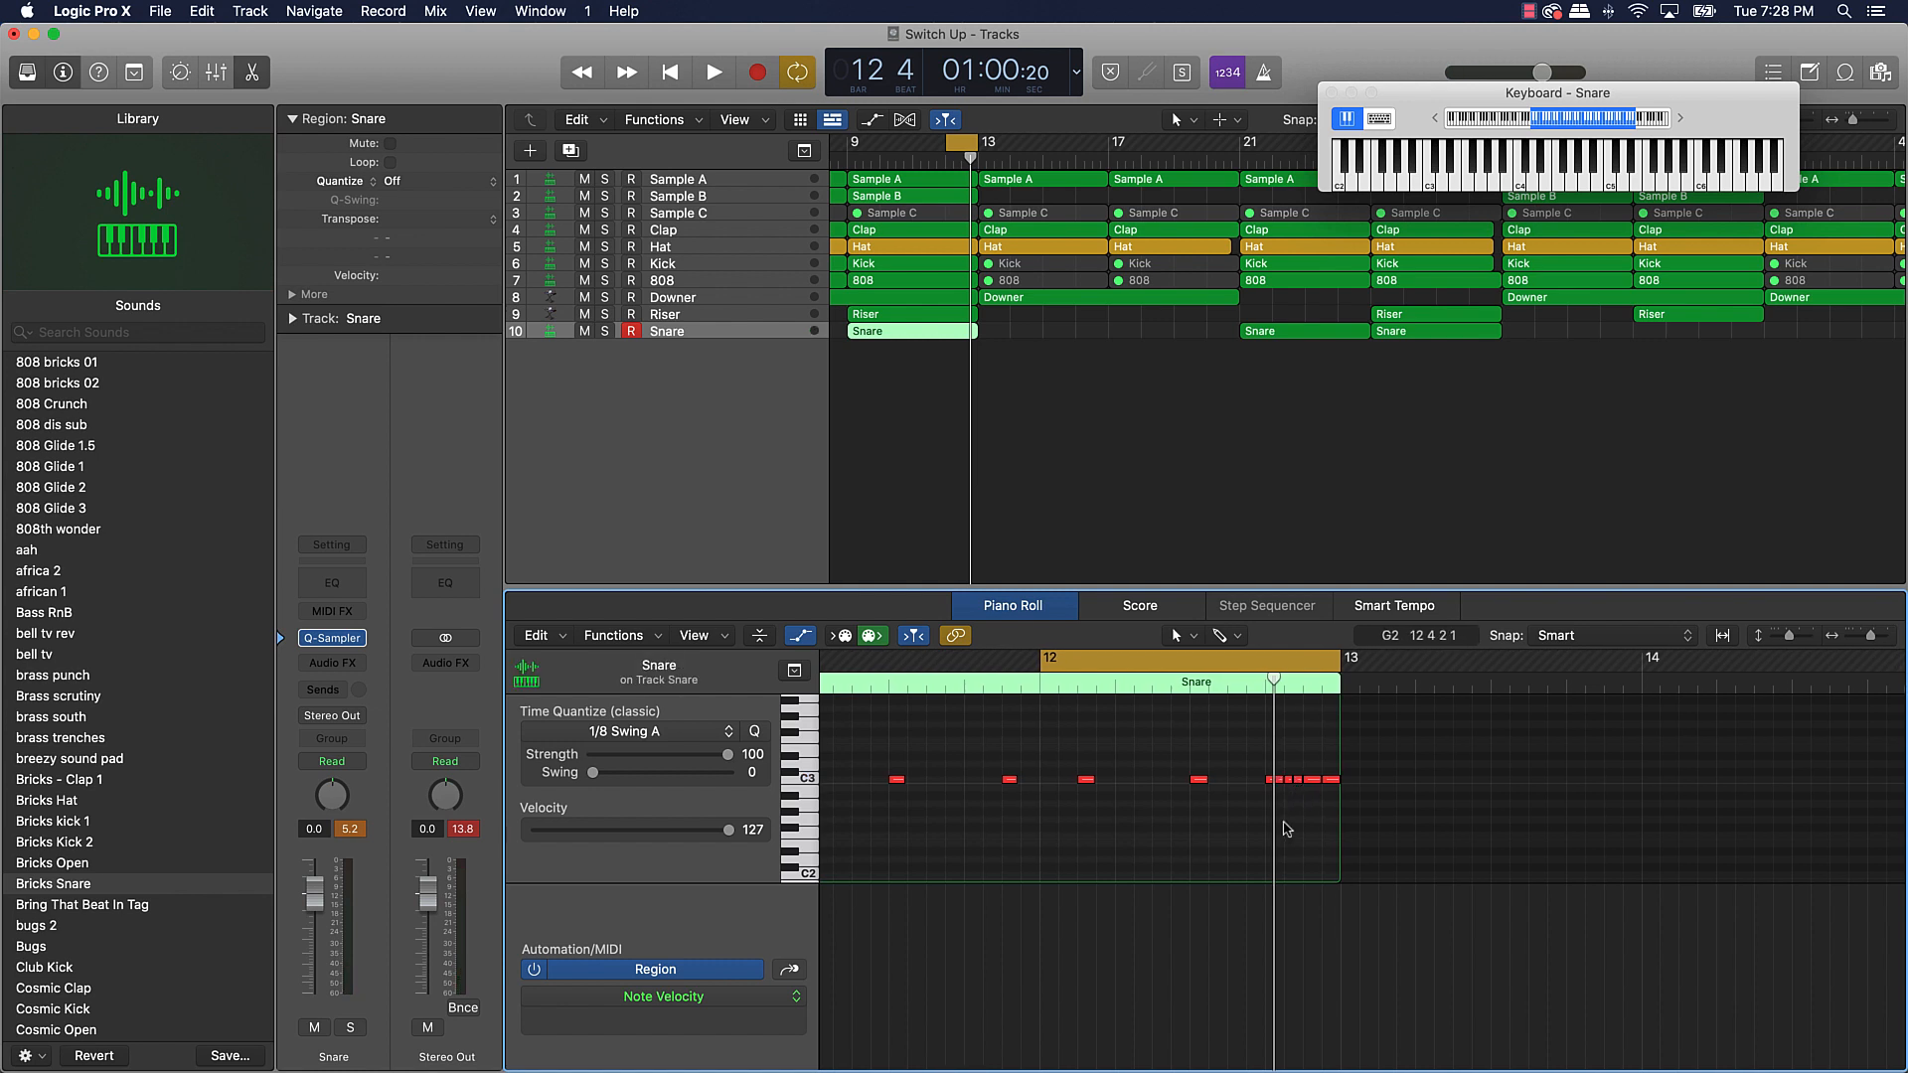
# - Audition the looped snare roll and stop playback
pyautogui.click(714, 71)
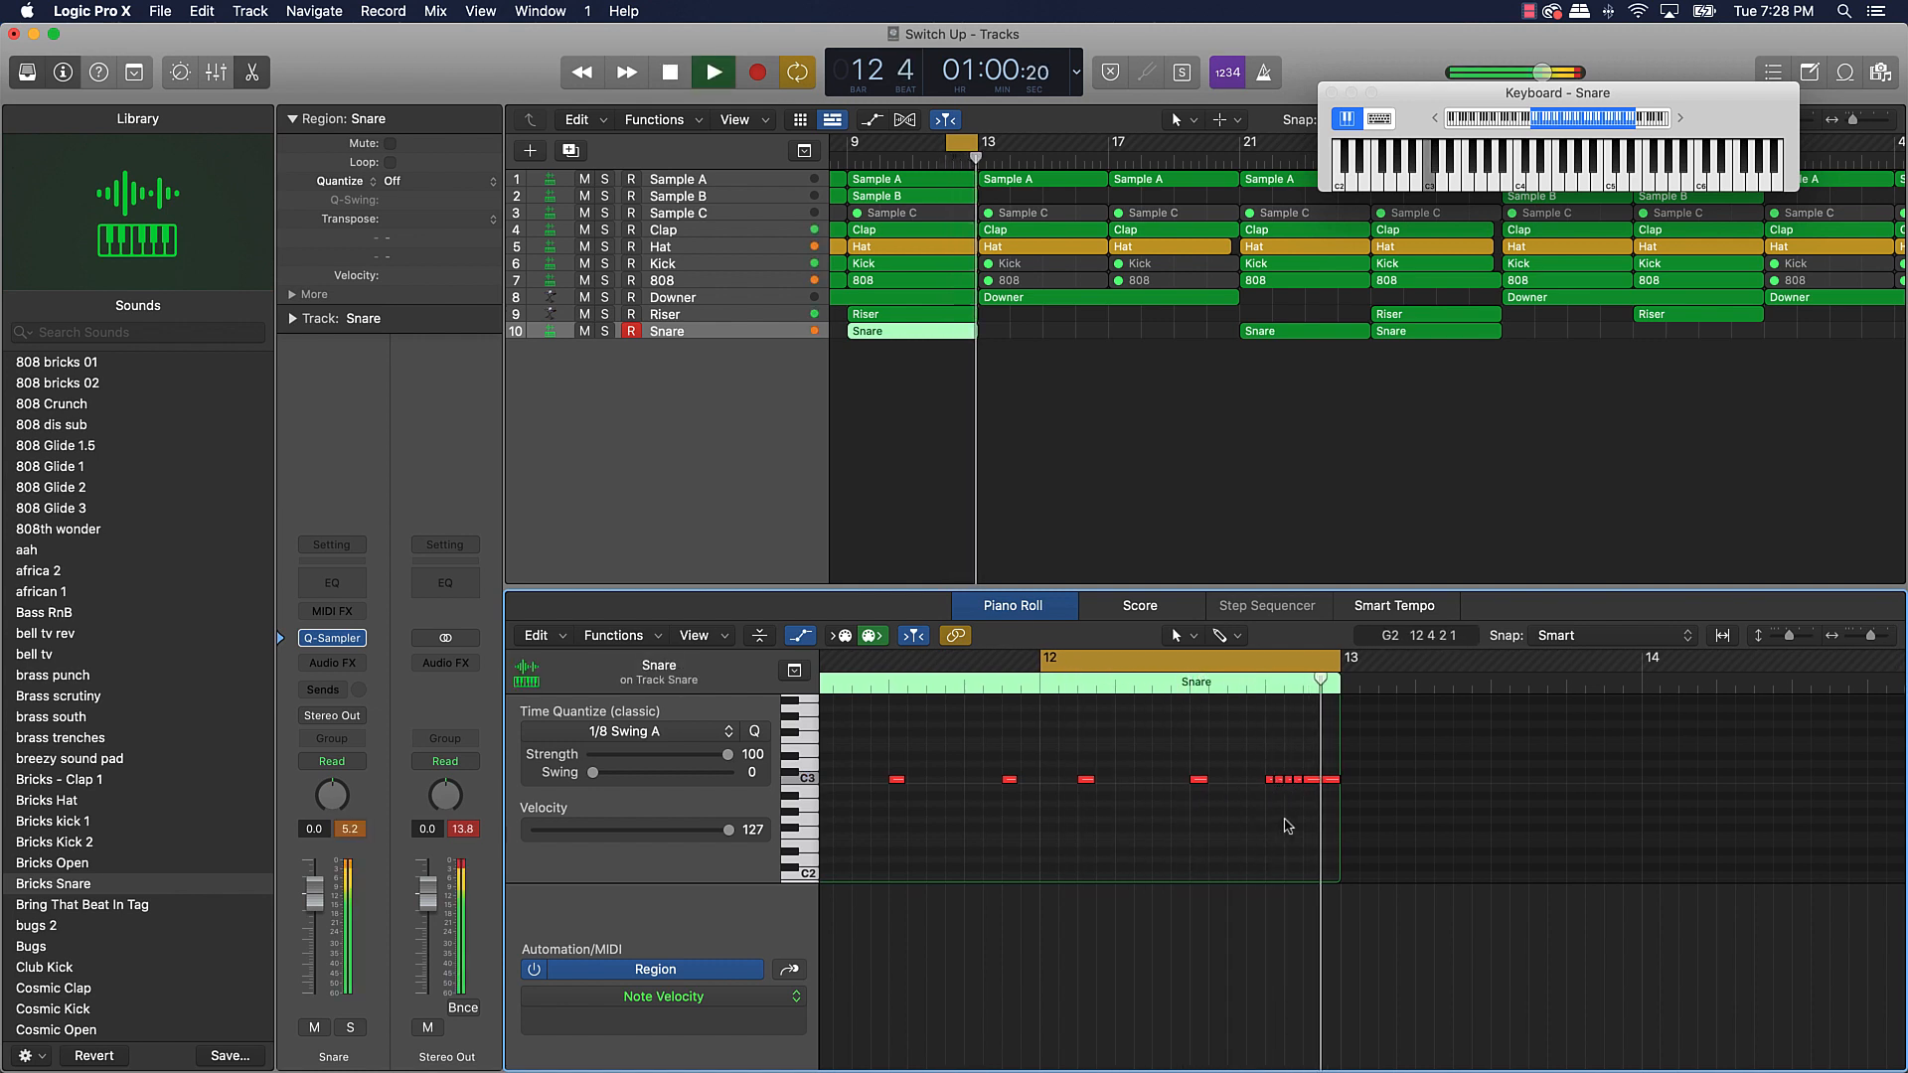
pyautogui.click(711, 72)
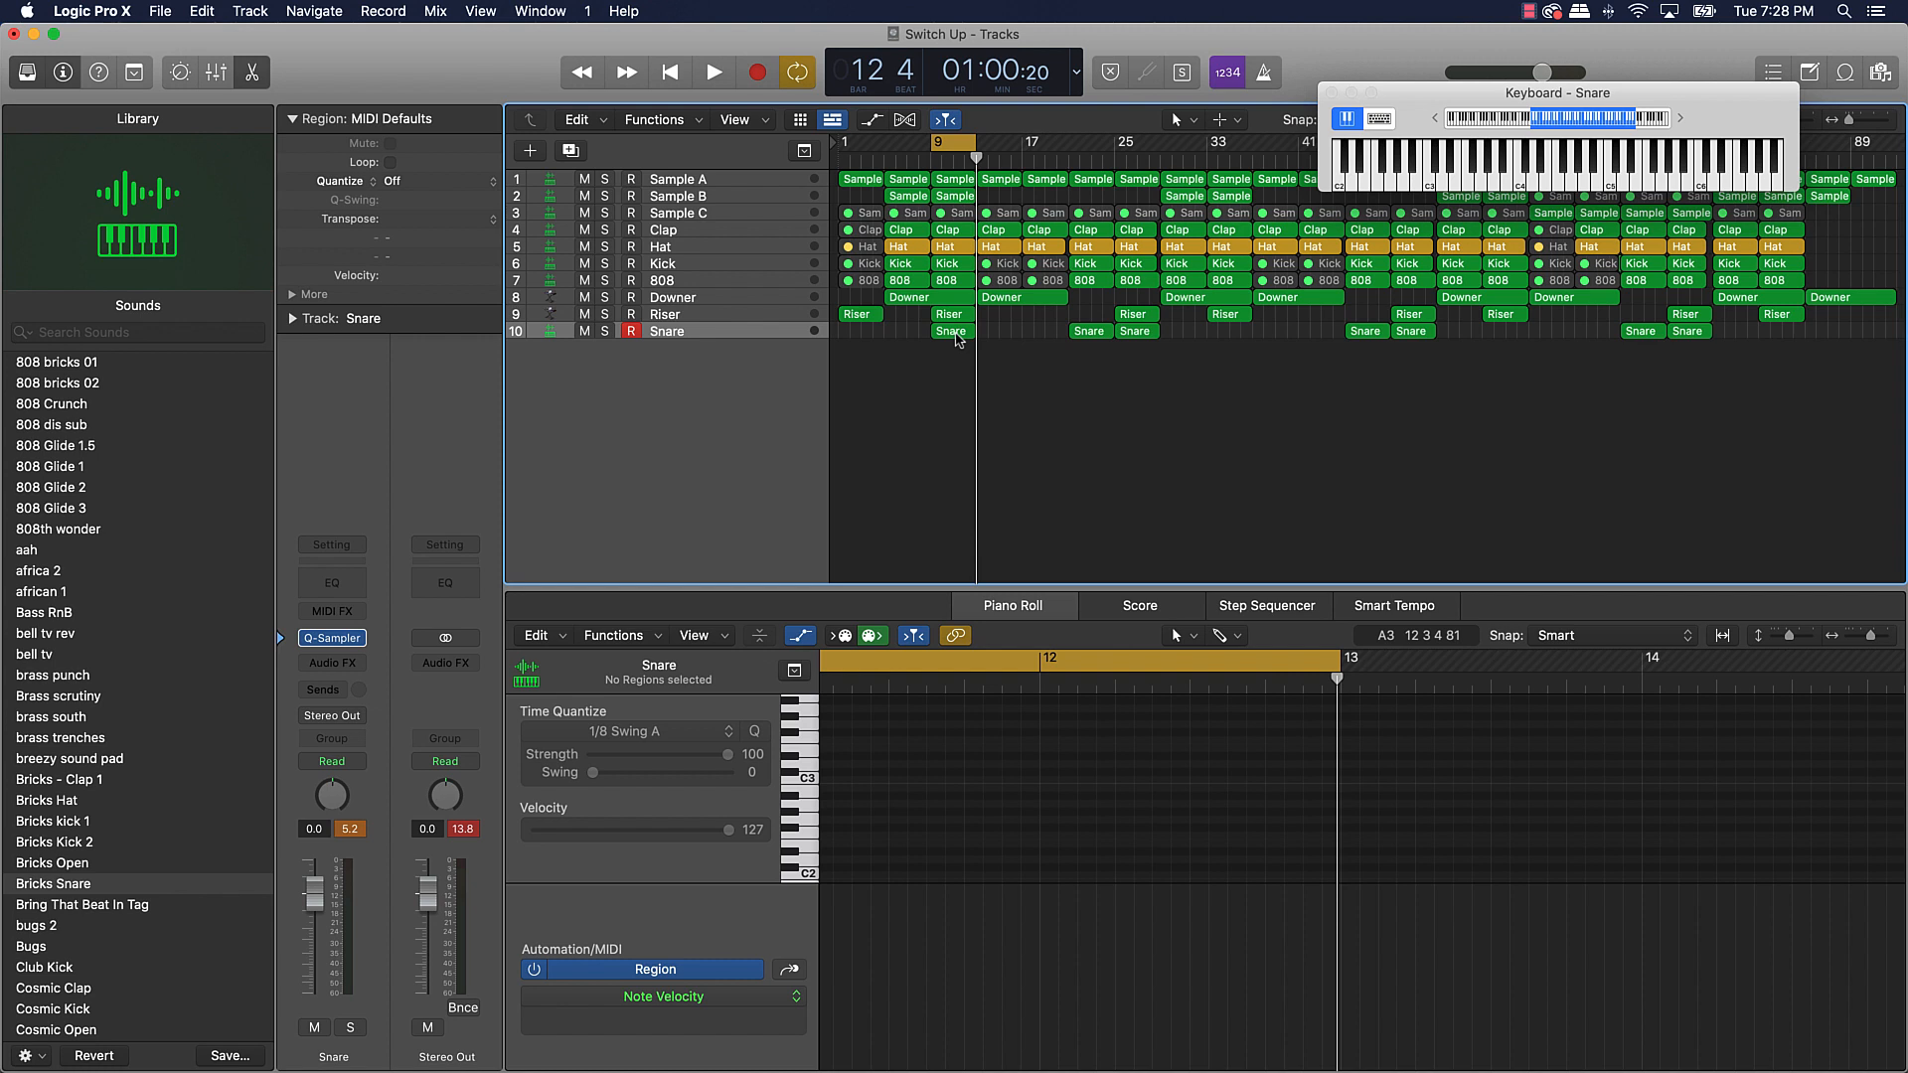
# - Copy the edited roll to bars 33, 57 and later, then select the region before bar 53
pyautogui.moveTo(950, 330); pyautogui.dragTo(1196, 350)
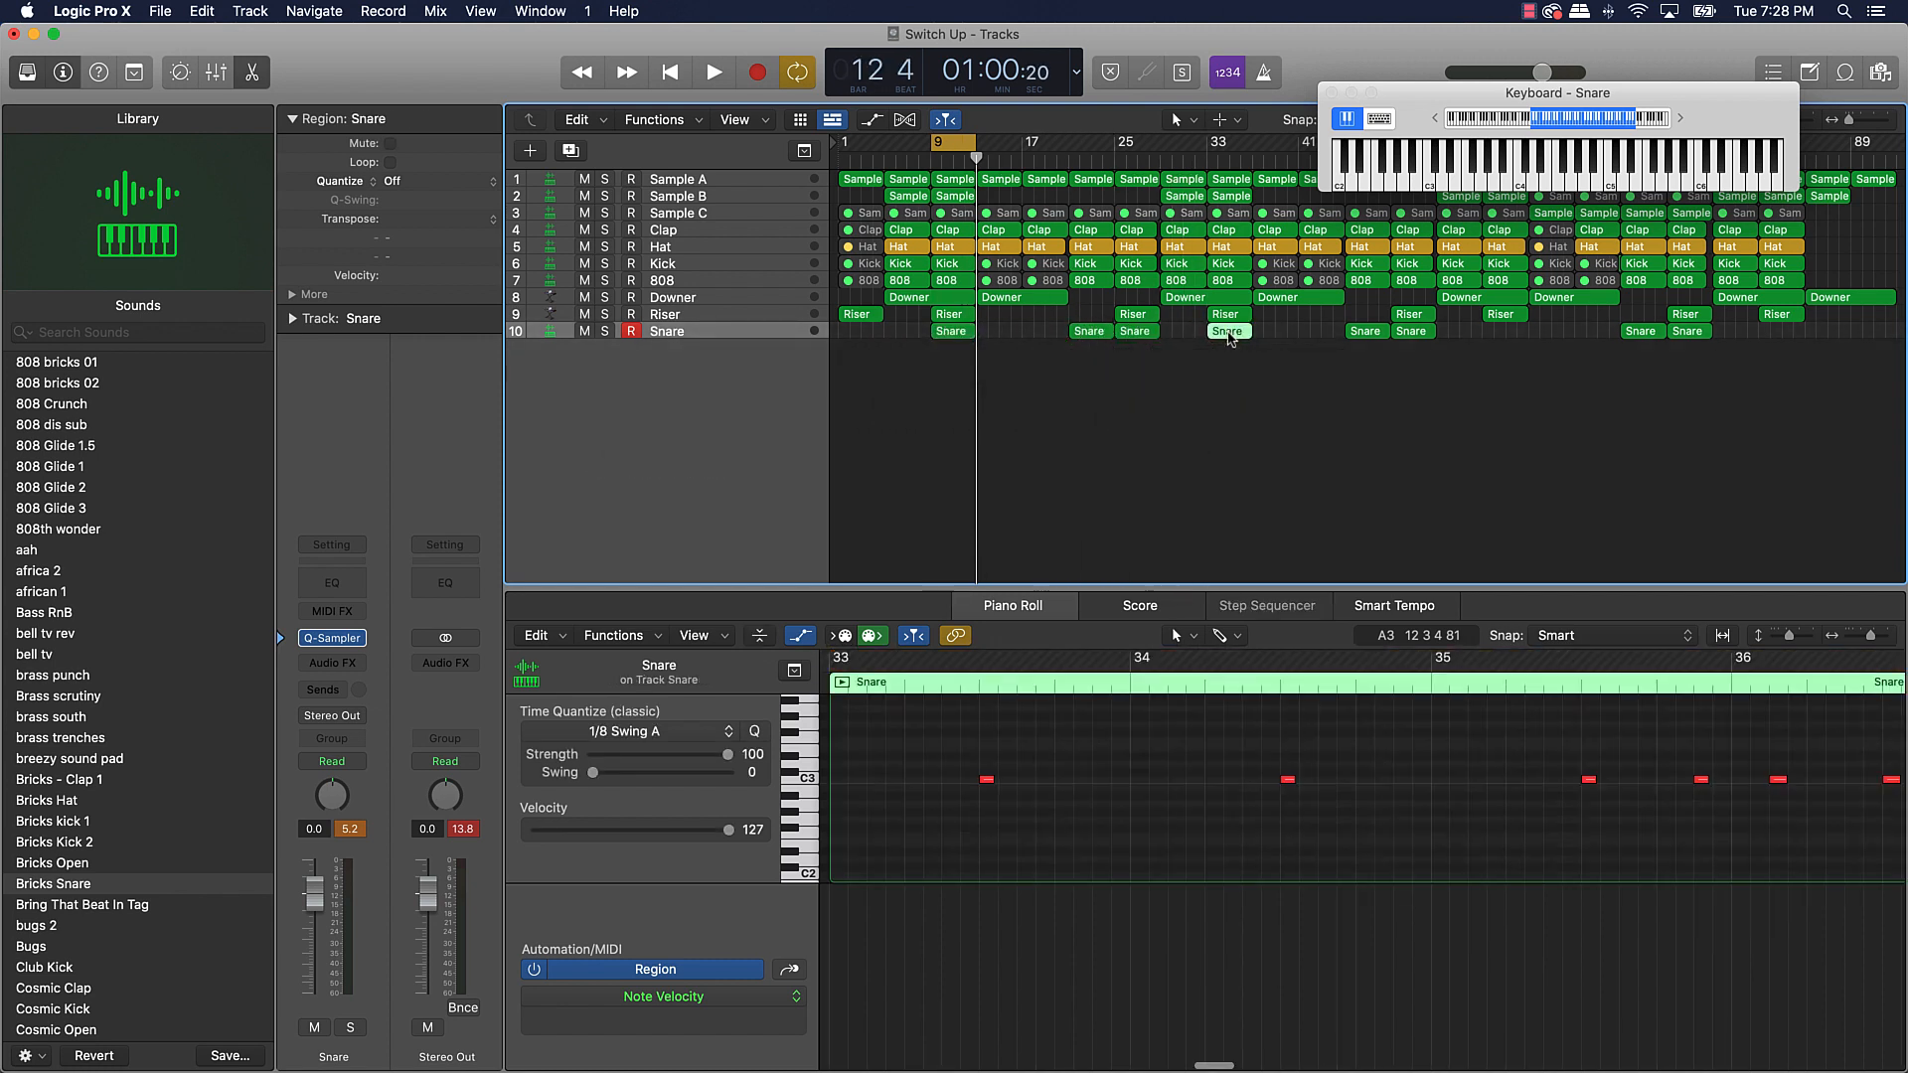
pyautogui.moveTo(1229, 332); pyautogui.dragTo(1504, 332)
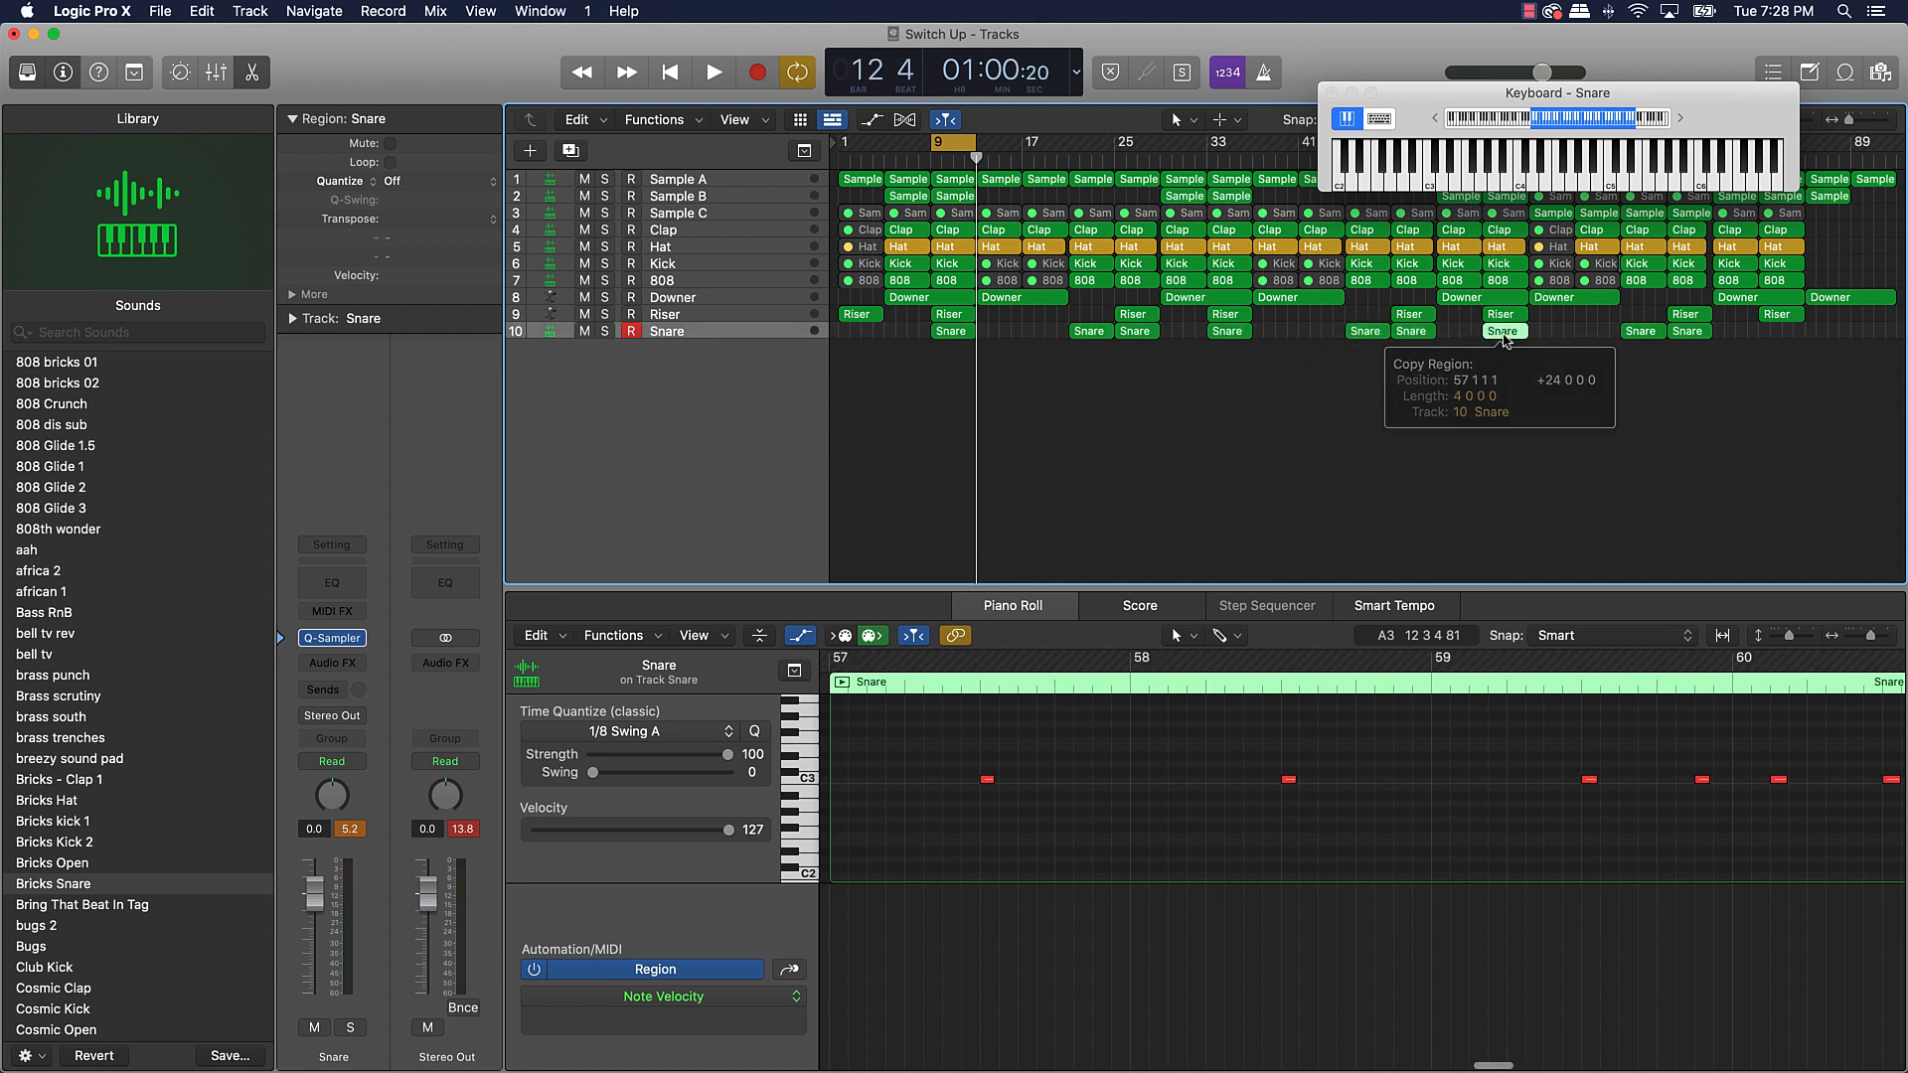
pyautogui.moveTo(1505, 330); pyautogui.dragTo(1733, 348)
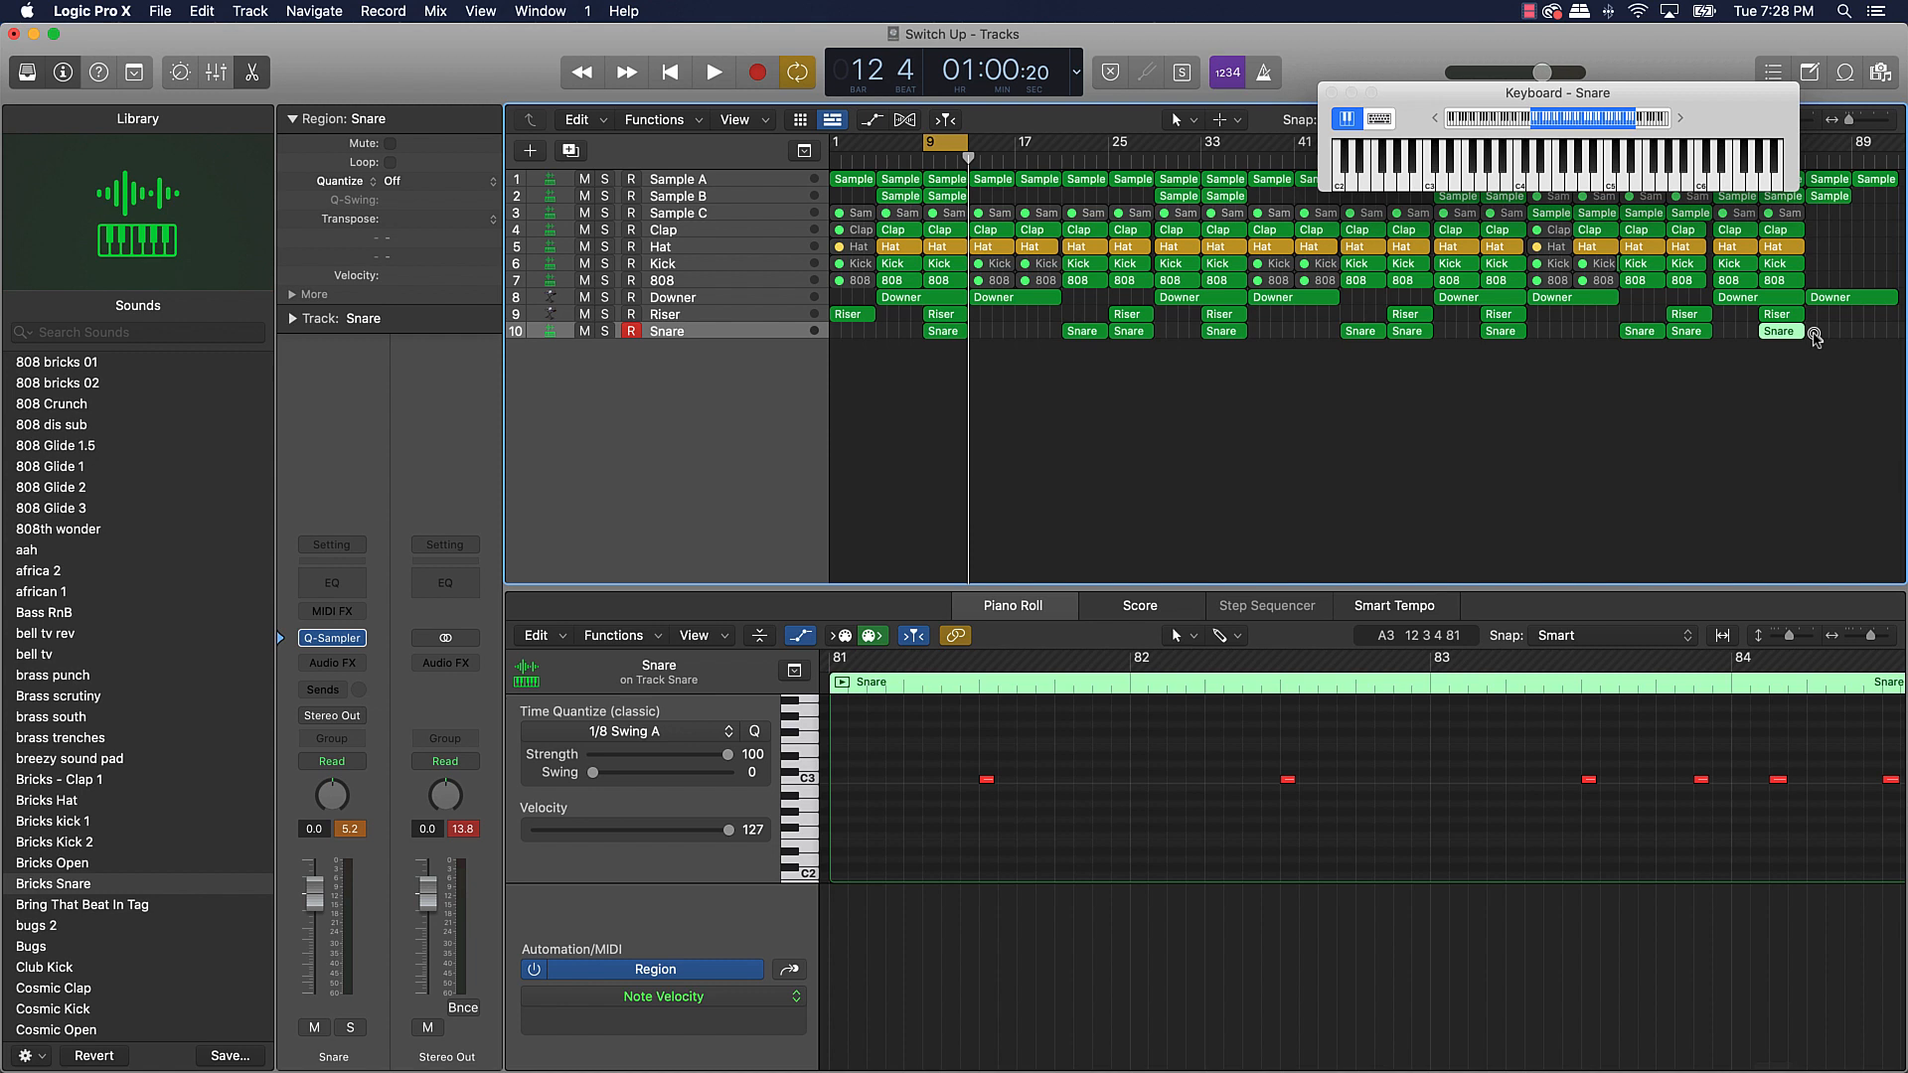
pyautogui.moveTo(1268, 161)
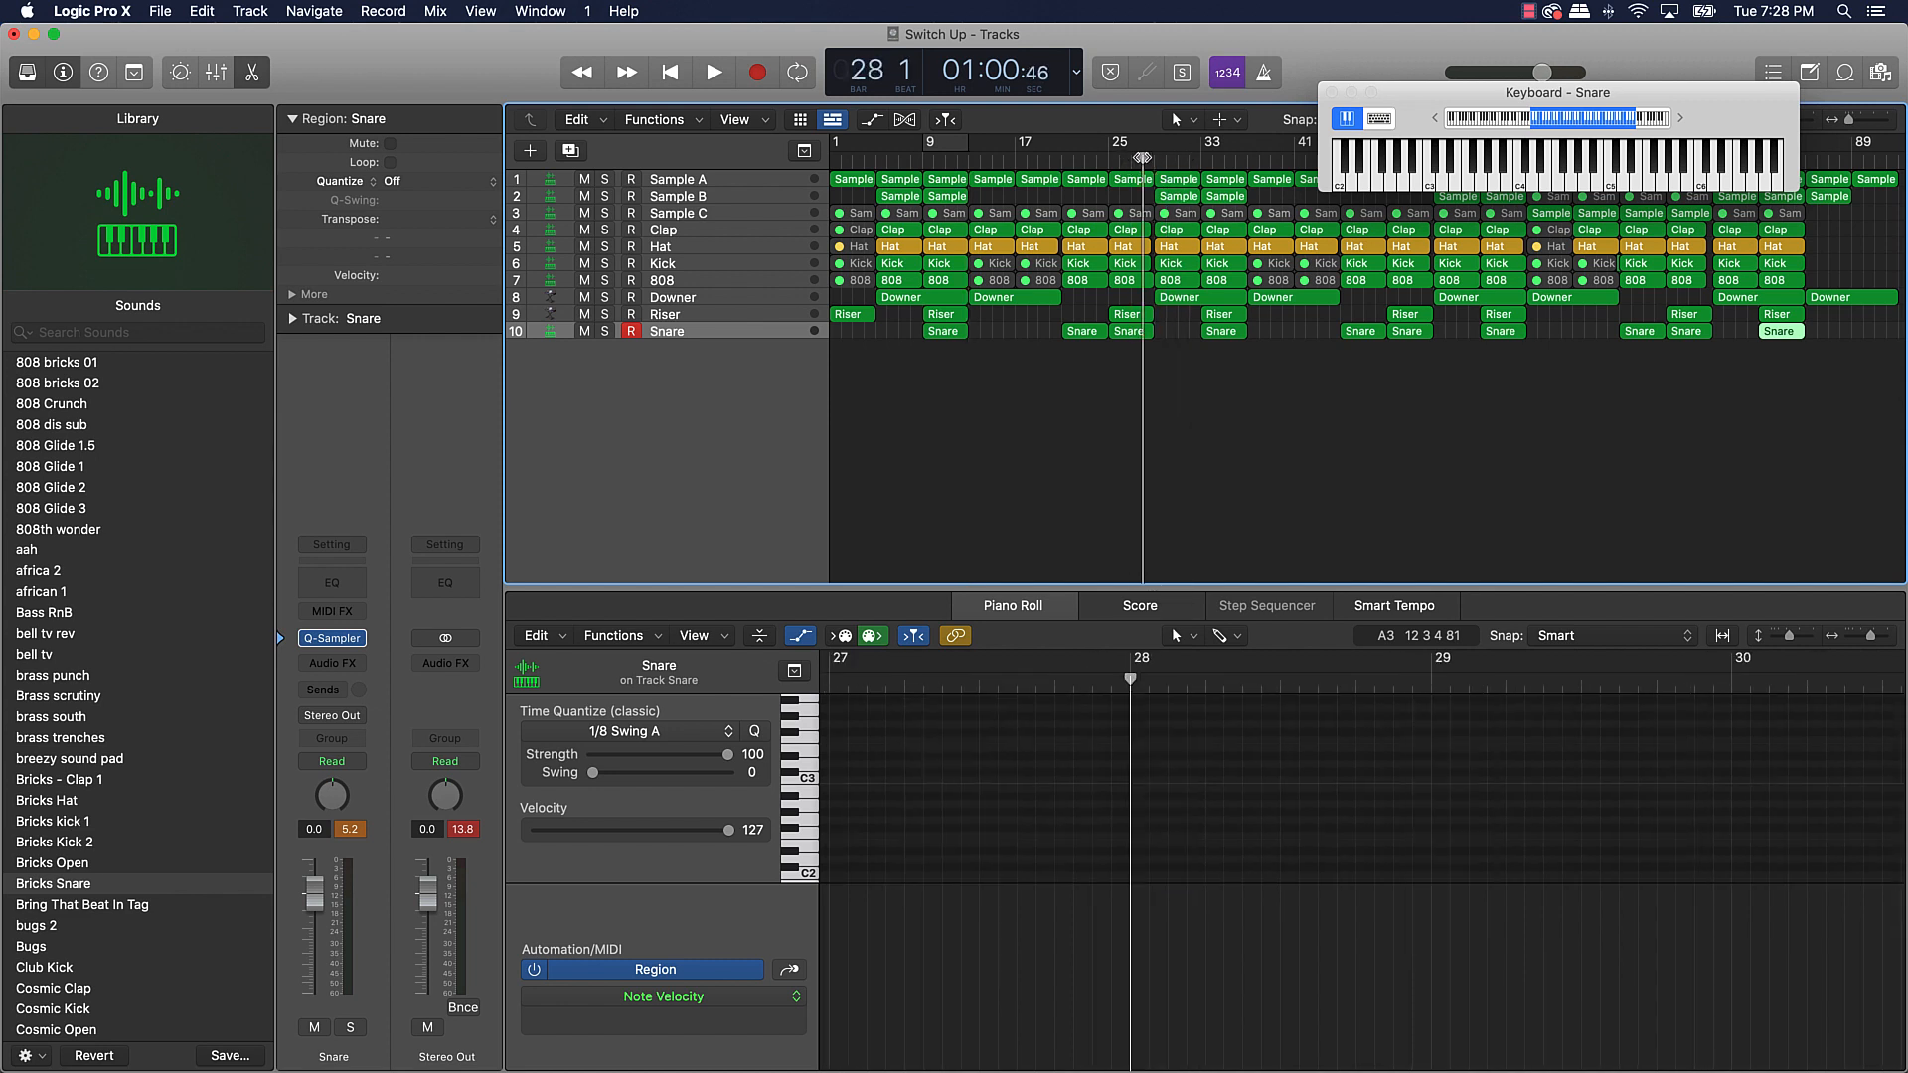
pyautogui.click(1107, 151)
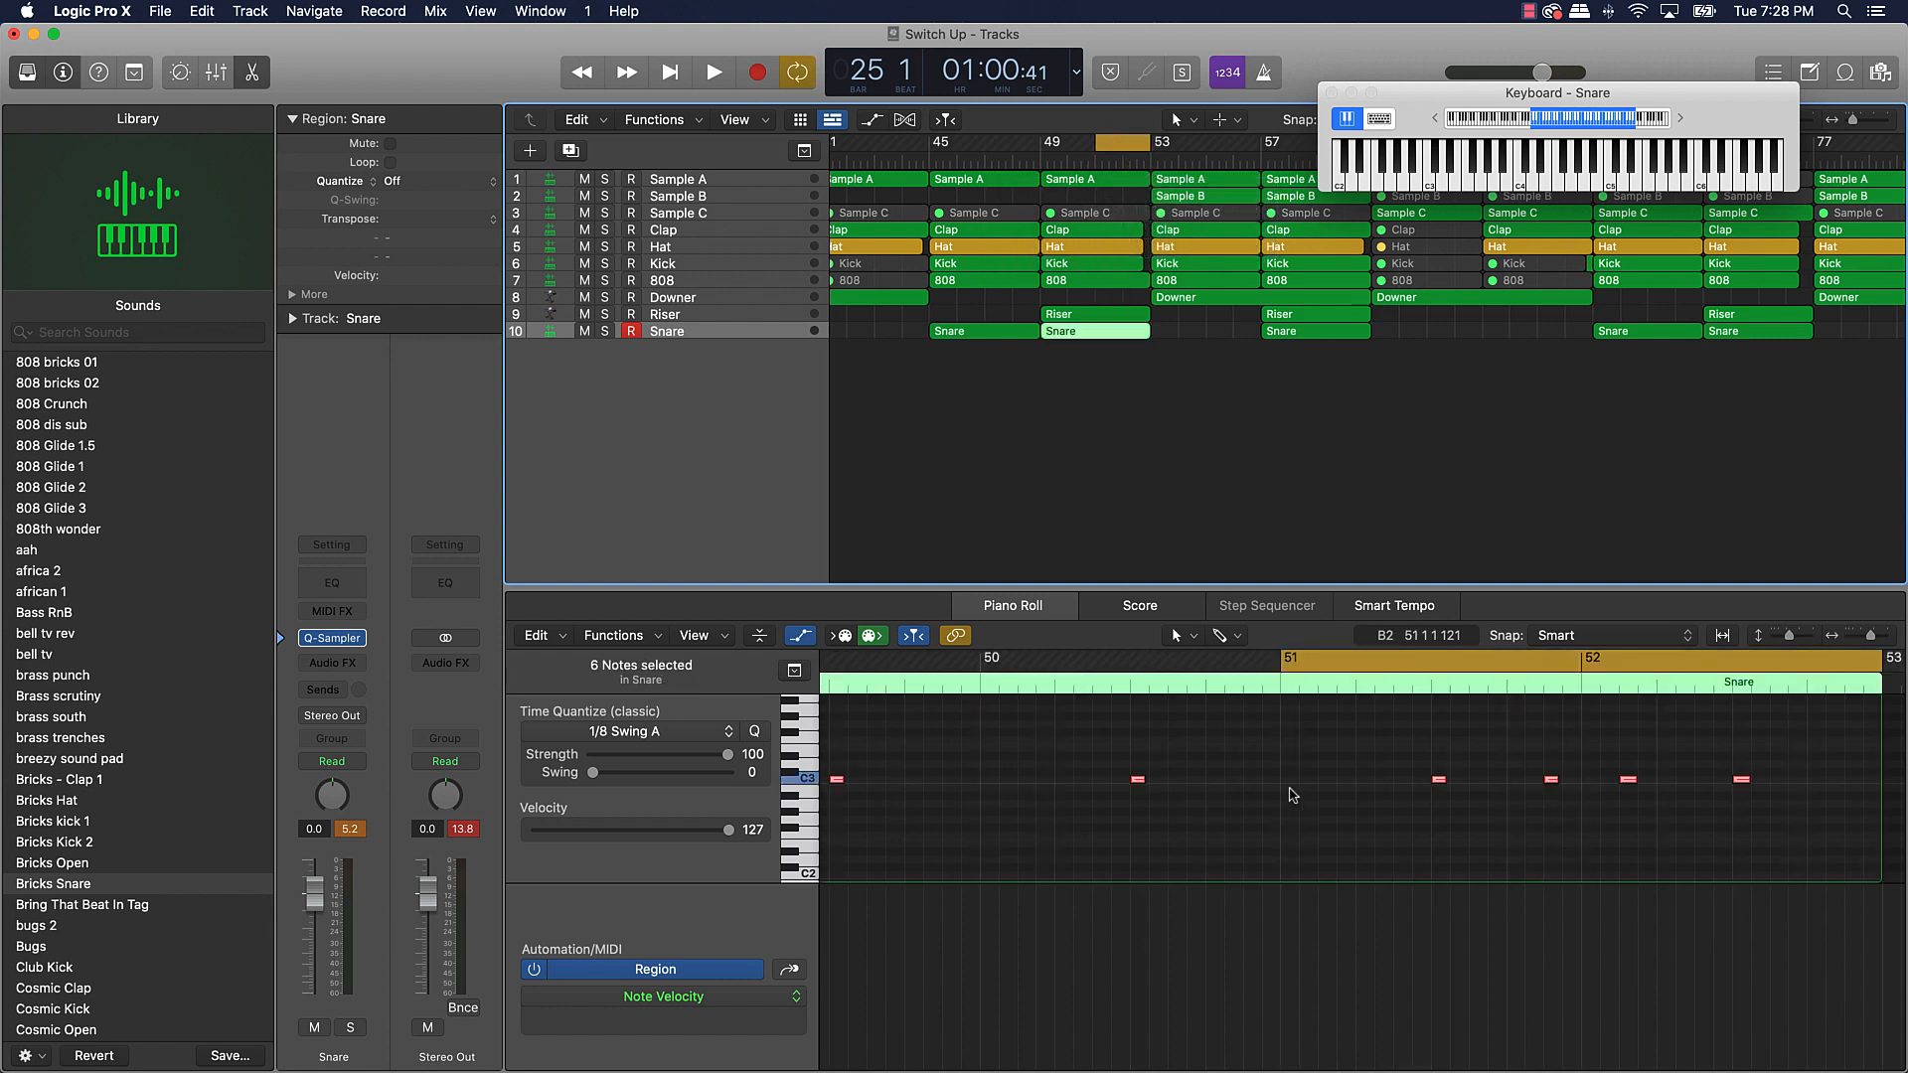
# - Remove the old hits and draw a run of consecutive 1/16 C3 notes in bar 51
pyautogui.hscroll(3)
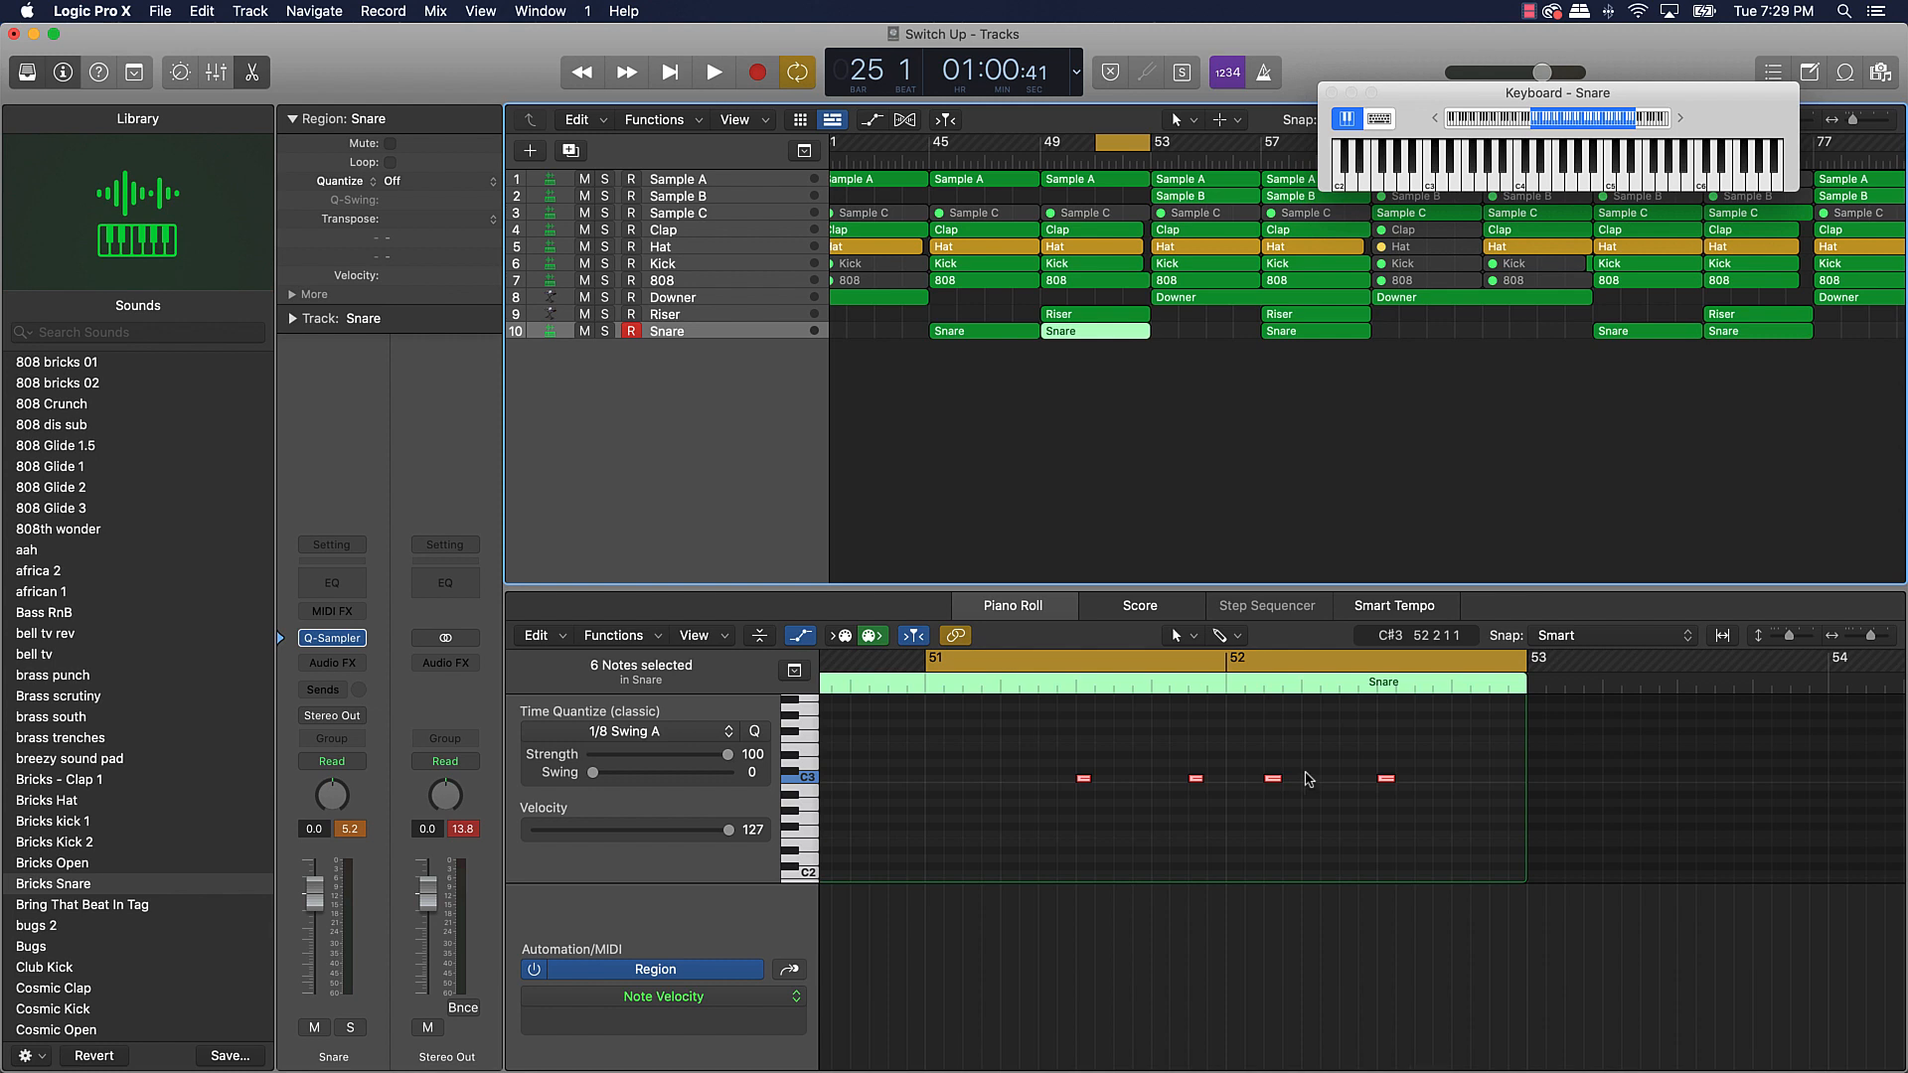
pyautogui.click(714, 72)
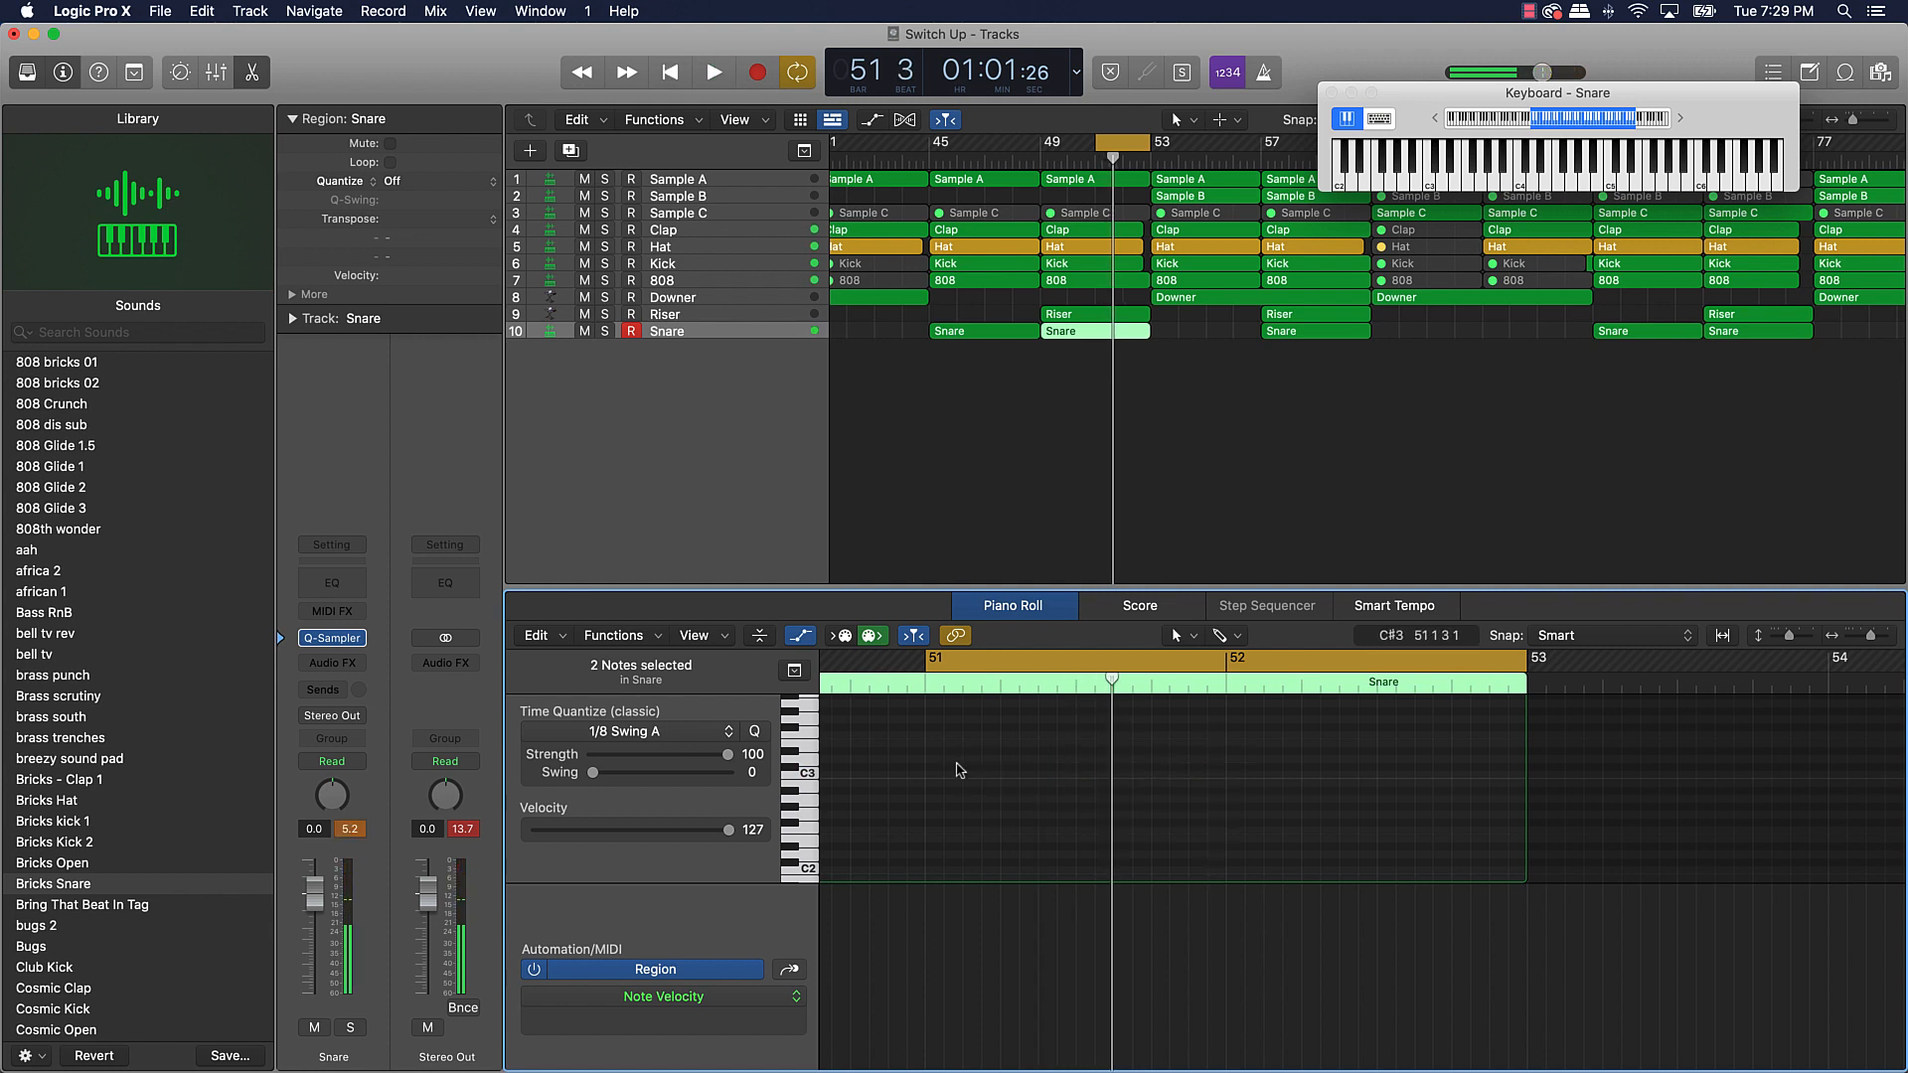
pyautogui.click(928, 775)
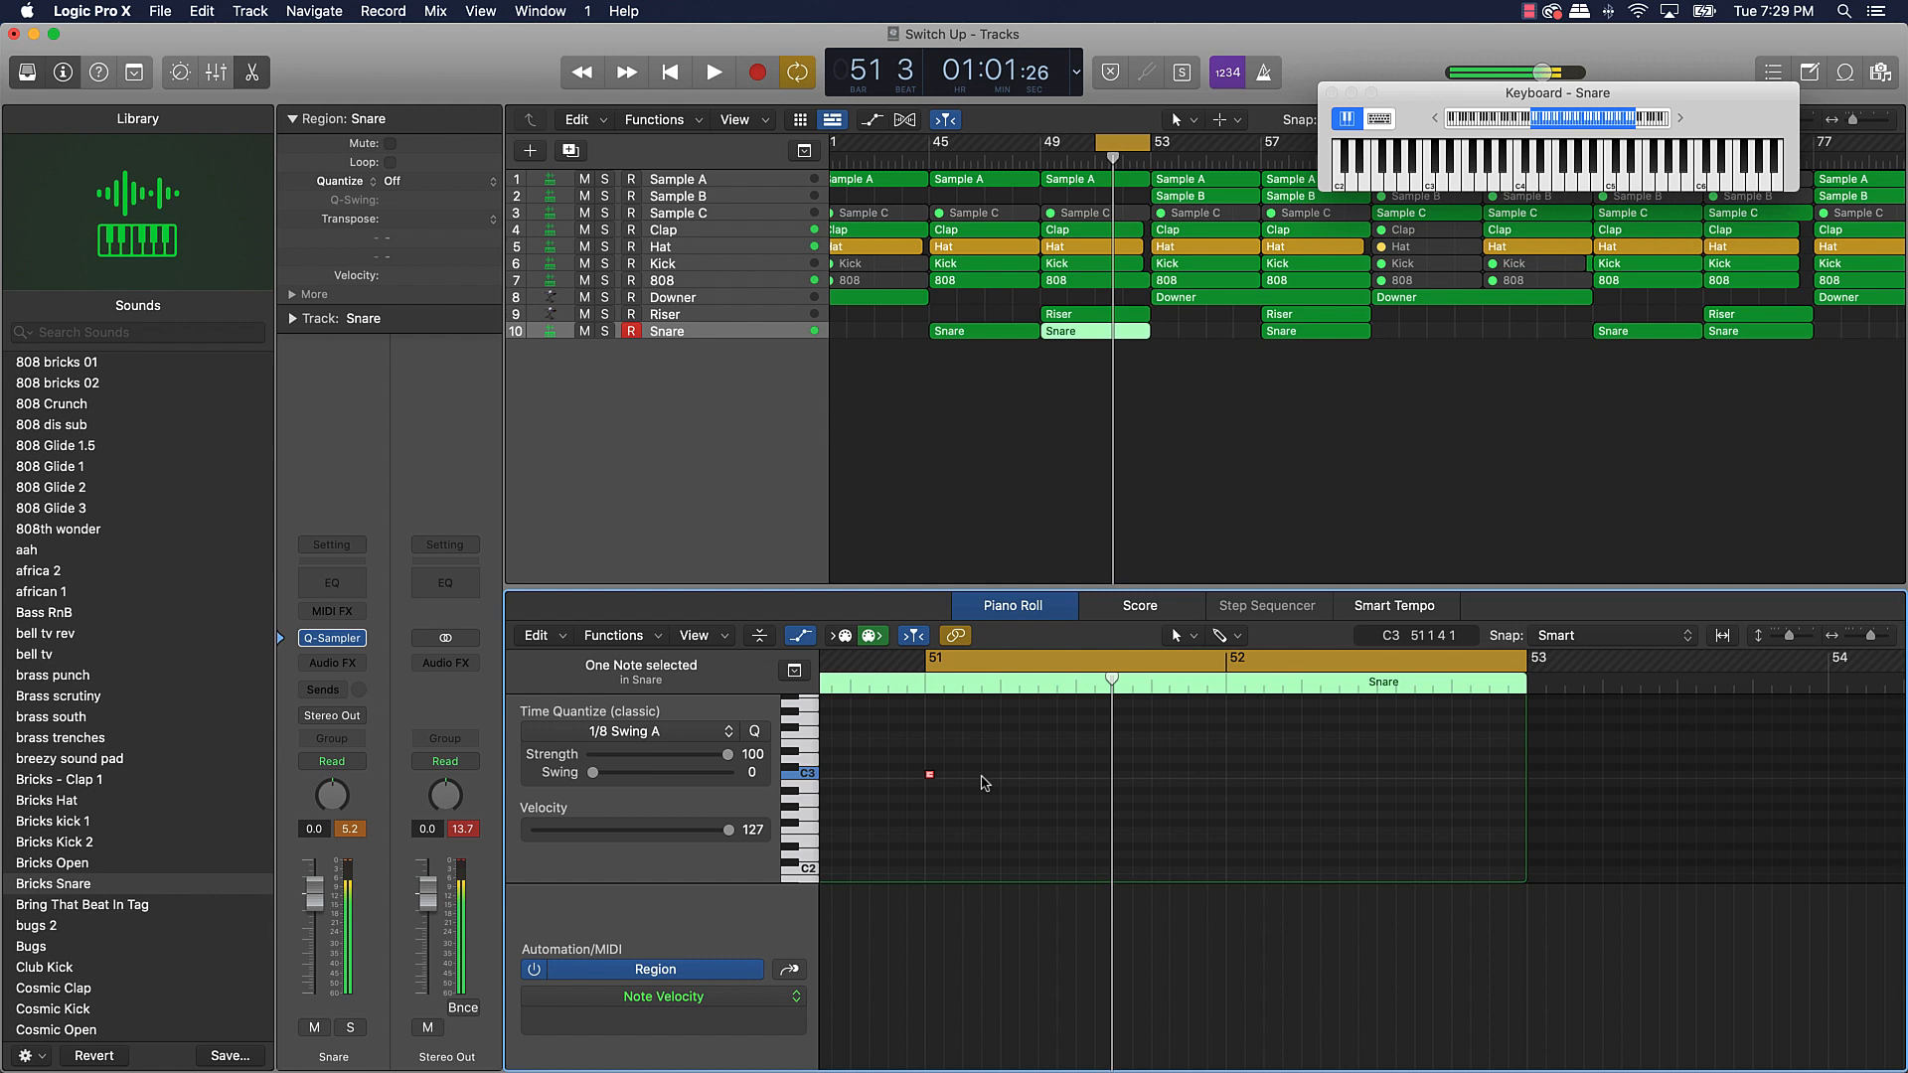
pyautogui.click(968, 775)
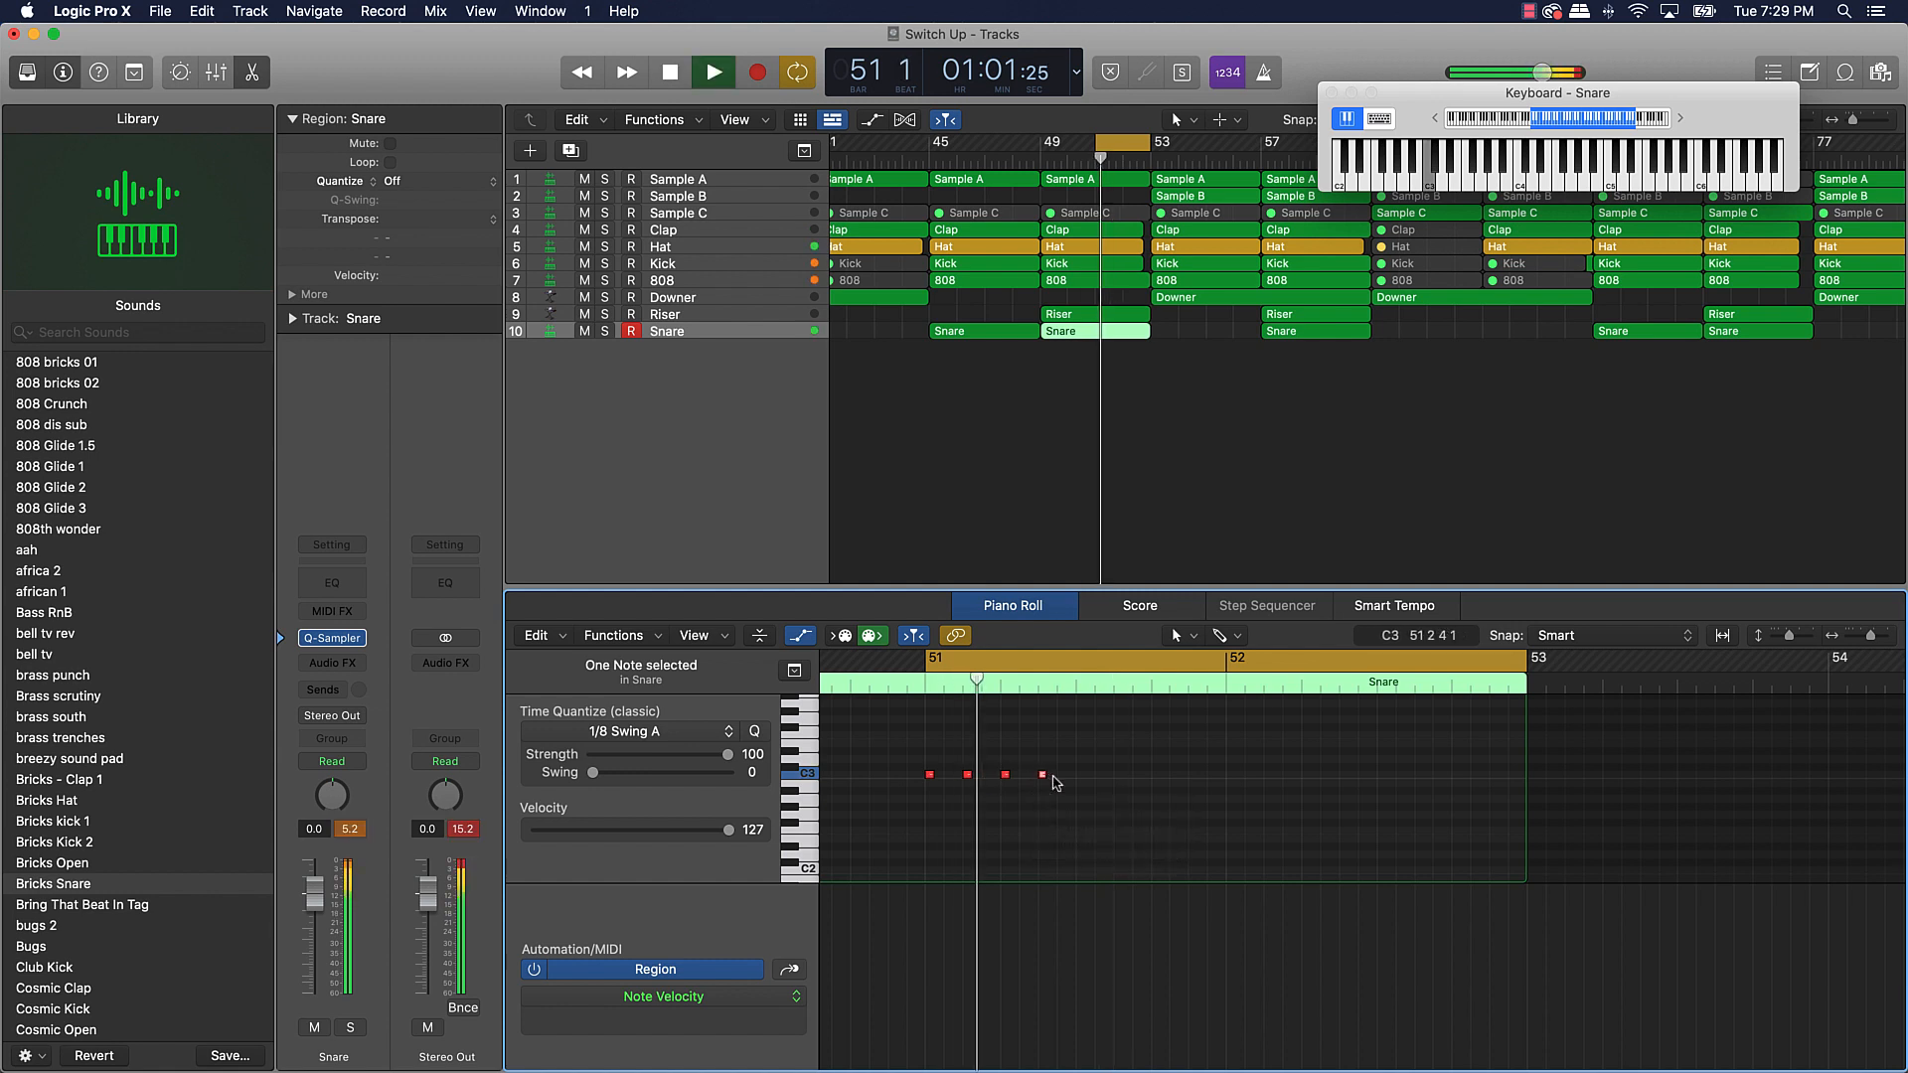
pyautogui.click(712, 72)
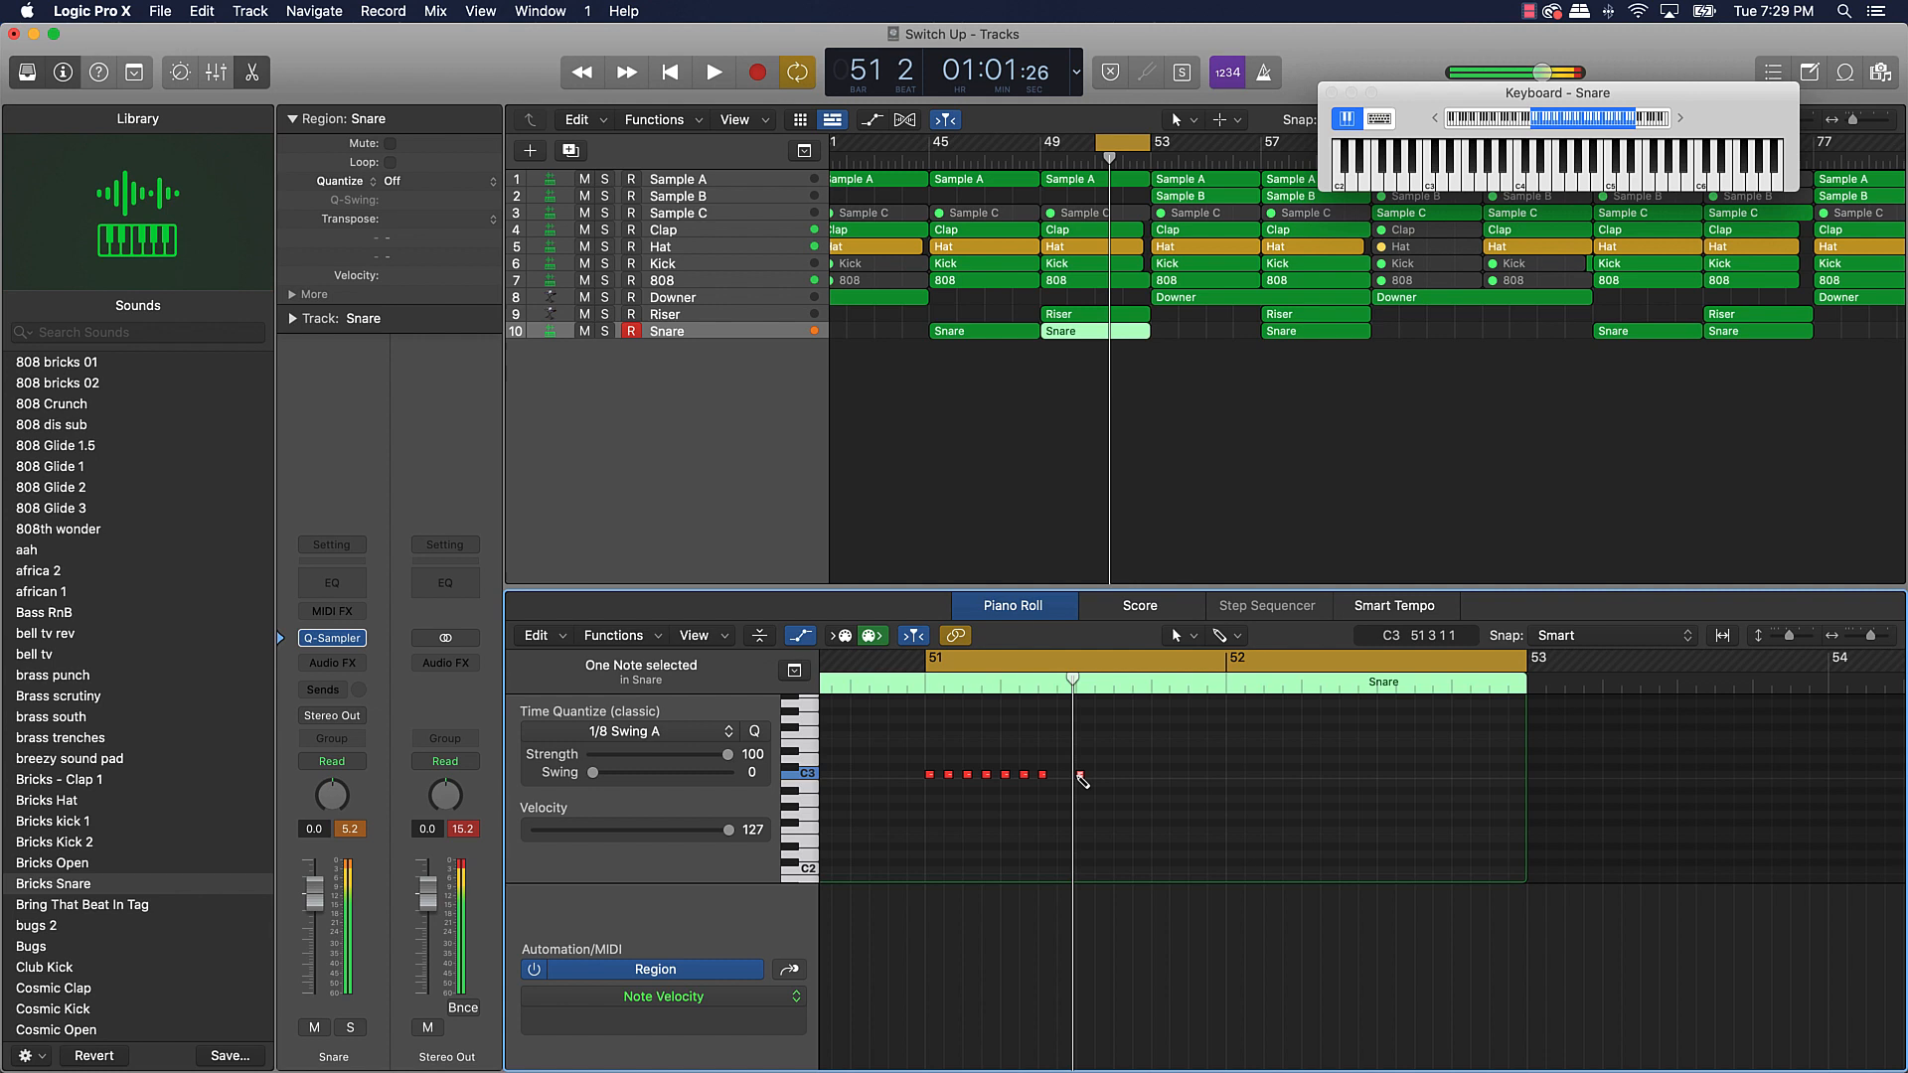
pyautogui.click(713, 71)
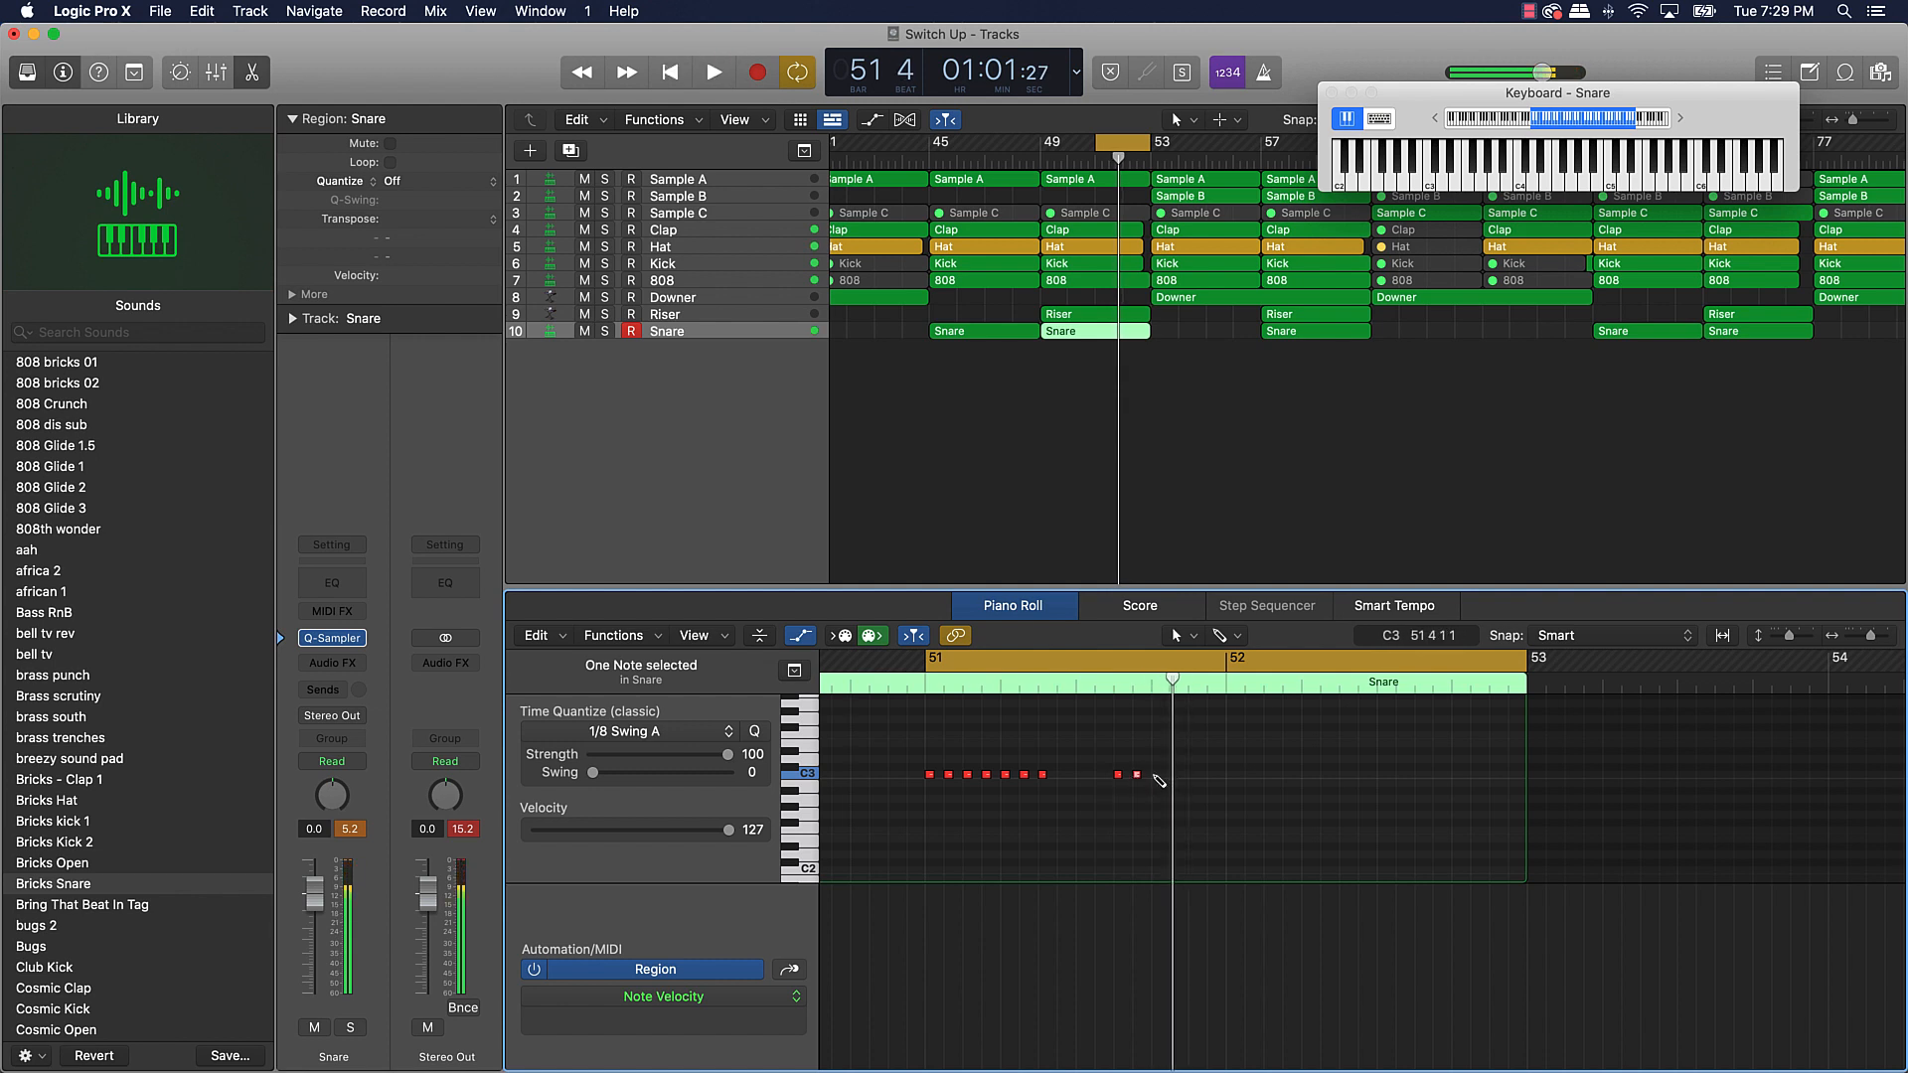
# - Draw a second, shorter burst of C3 notes after the first run
pyautogui.click(713, 71)
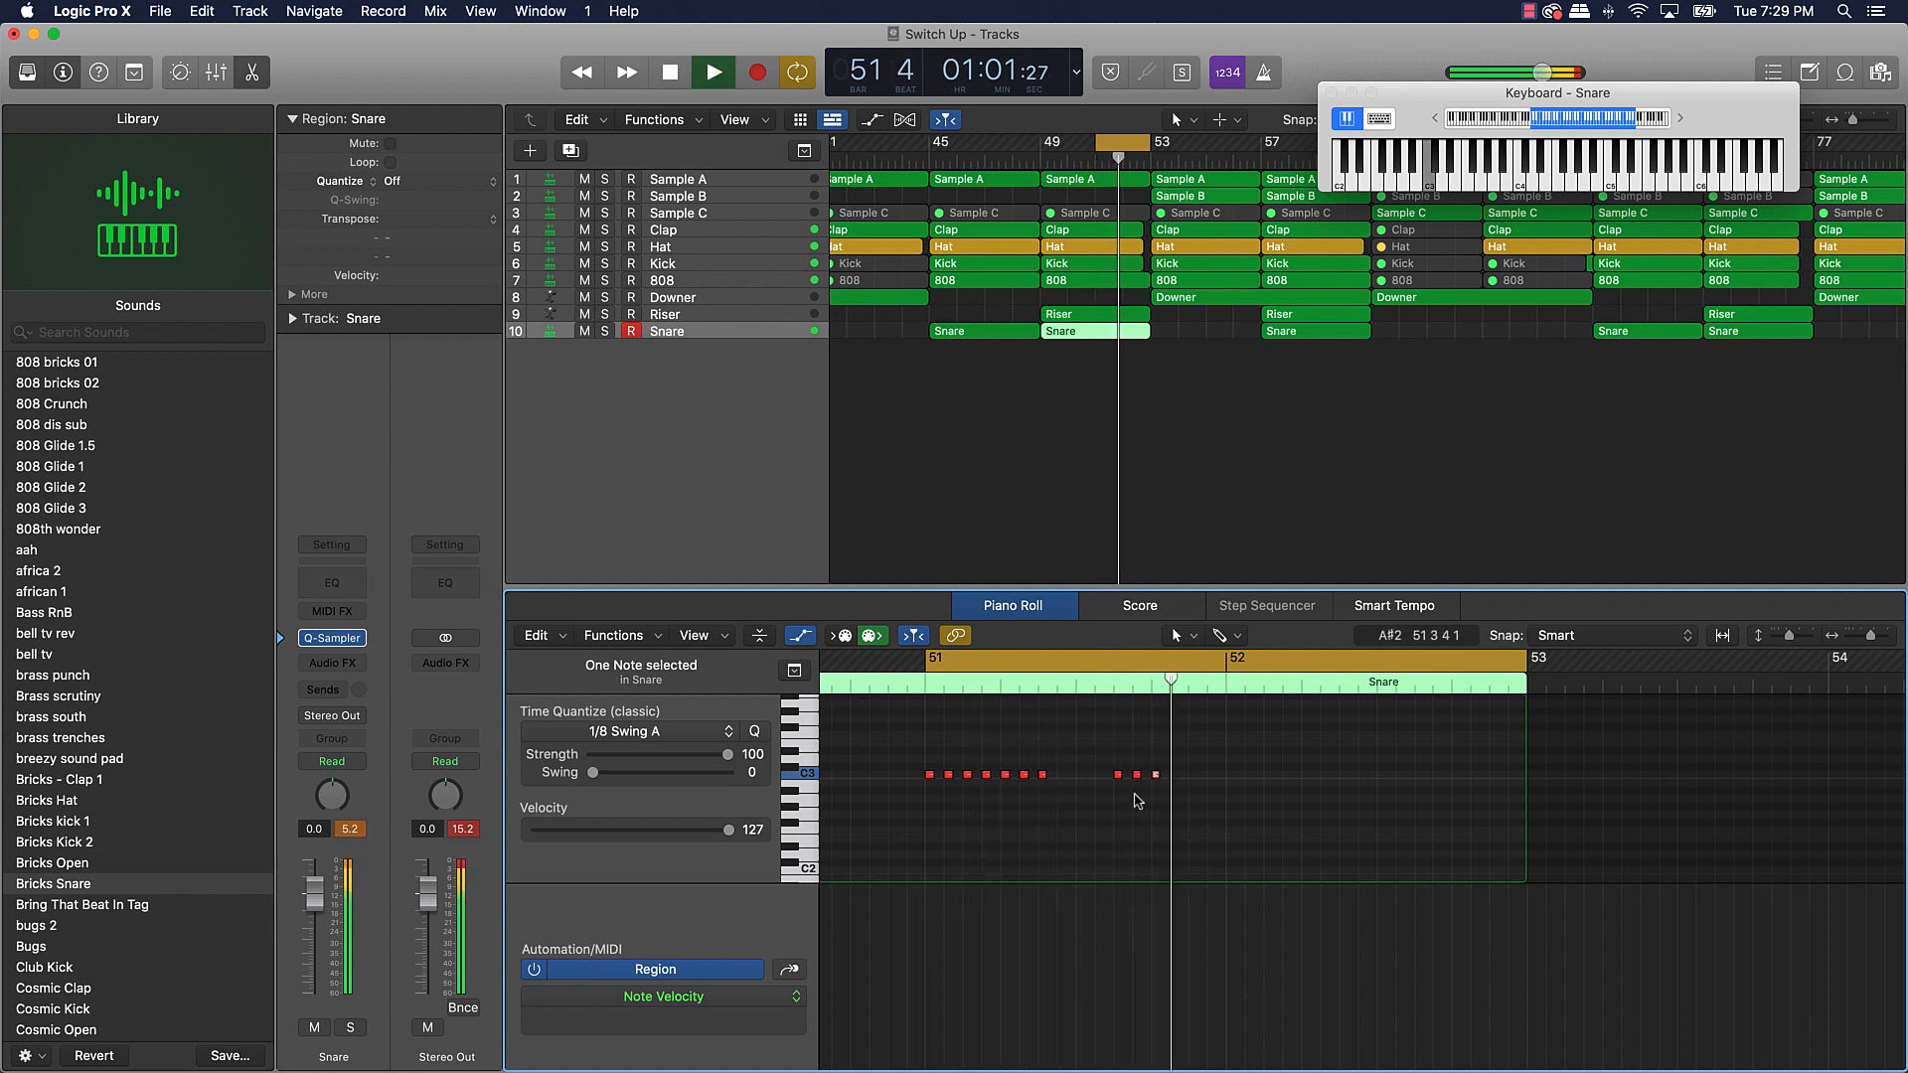
pyautogui.click(713, 71)
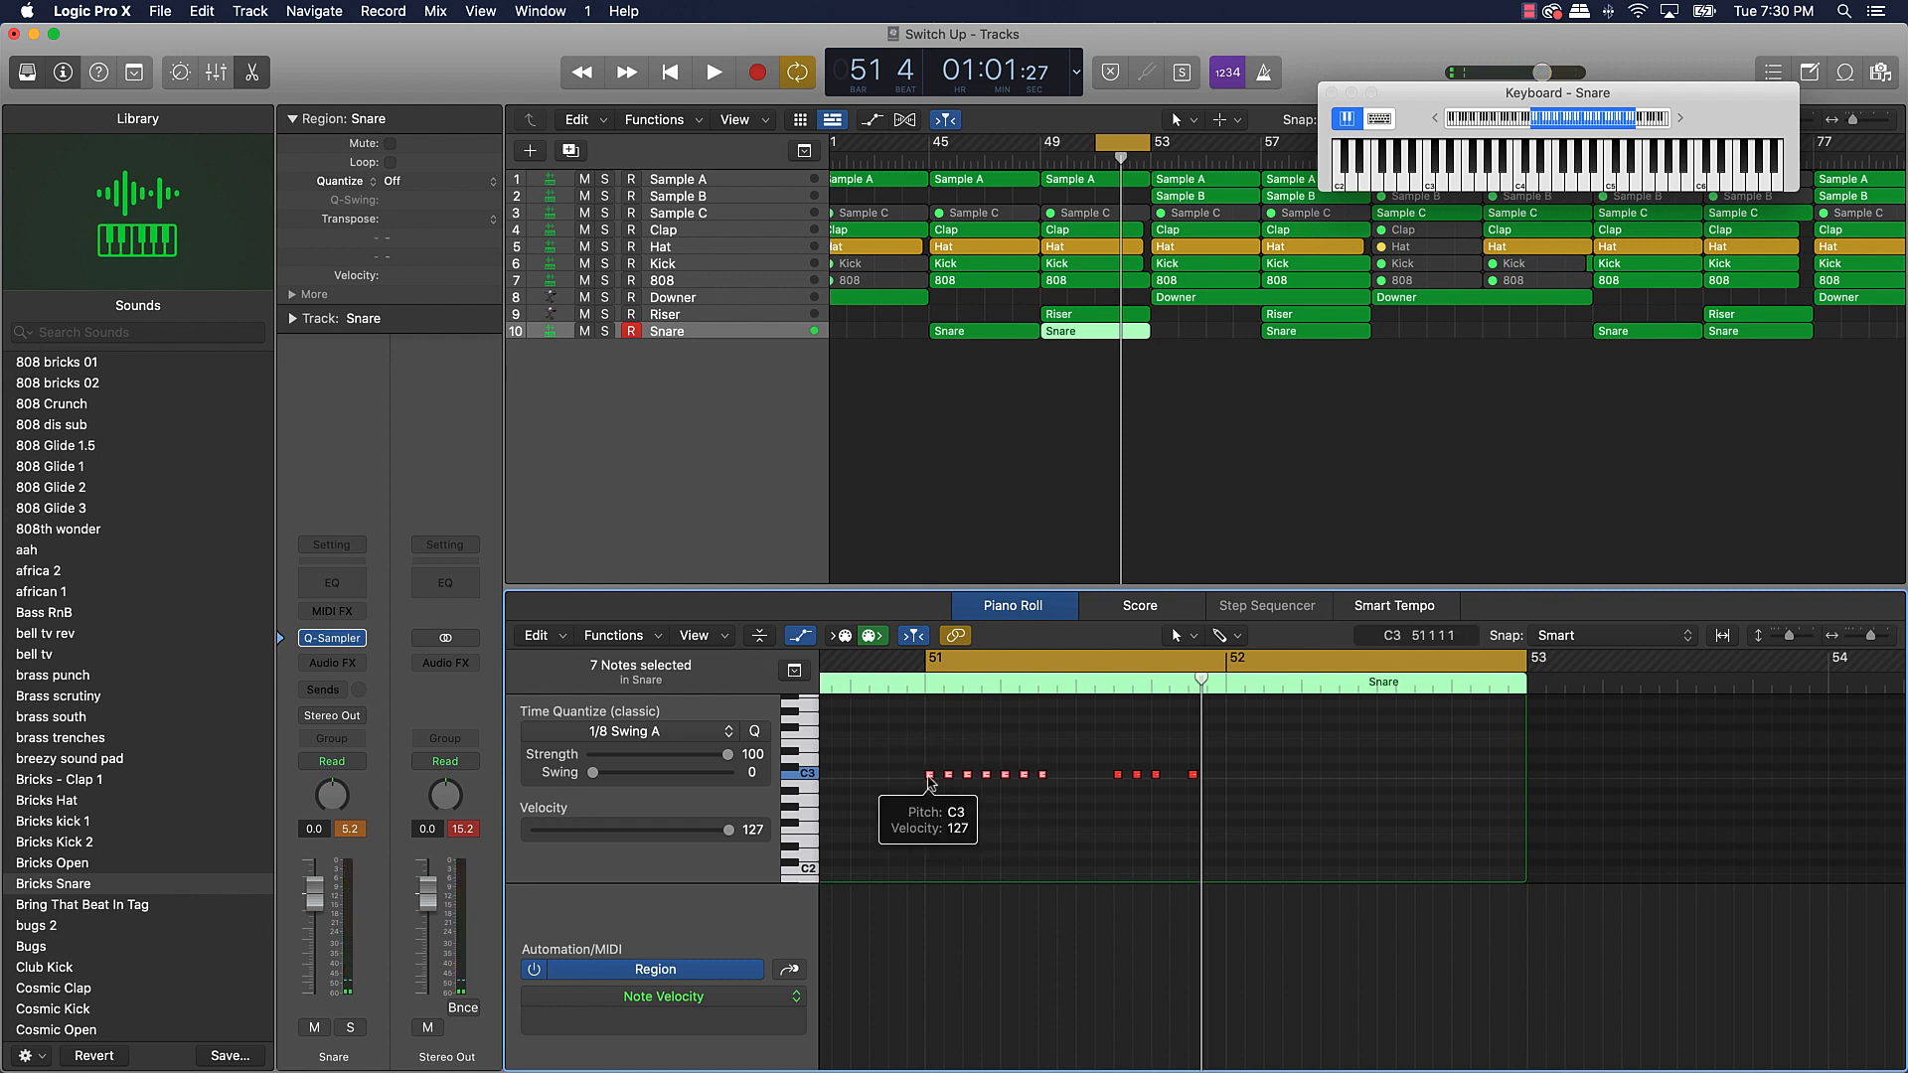
# - Option-drag the C3 row lower in pitch later in the bar and add more F2 notes
pyautogui.moveTo(930, 775); pyautogui.dragTo(1235, 793)
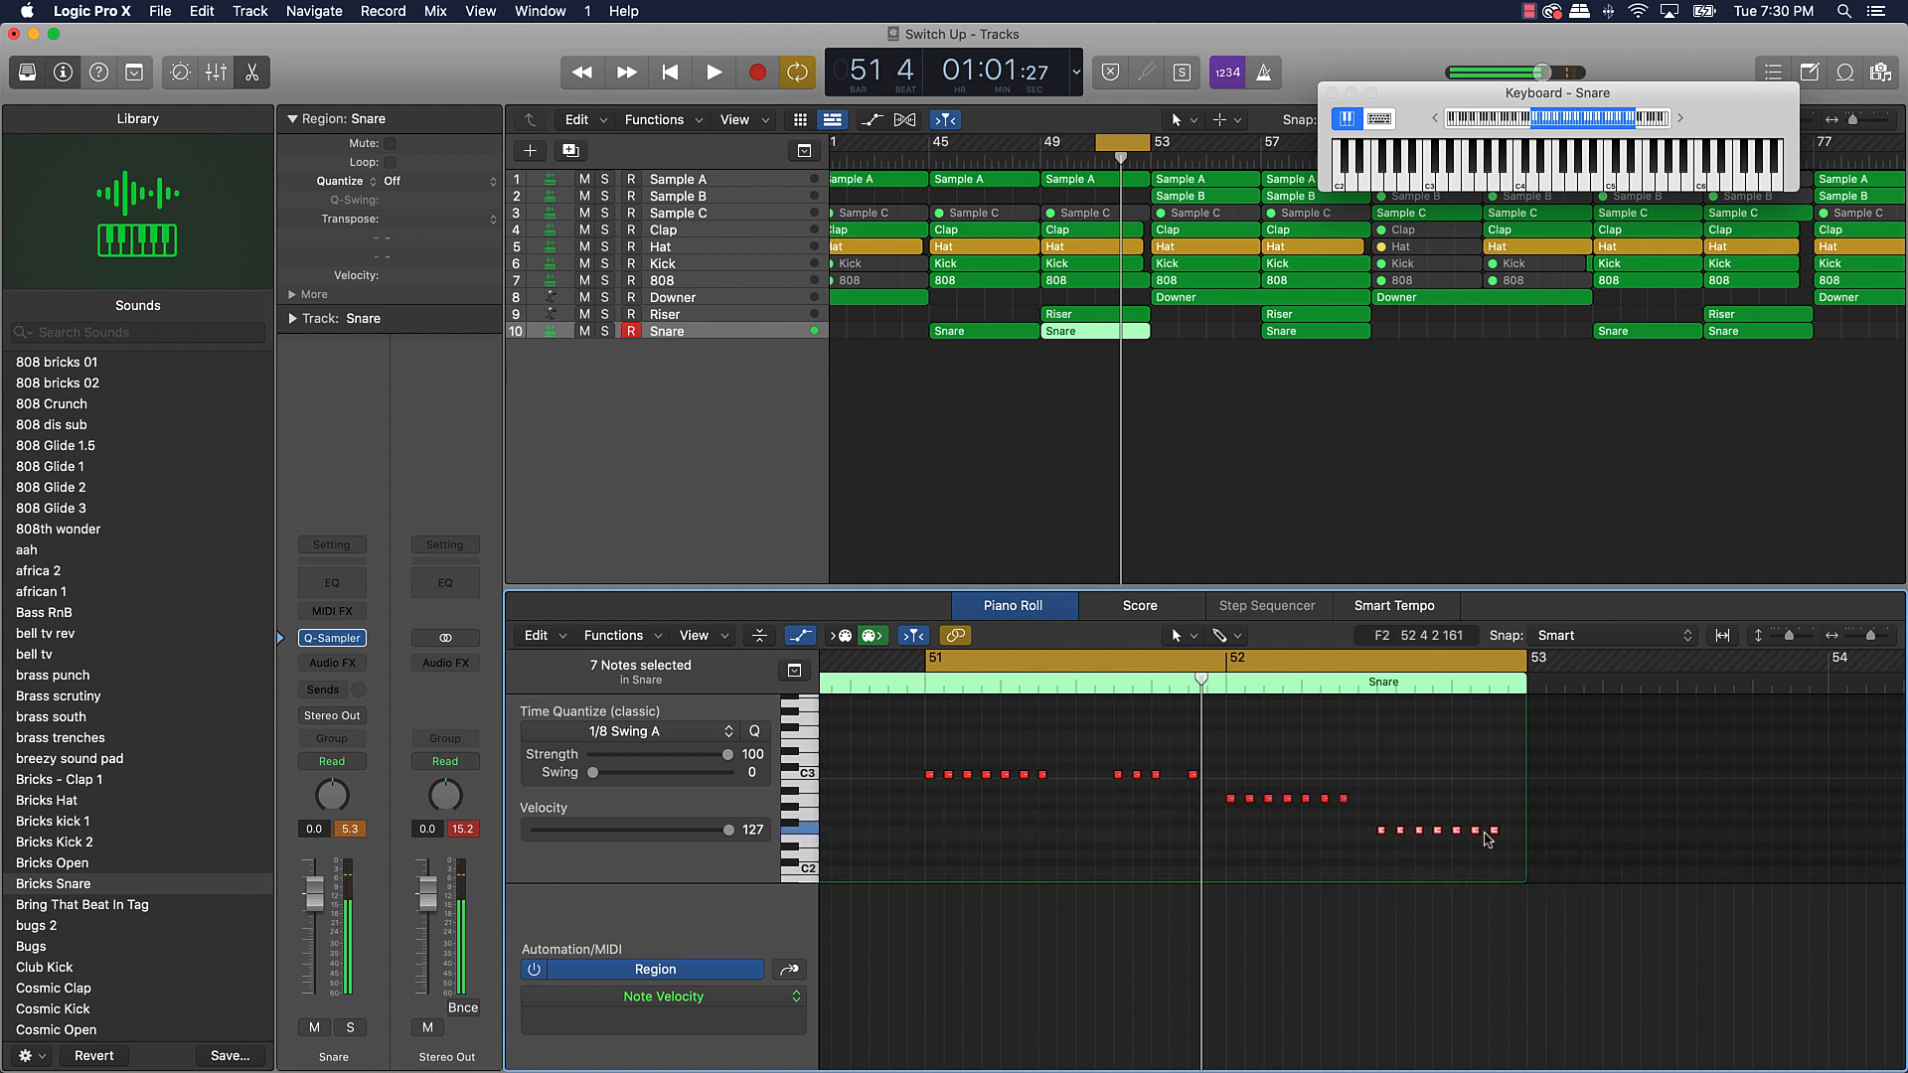
pyautogui.click(714, 71)
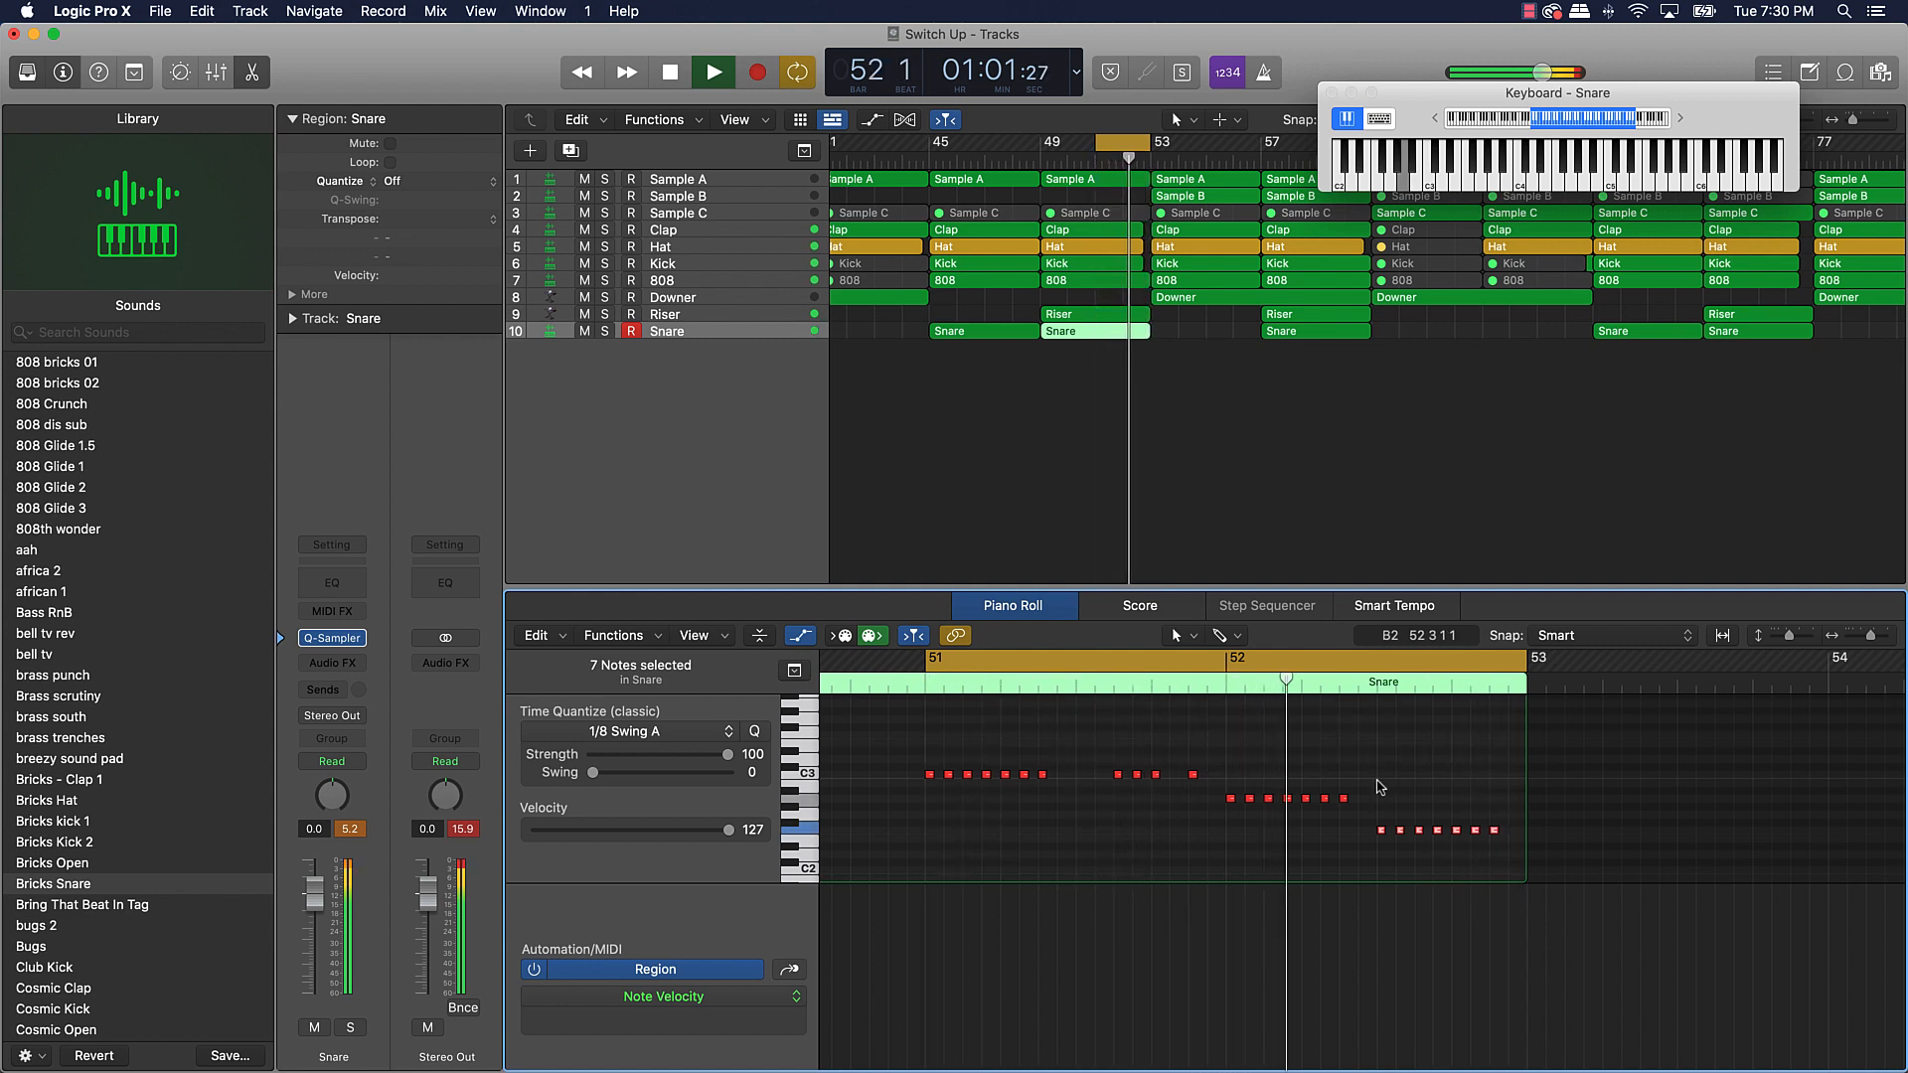
pyautogui.click(711, 71)
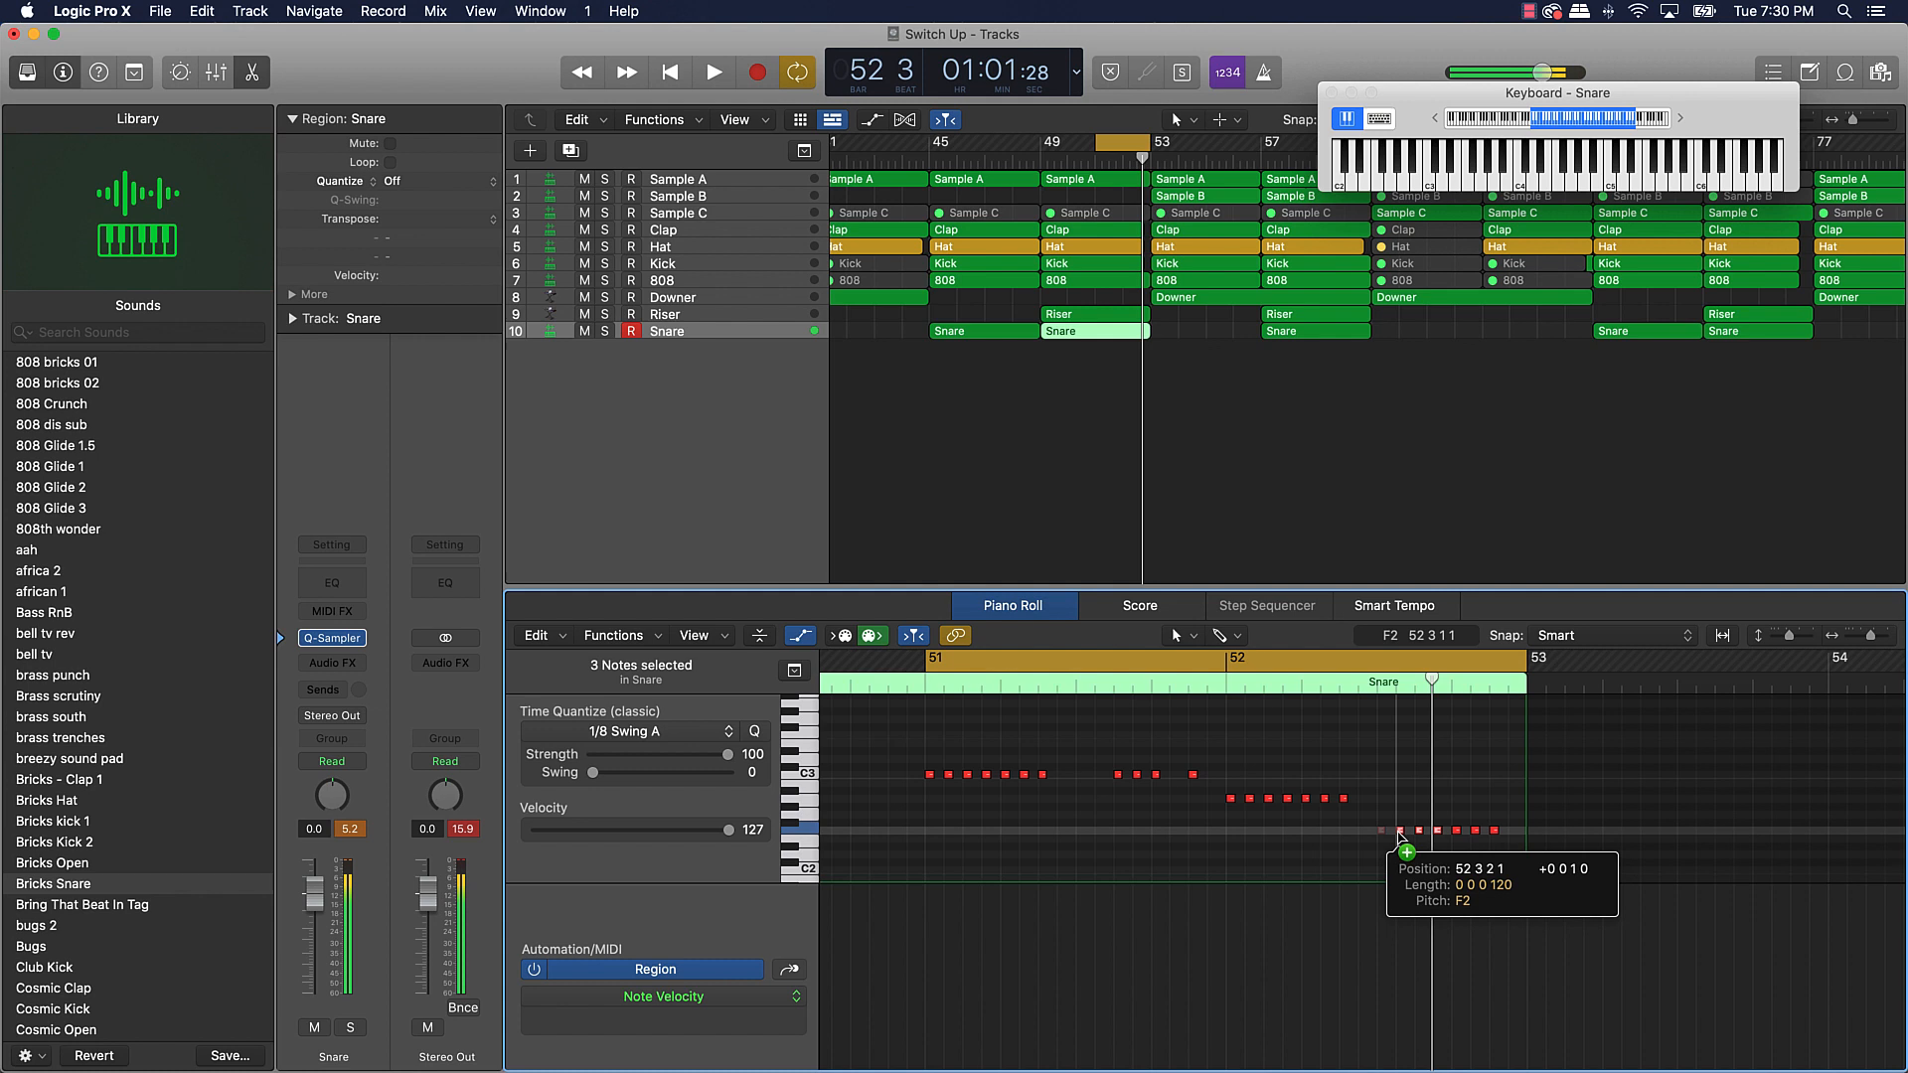
pyautogui.click(714, 71)
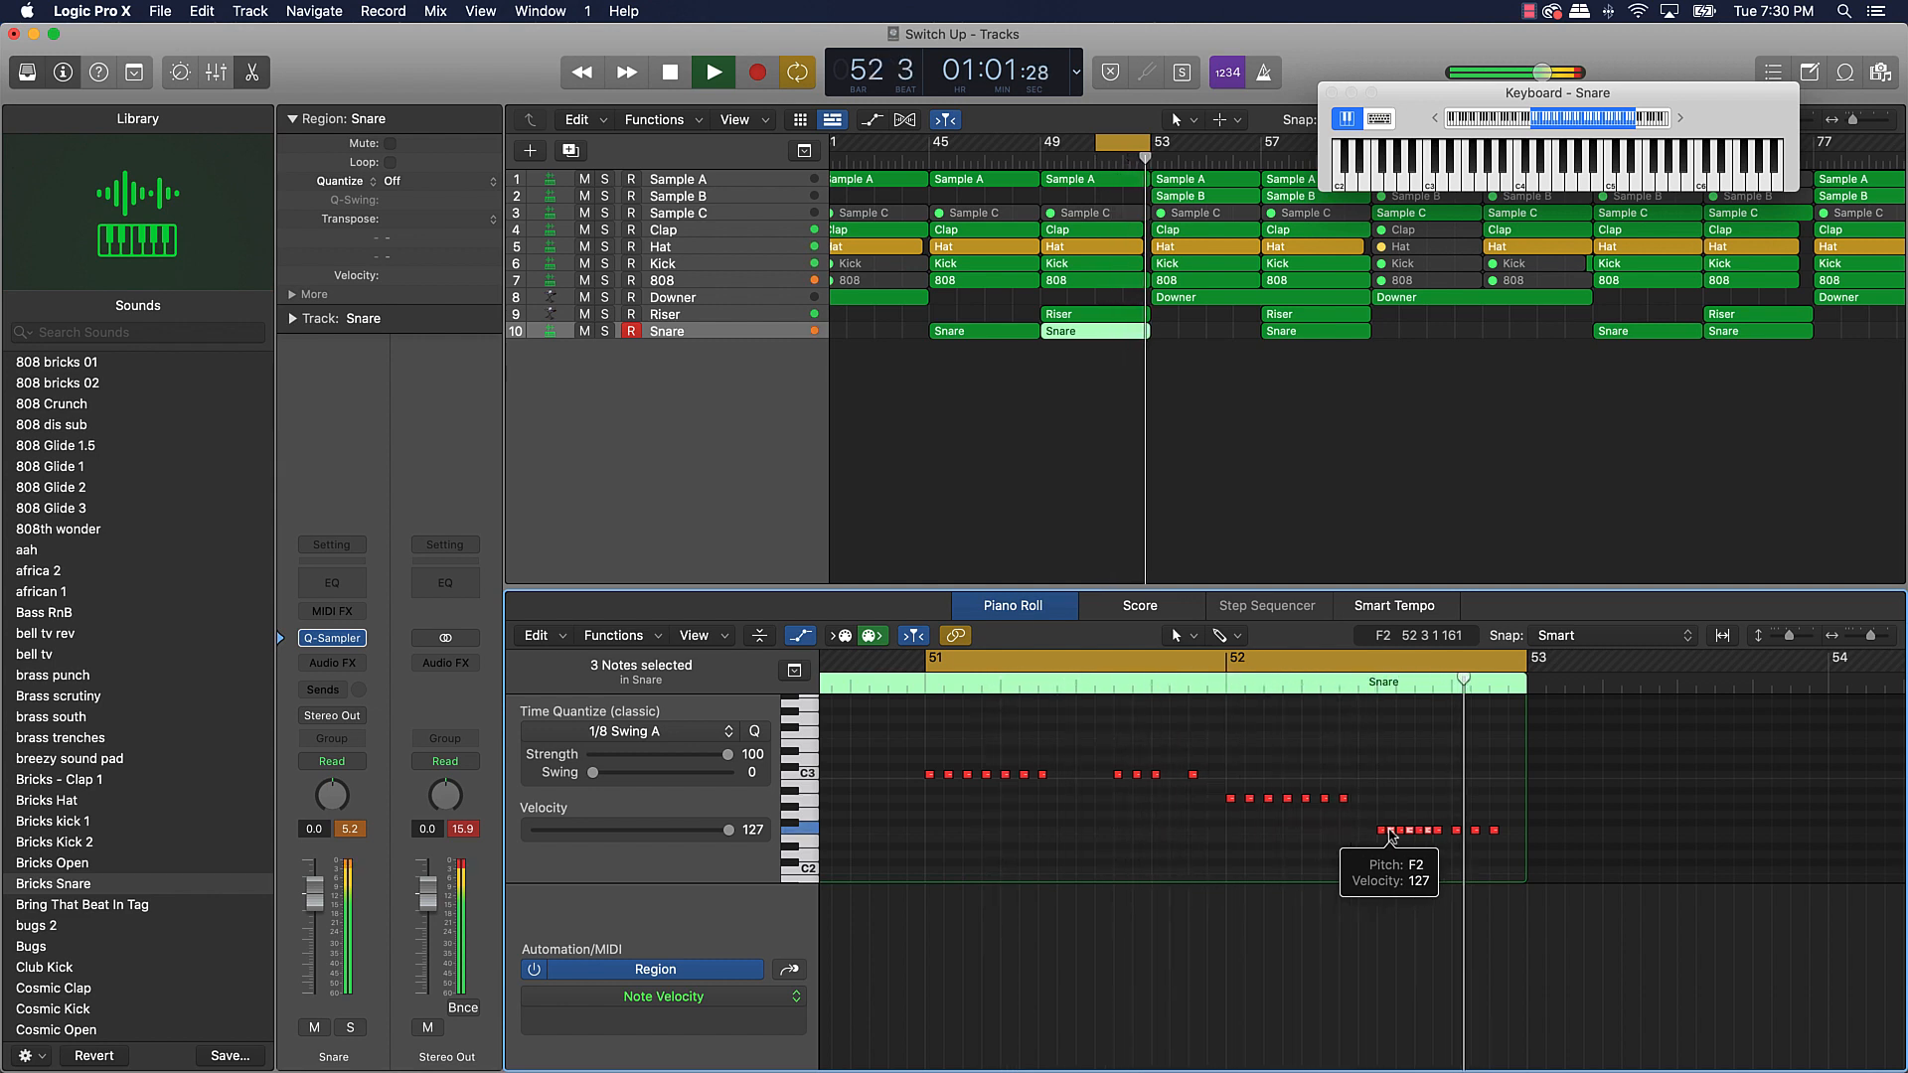
pyautogui.click(713, 71)
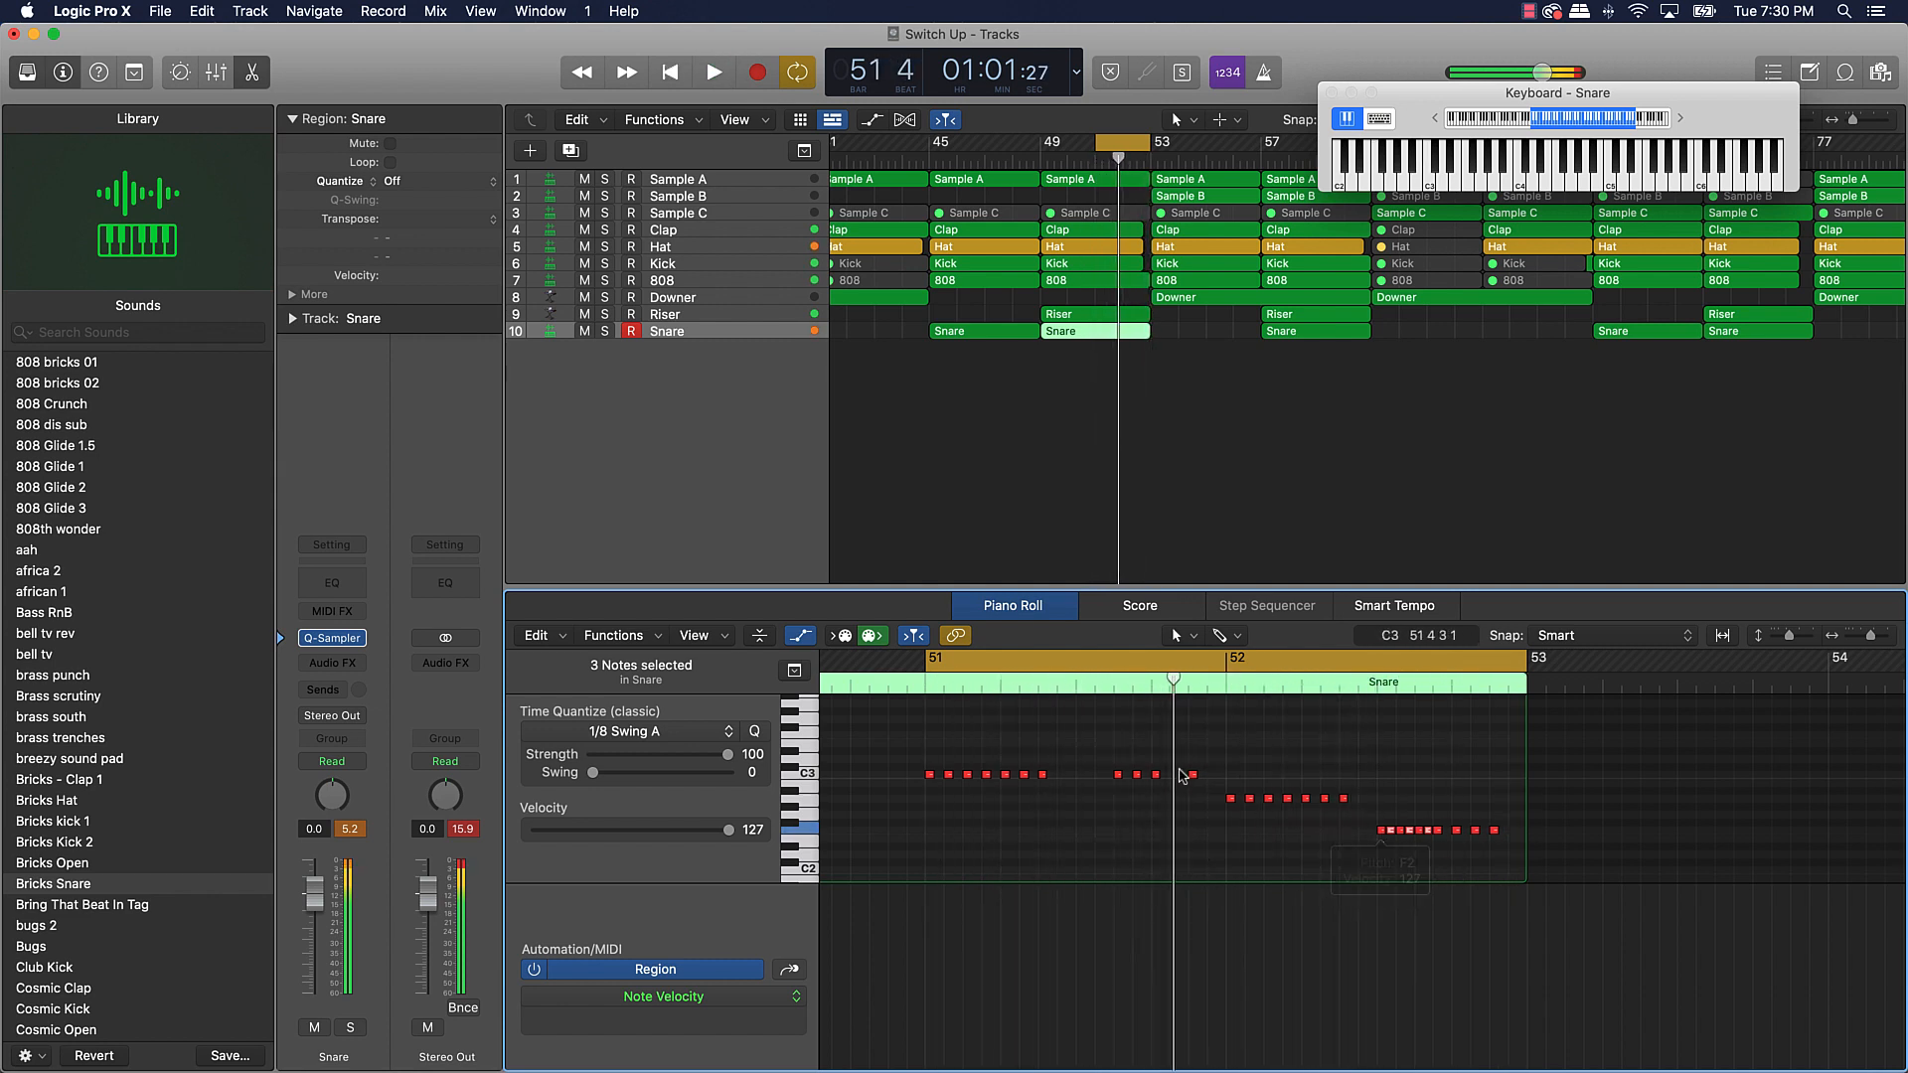
# - Shift and add C3 notes in the top row to tighten the roll toward bar 53
pyautogui.click(1125, 775)
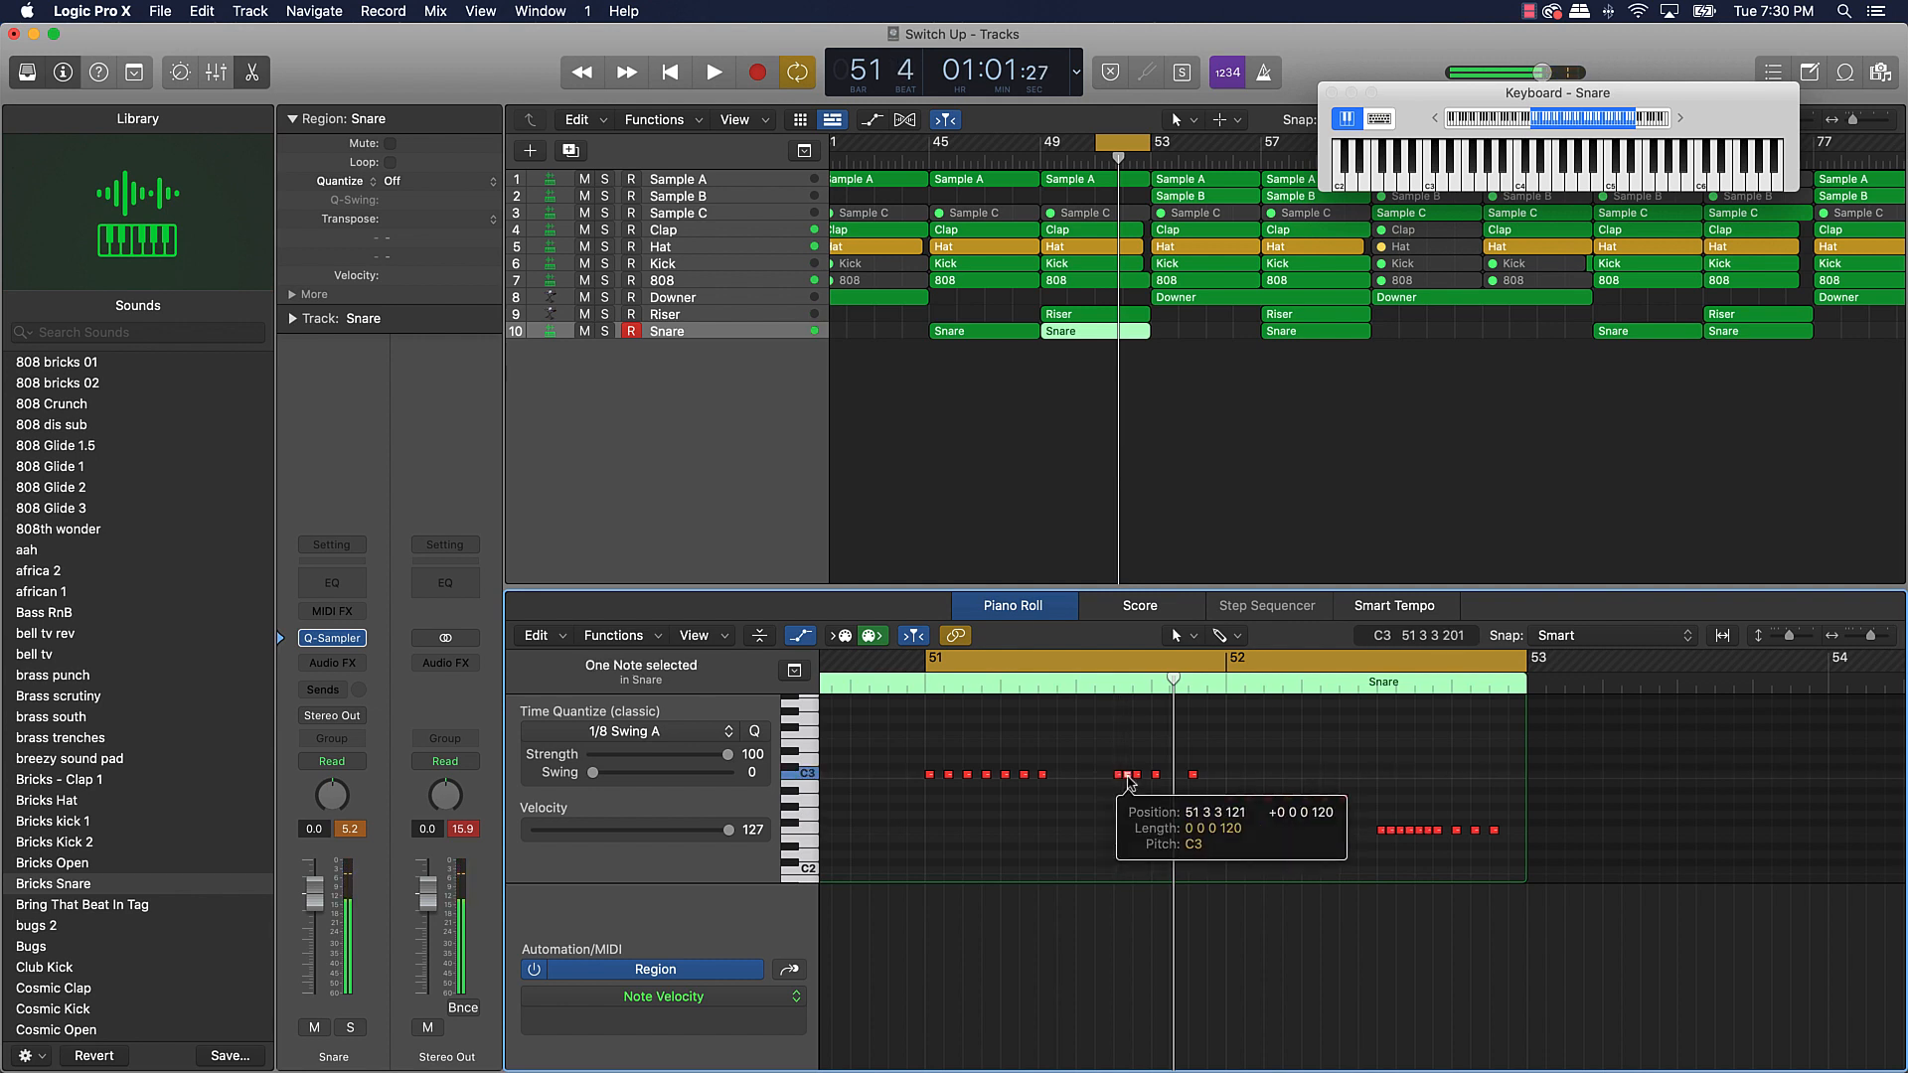
pyautogui.click(714, 71)
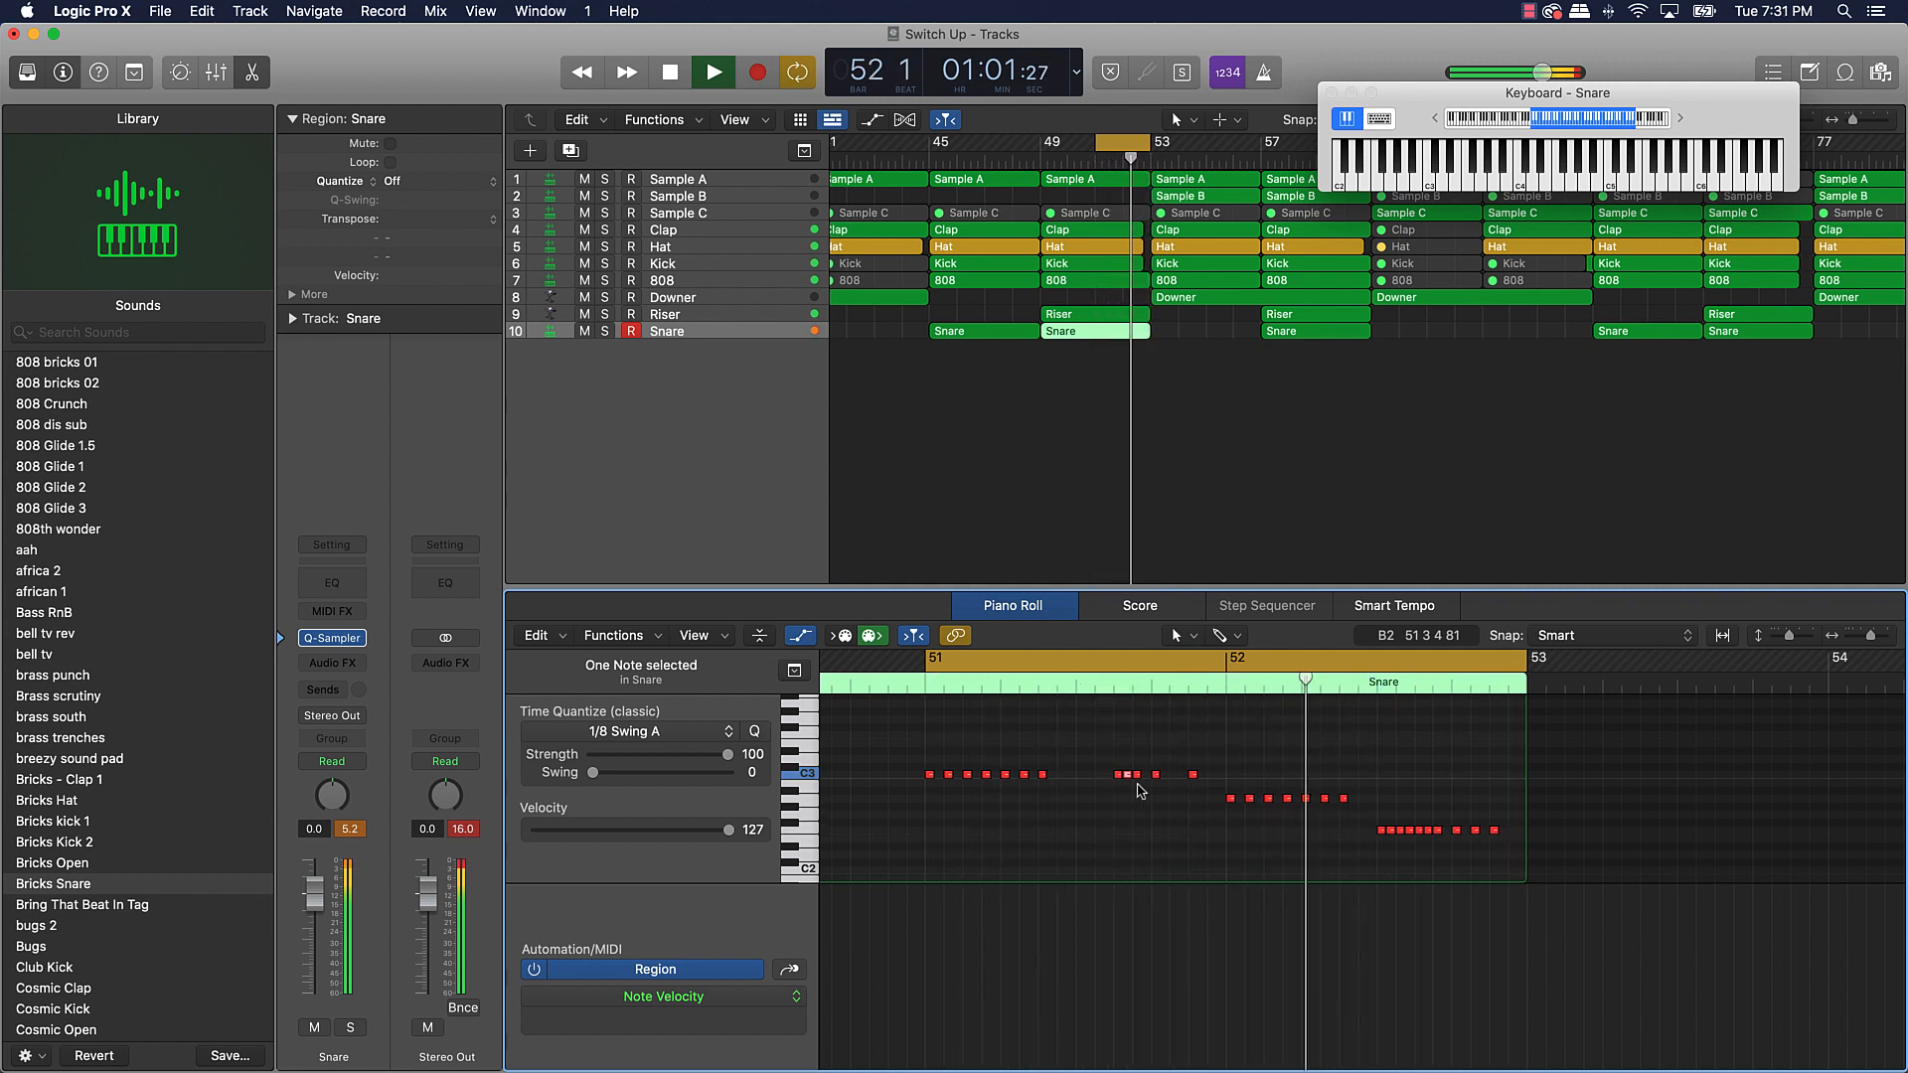
pyautogui.click(670, 72)
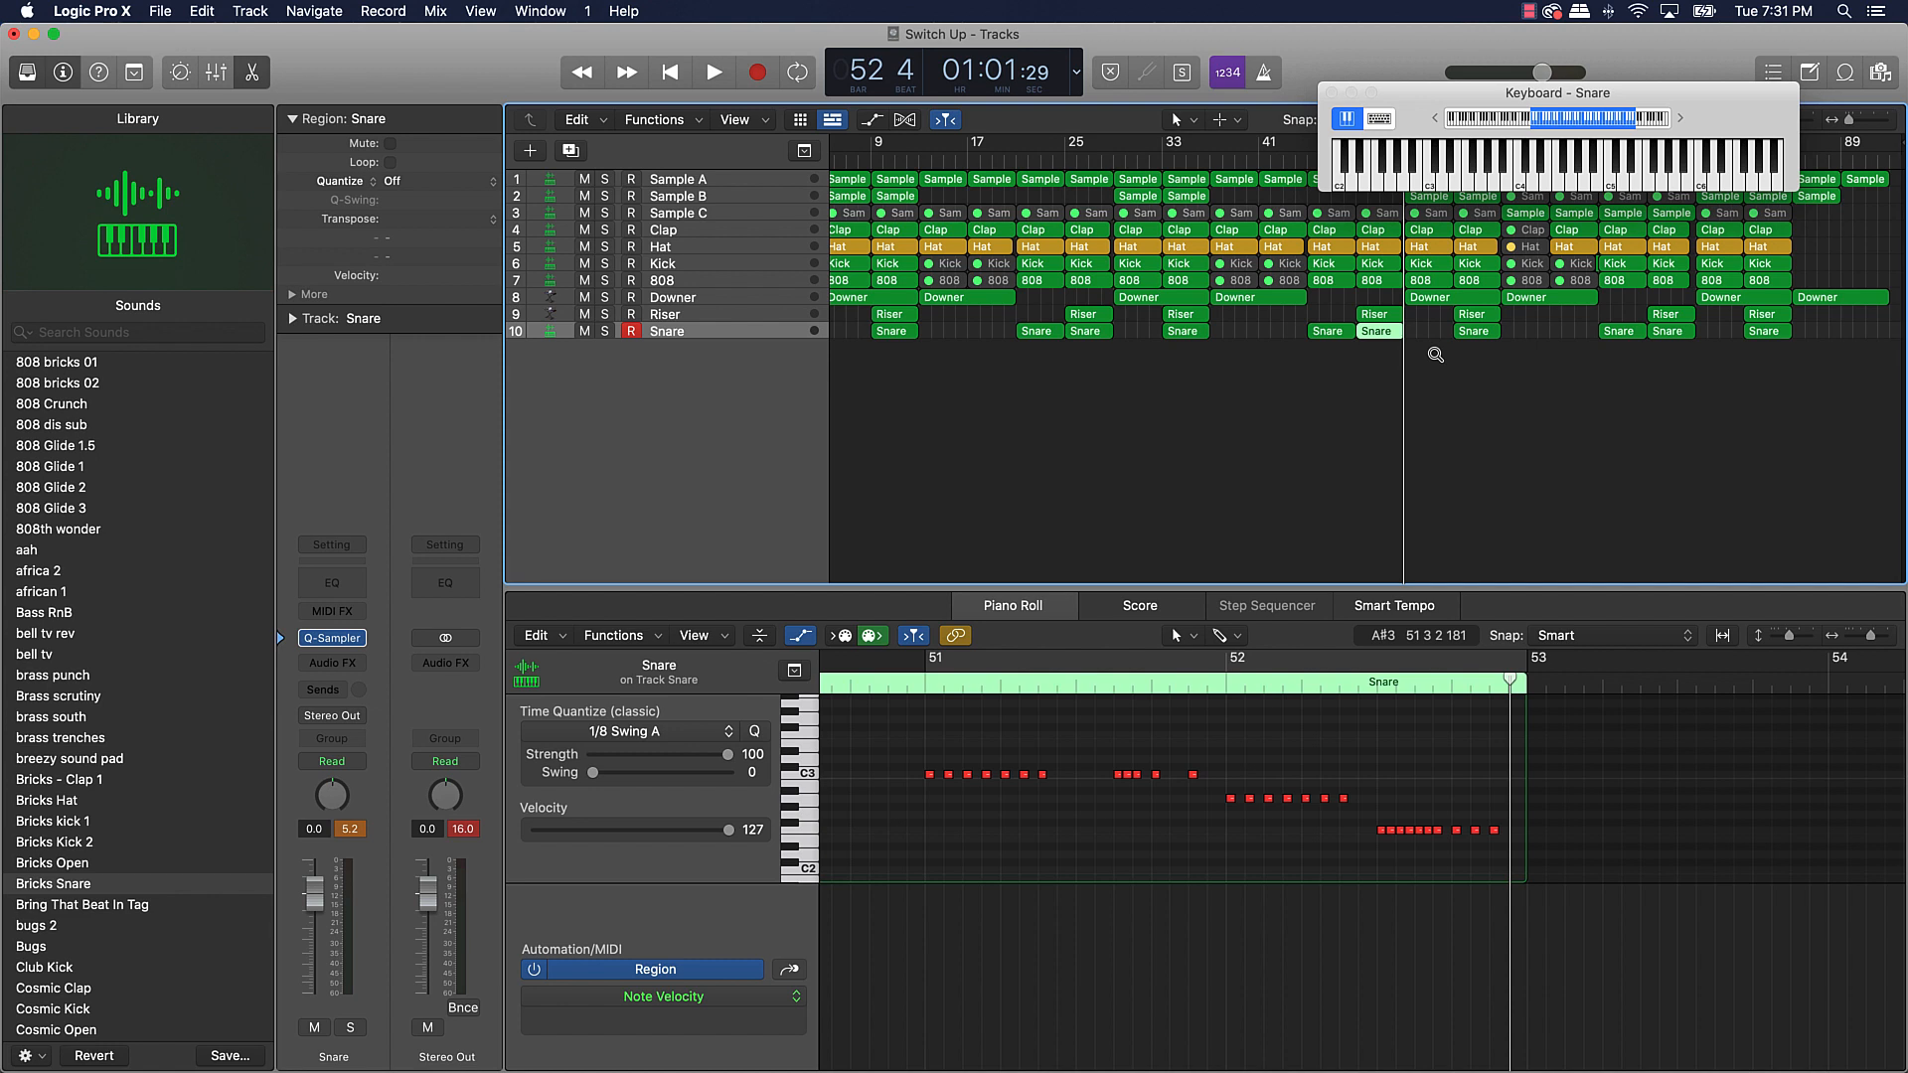
# - Copy the finished roll before the remaining hooks, including bars 53 and 73
pyautogui.click(1085, 330)
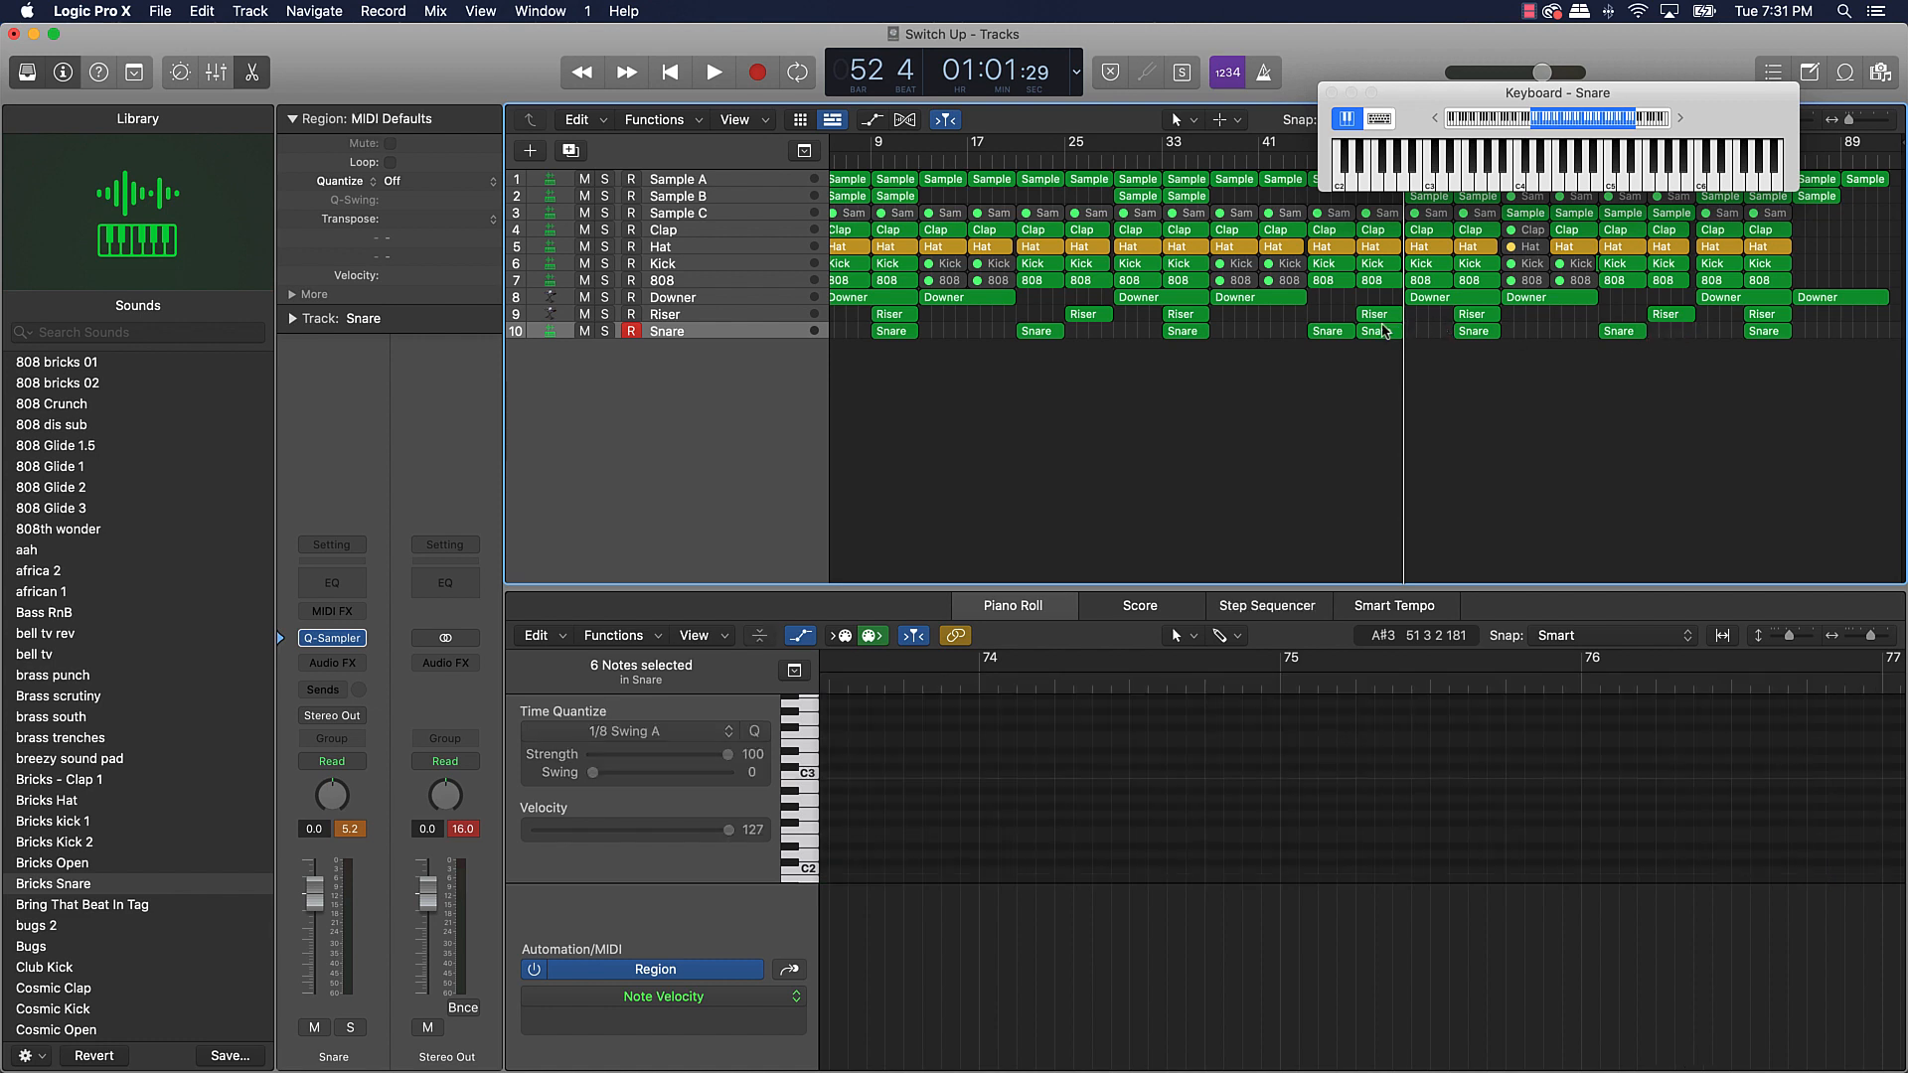
pyautogui.moveTo(1328, 329); pyautogui.dragTo(1380, 330)
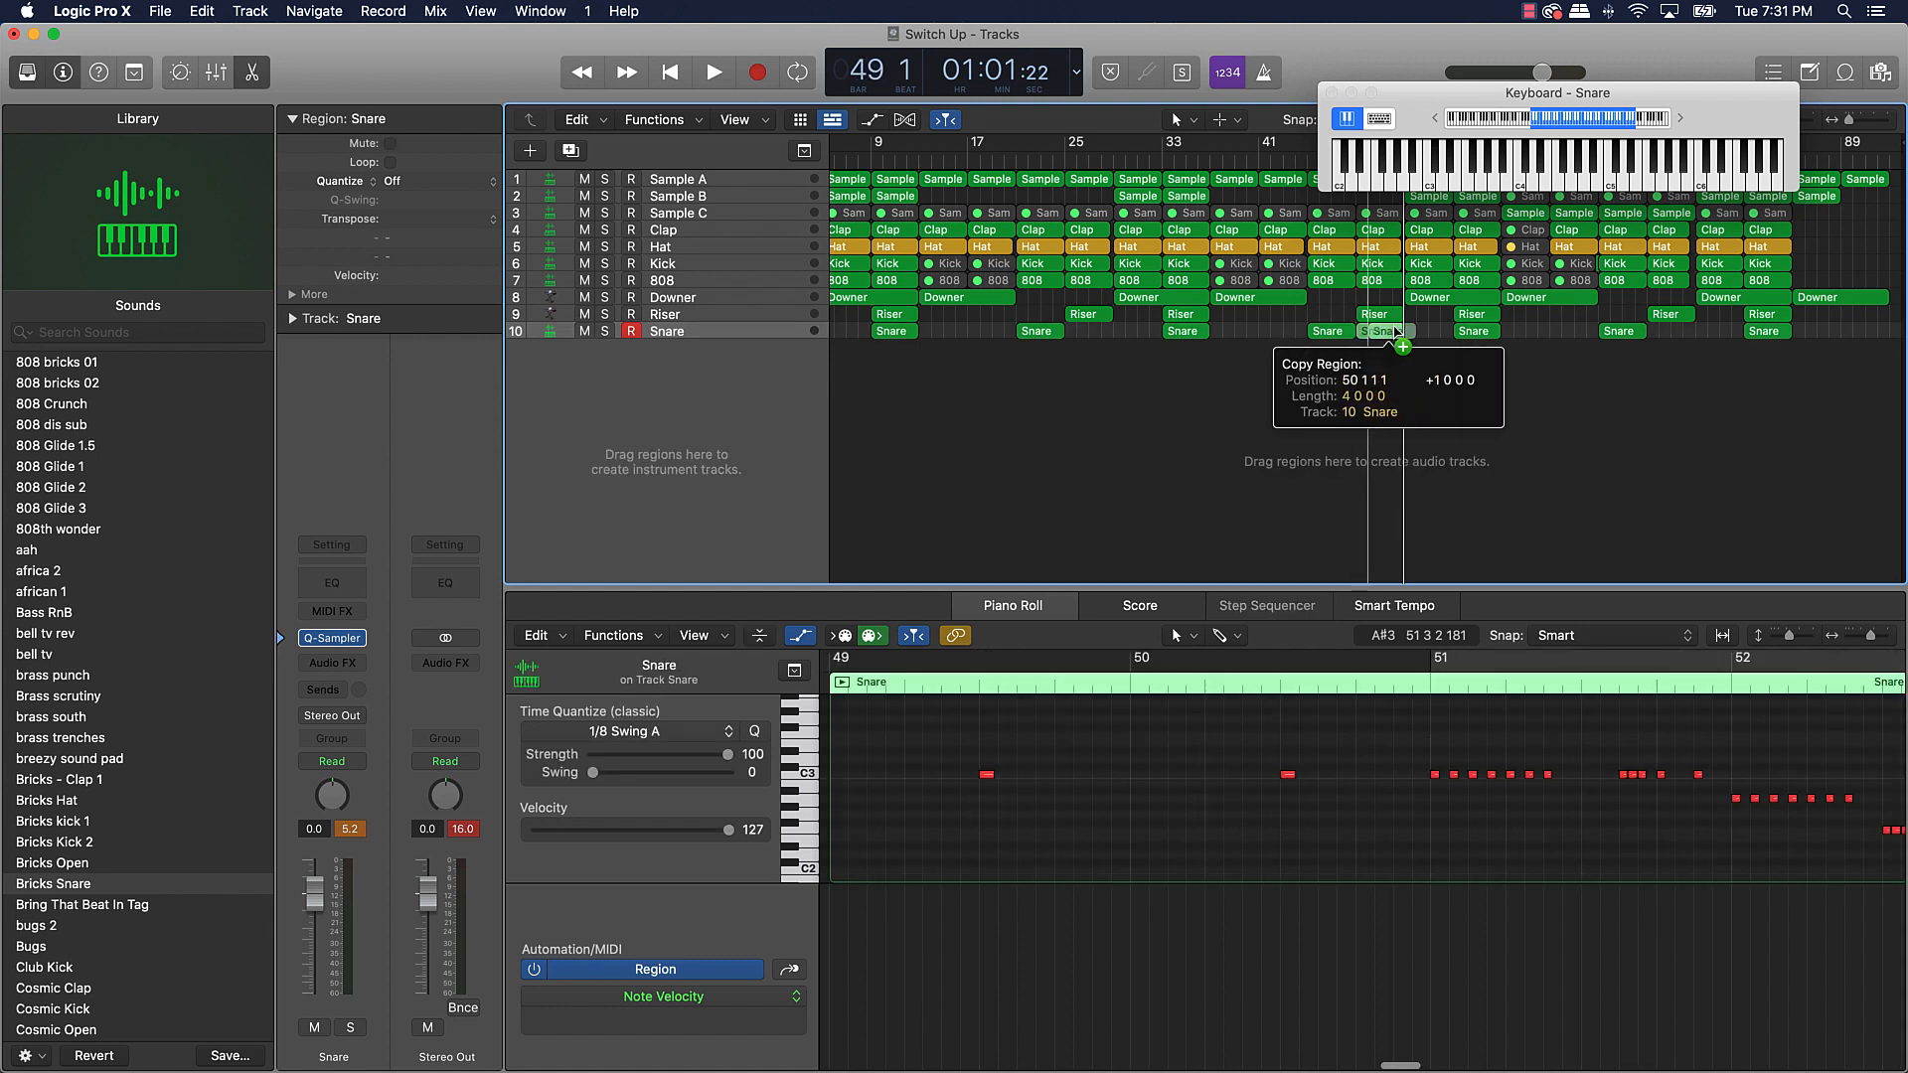
pyautogui.moveTo(1399, 344); pyautogui.dragTo(1673, 332)
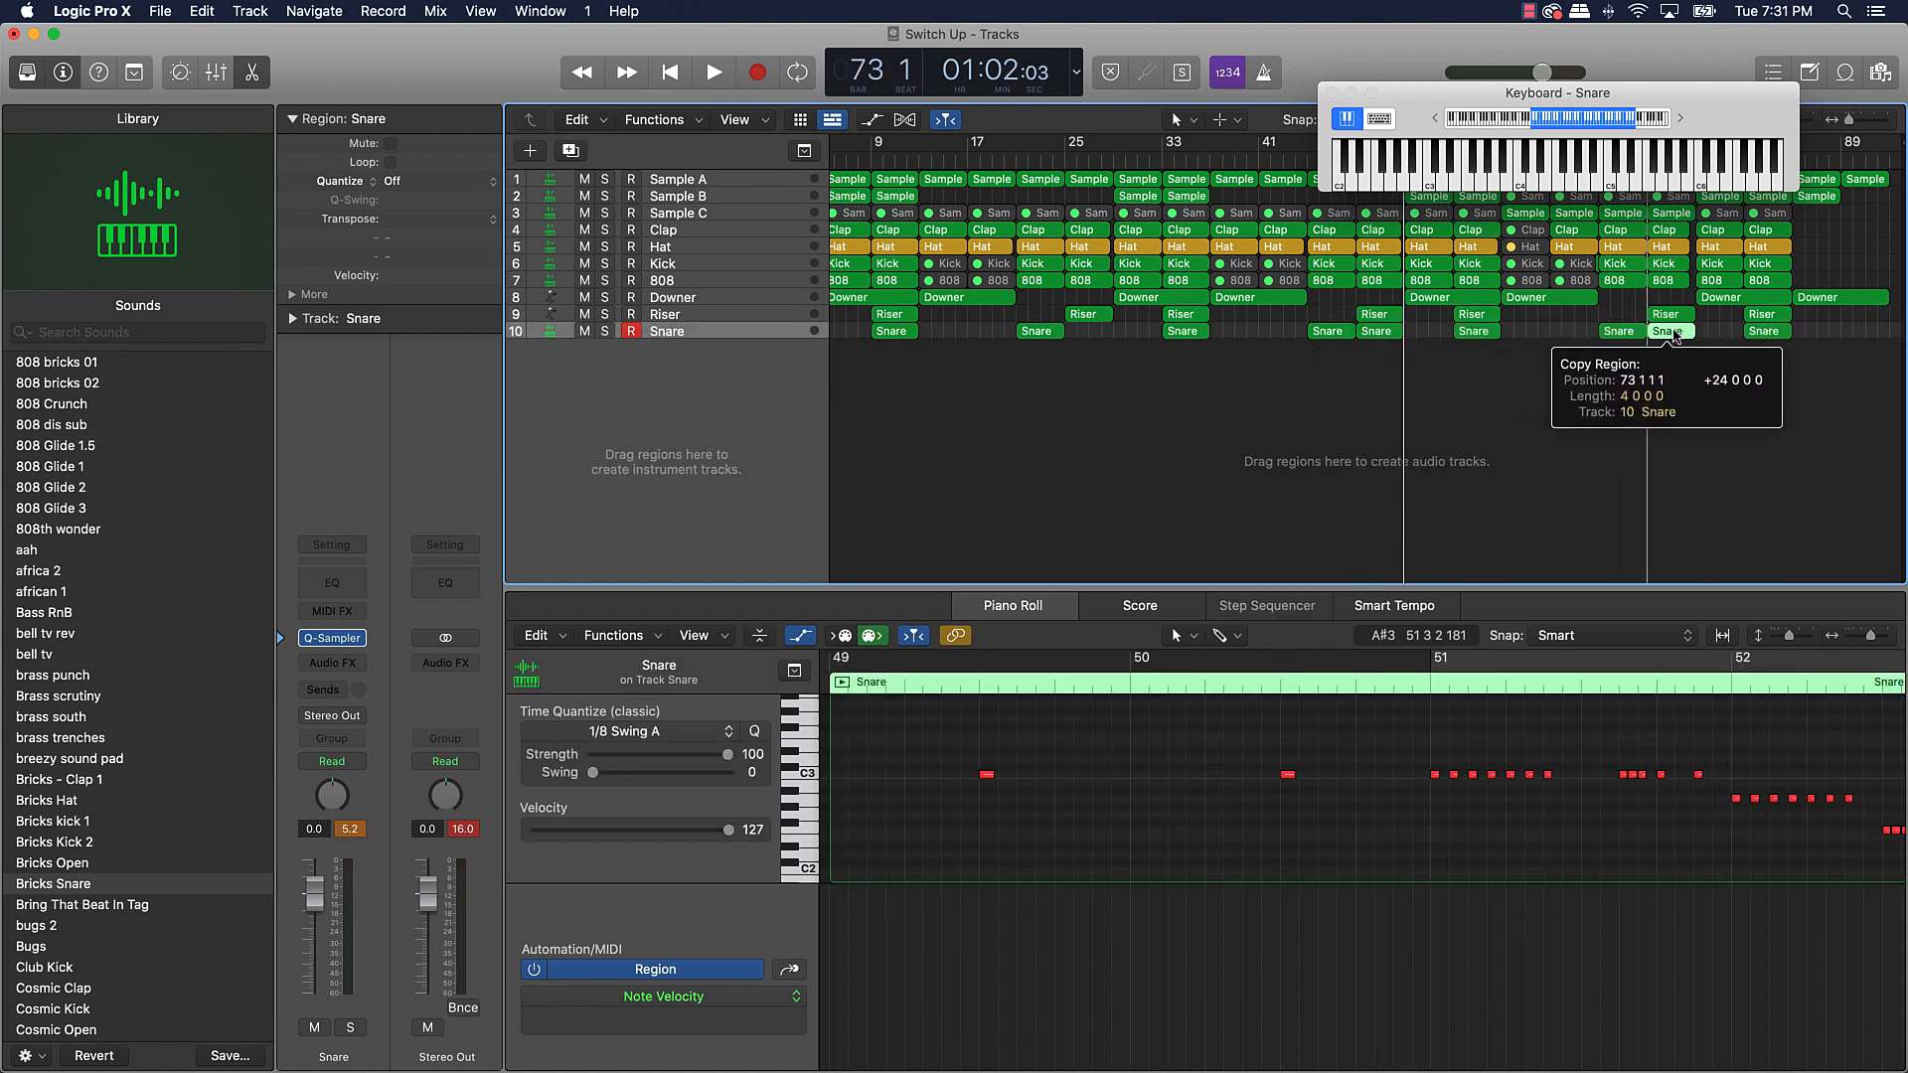
pyautogui.moveTo(1671, 330); pyautogui.dragTo(1248, 316)
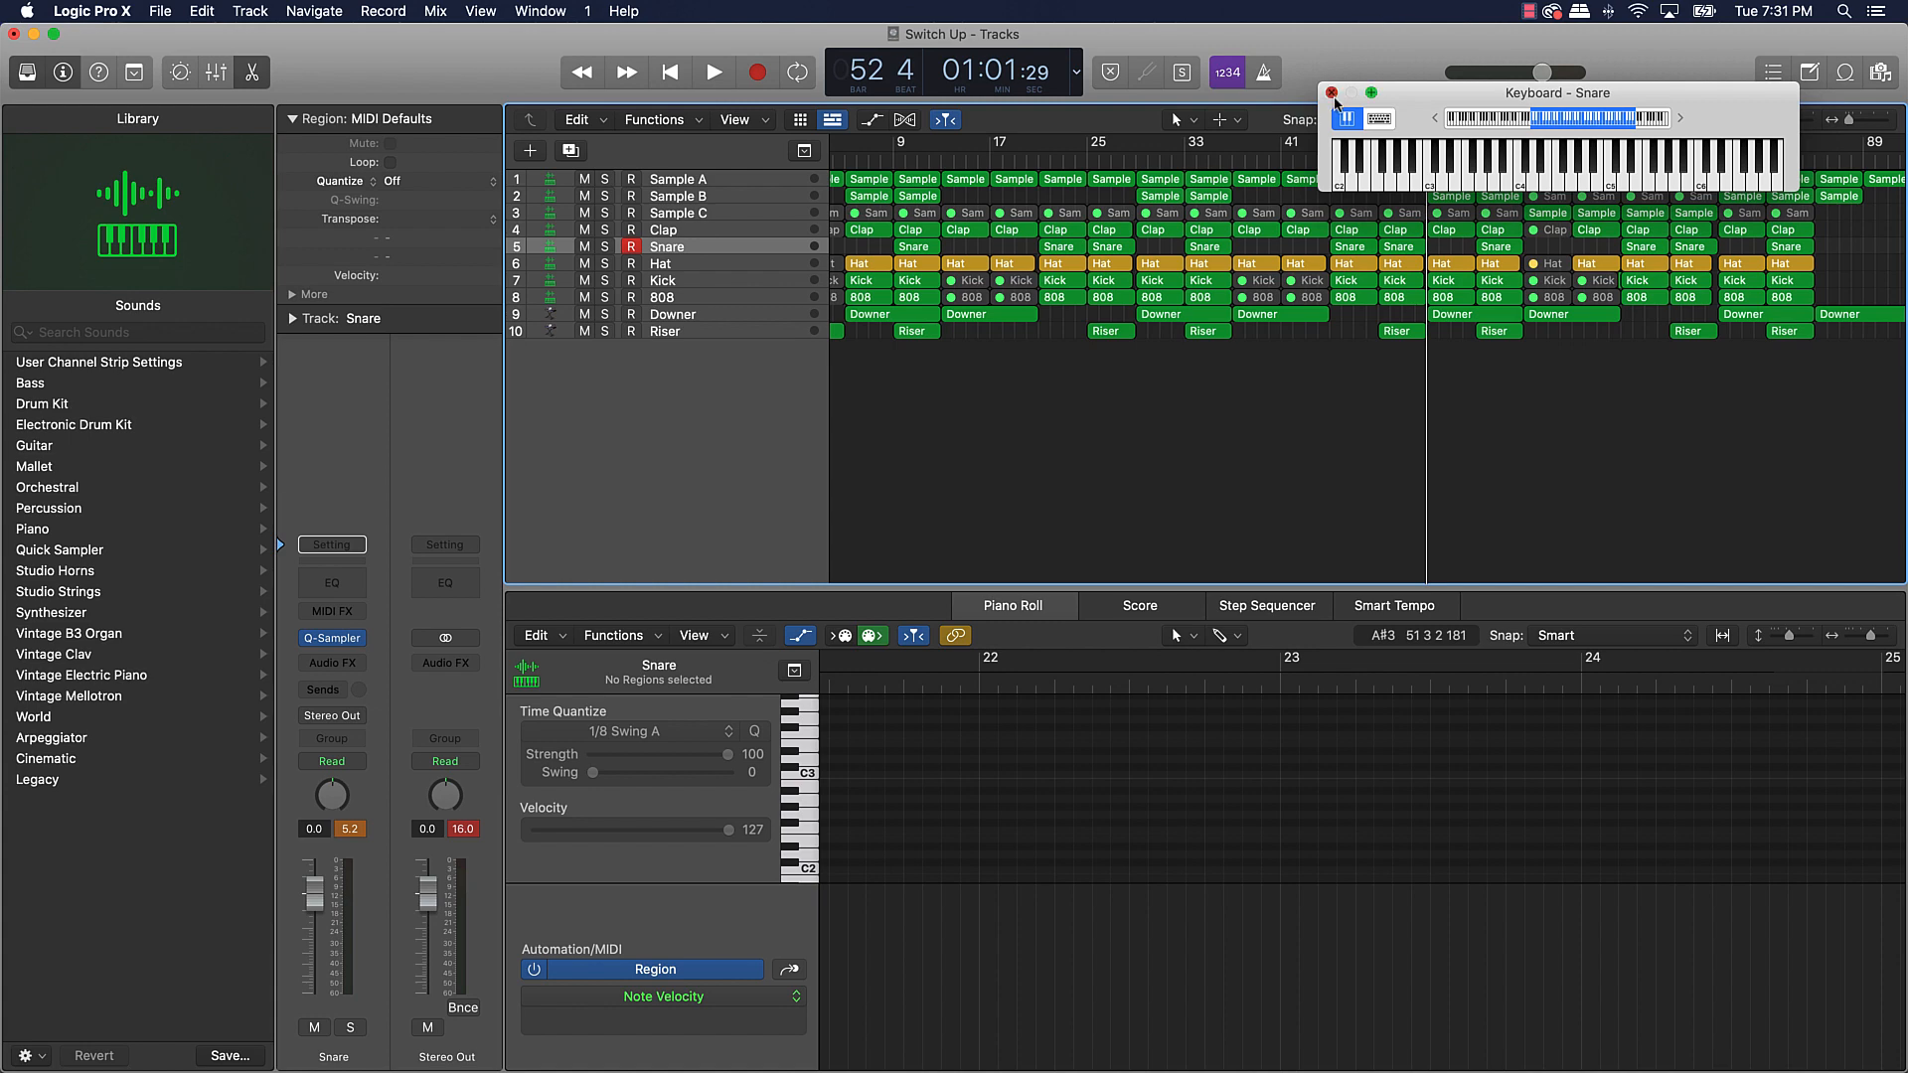
# - Close Musical Typing, insert a Channel EQ on Snare and shape its curve
pyautogui.click(1332, 94)
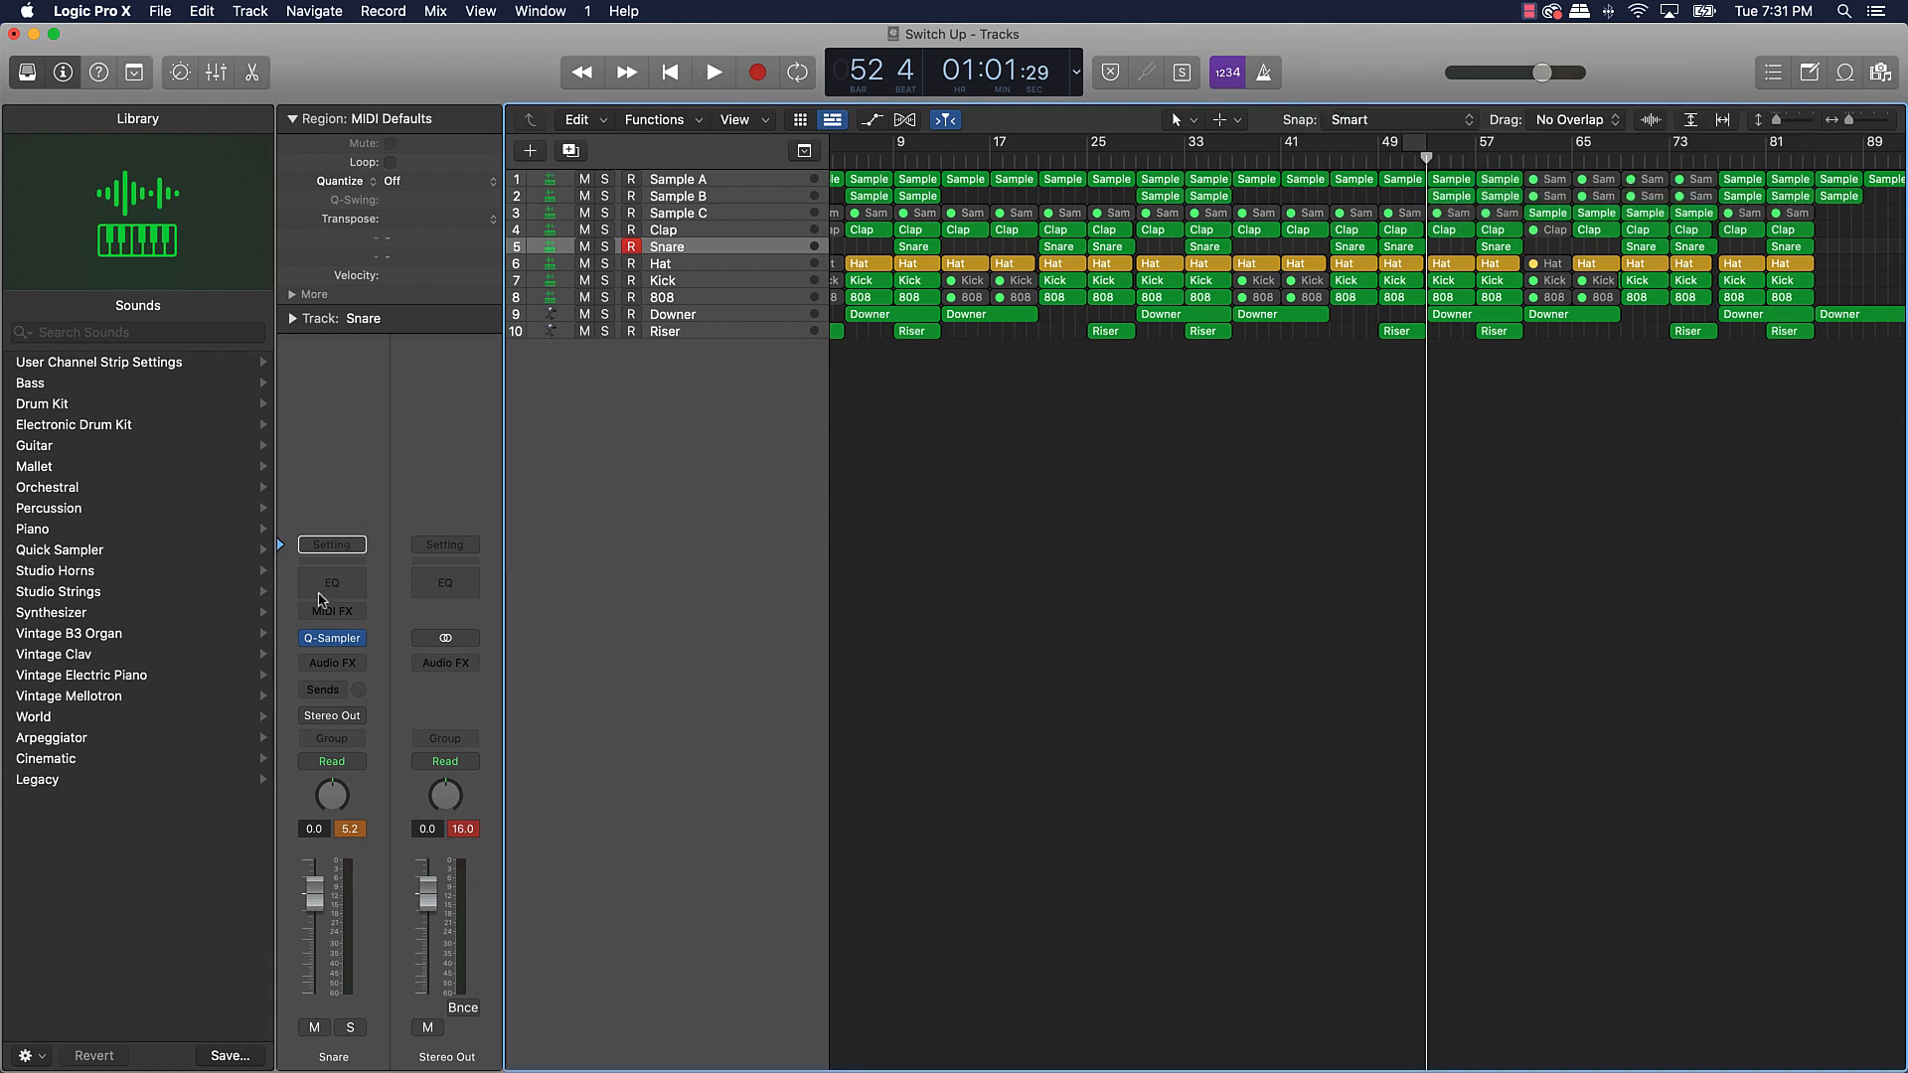
pyautogui.click(332, 583)
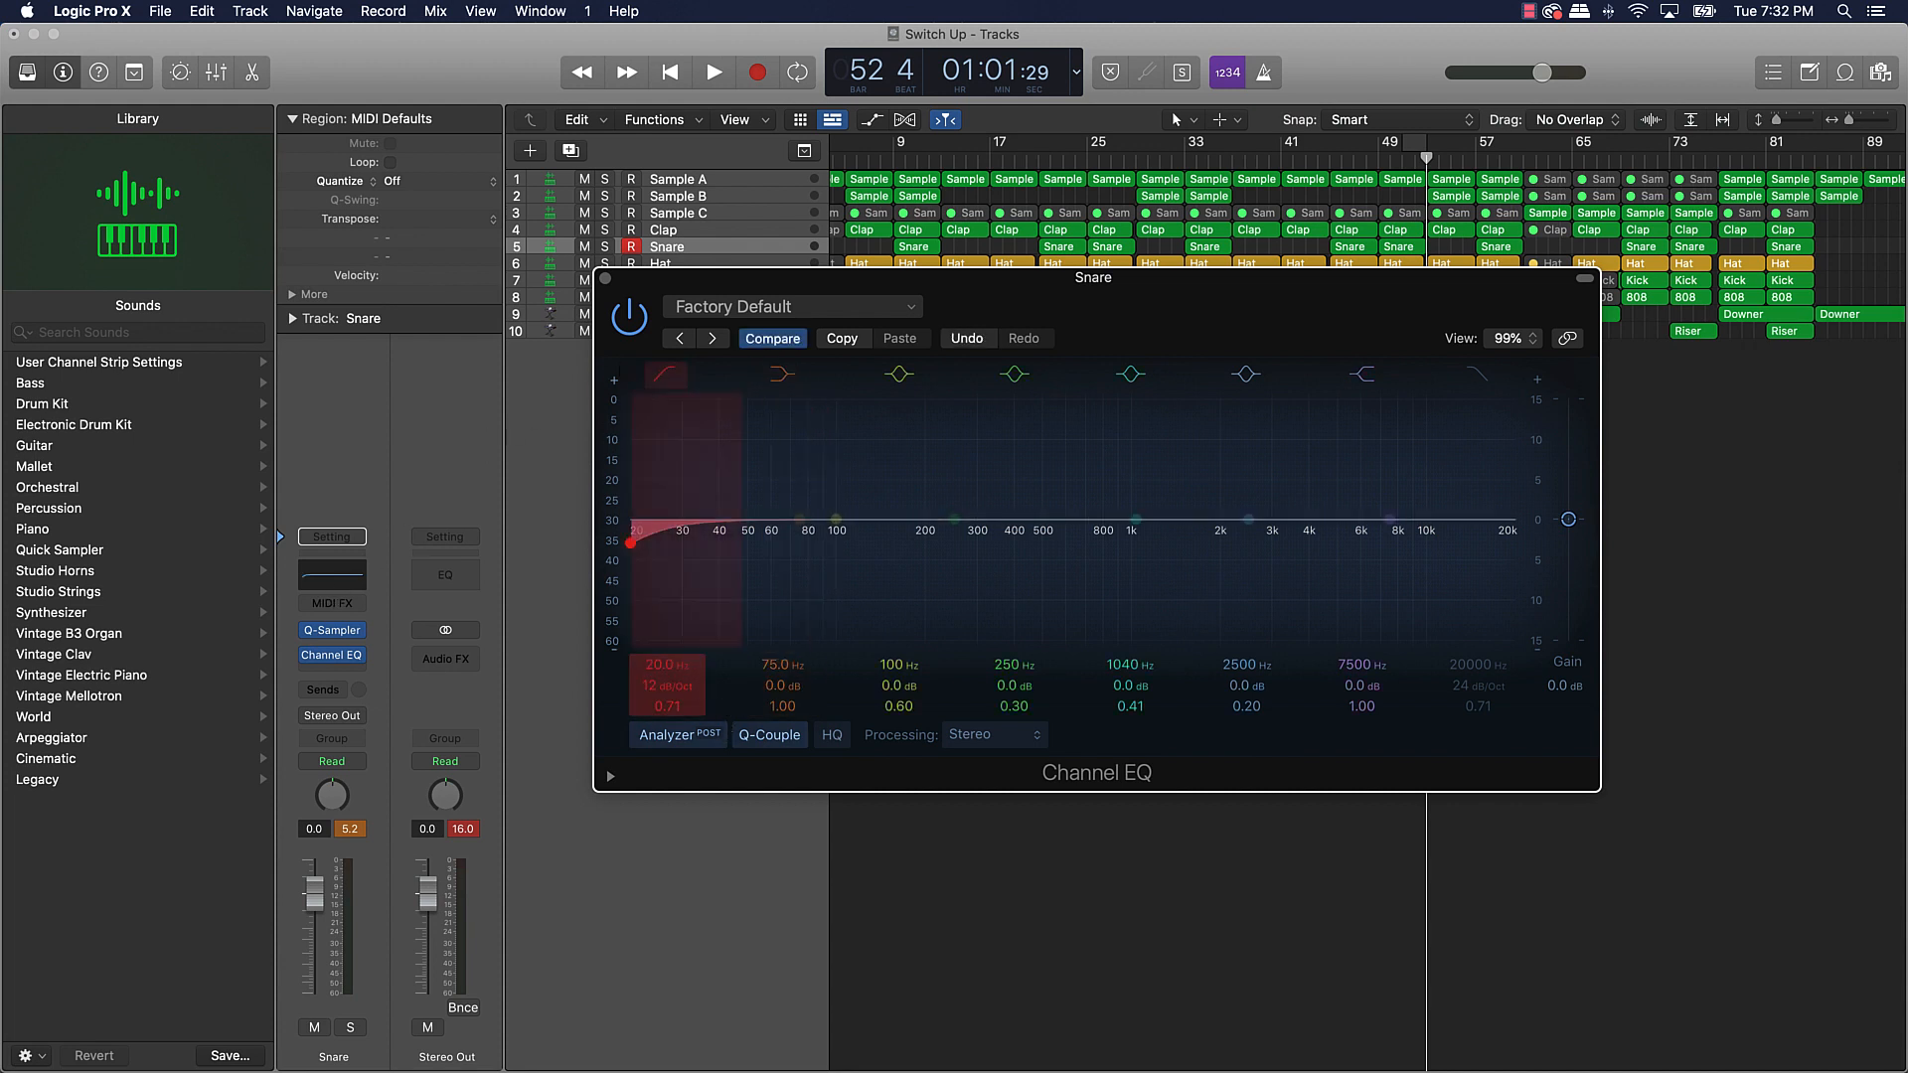
pyautogui.moveTo(632, 540); pyautogui.dragTo(787, 547)
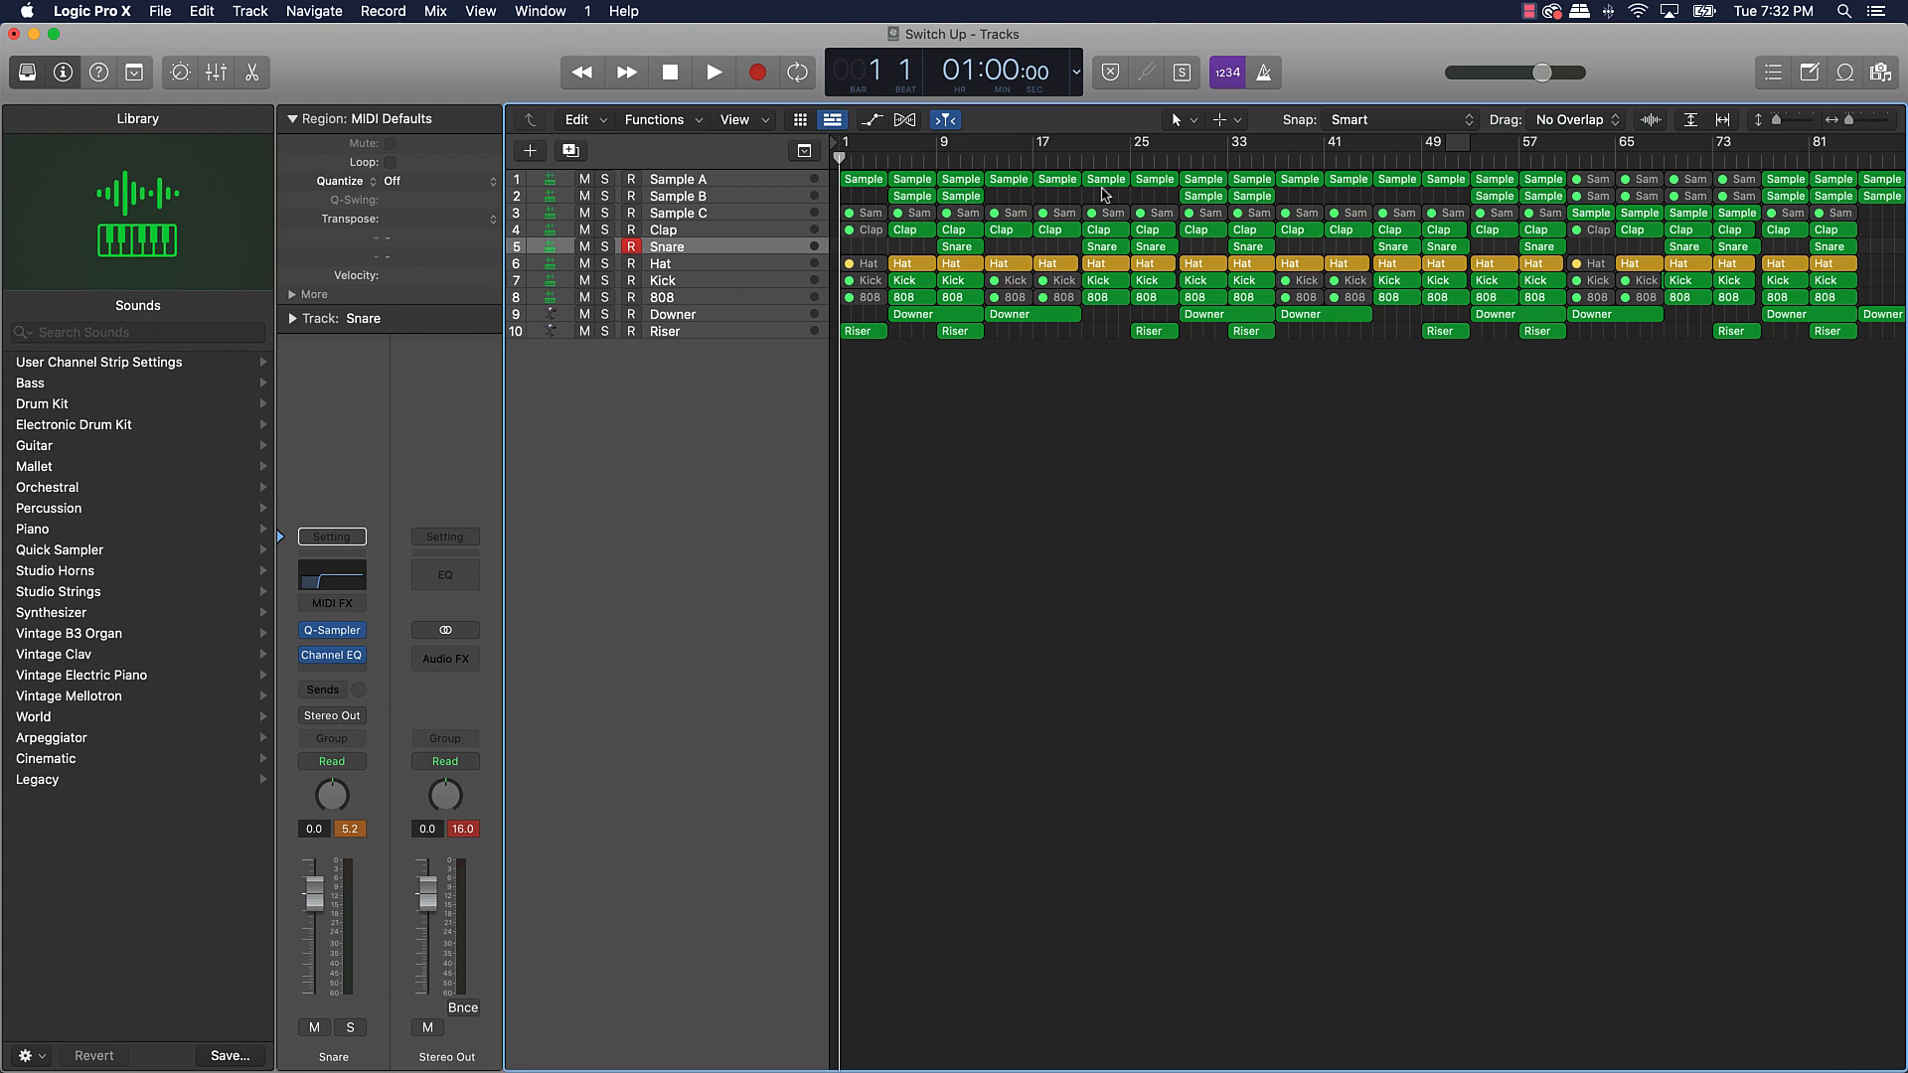
pyautogui.moveTo(940, 155)
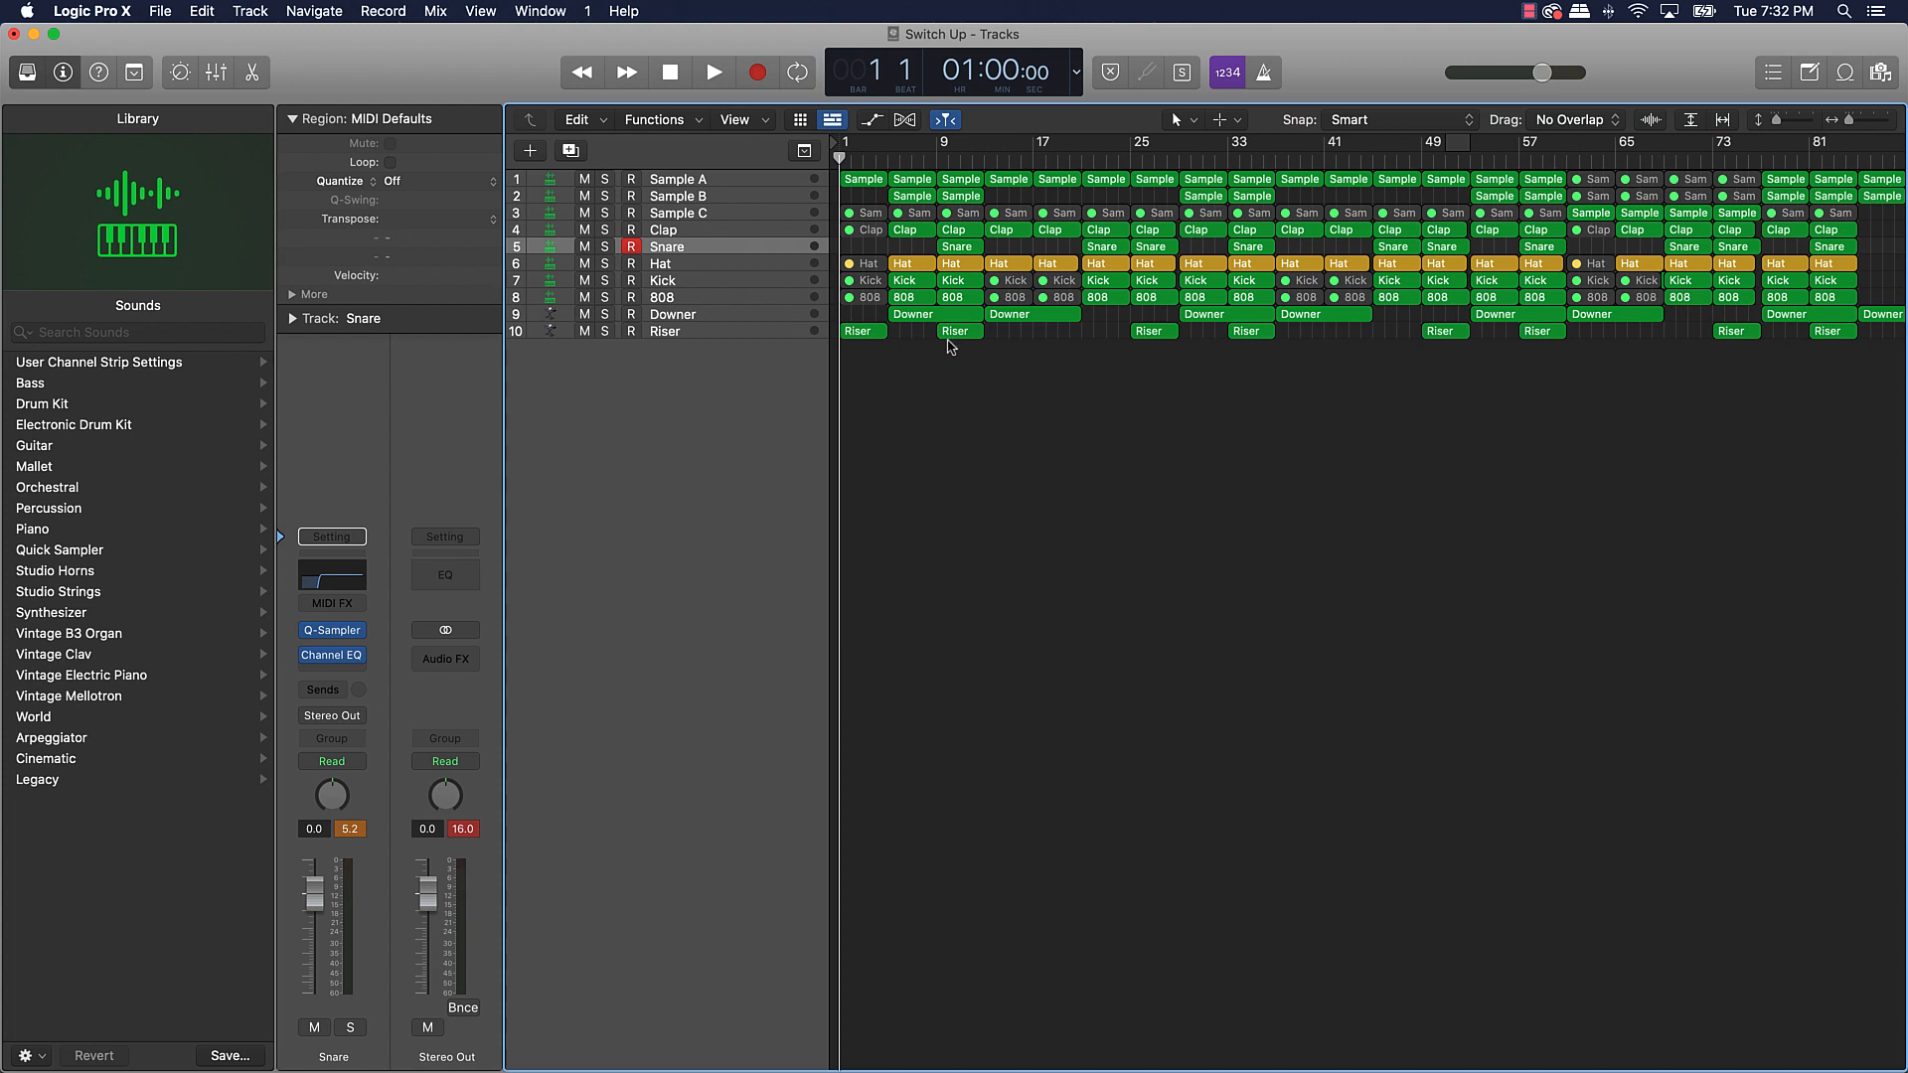
# - Play the beat from bar 1 past bar 30 to audition the snare rolls, then stop playback
pyautogui.click(714, 72)
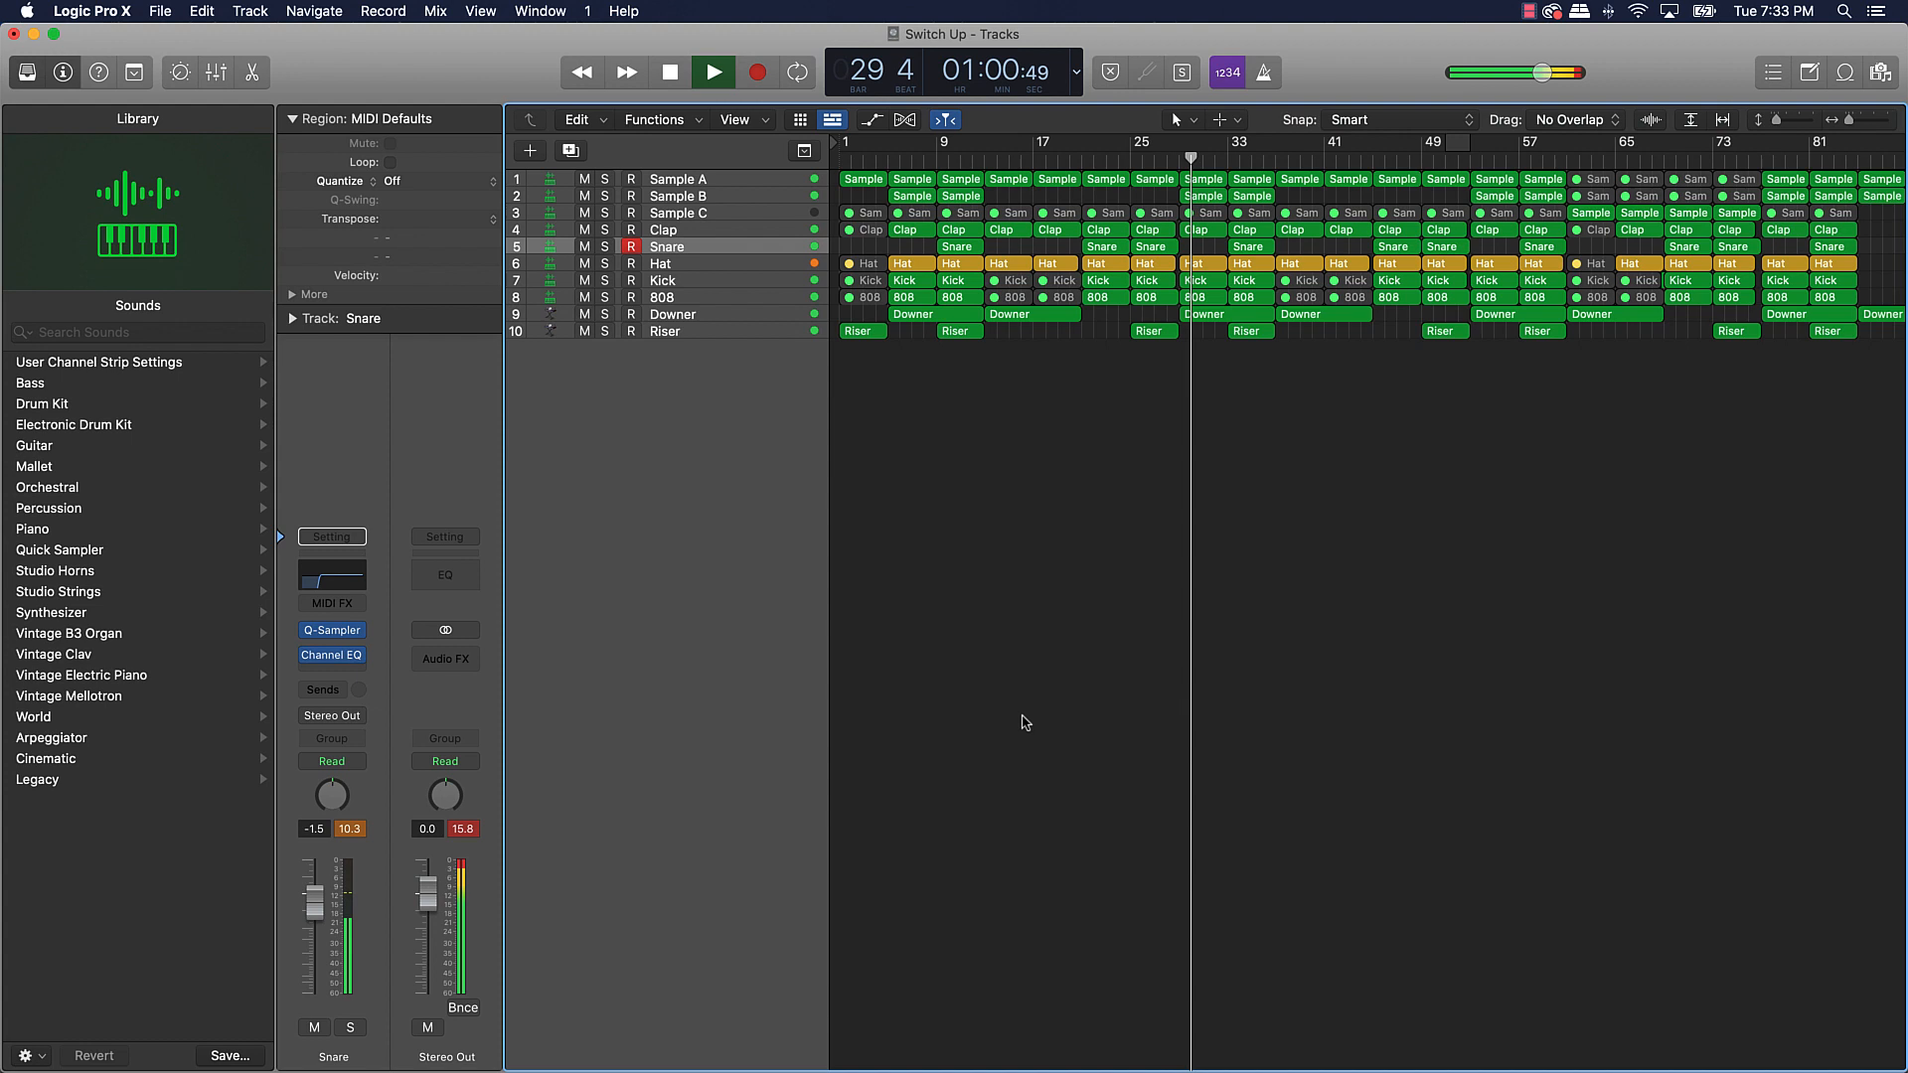
pyautogui.click(714, 71)
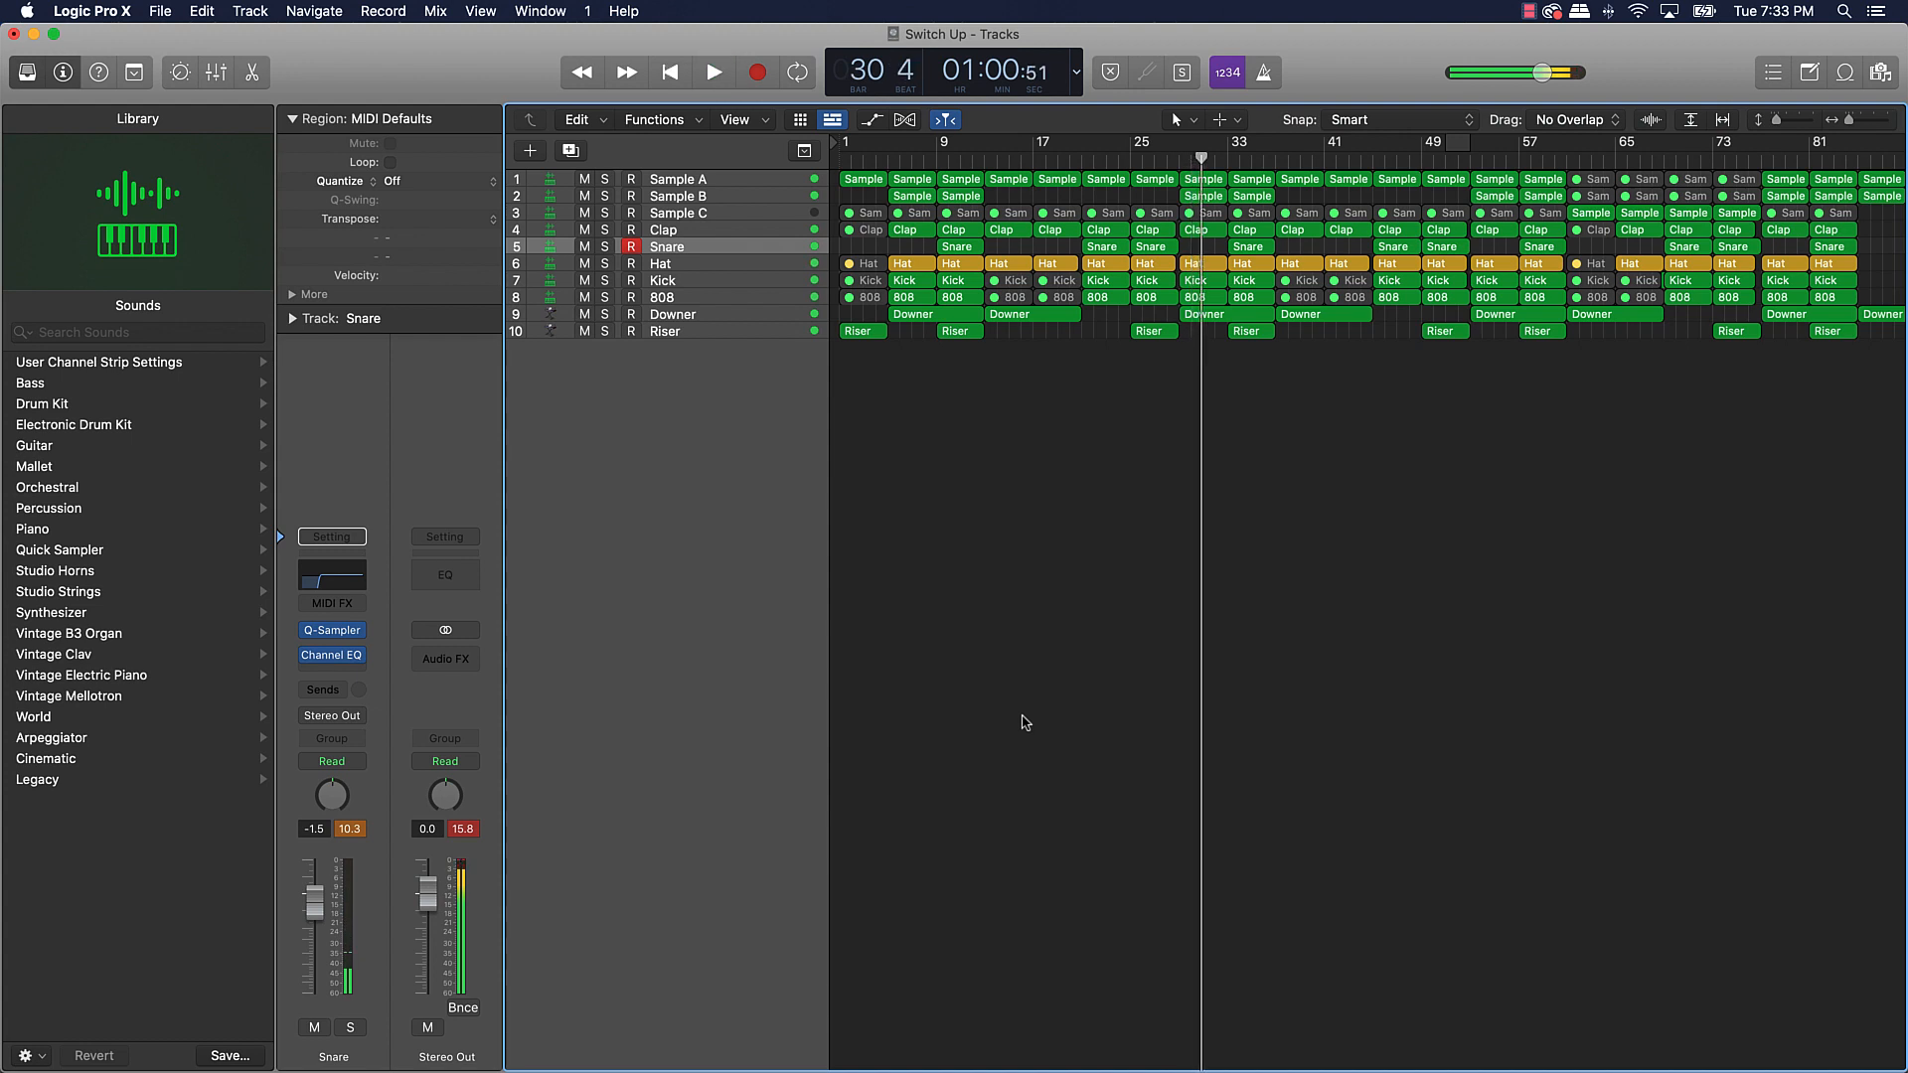